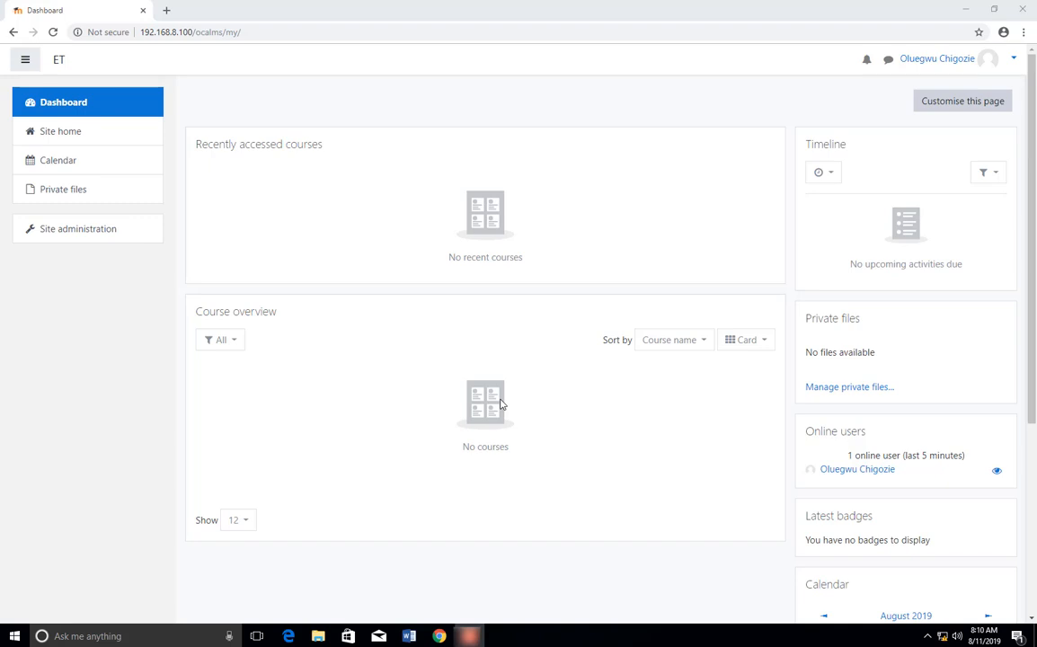
mouse_move(442, 382)
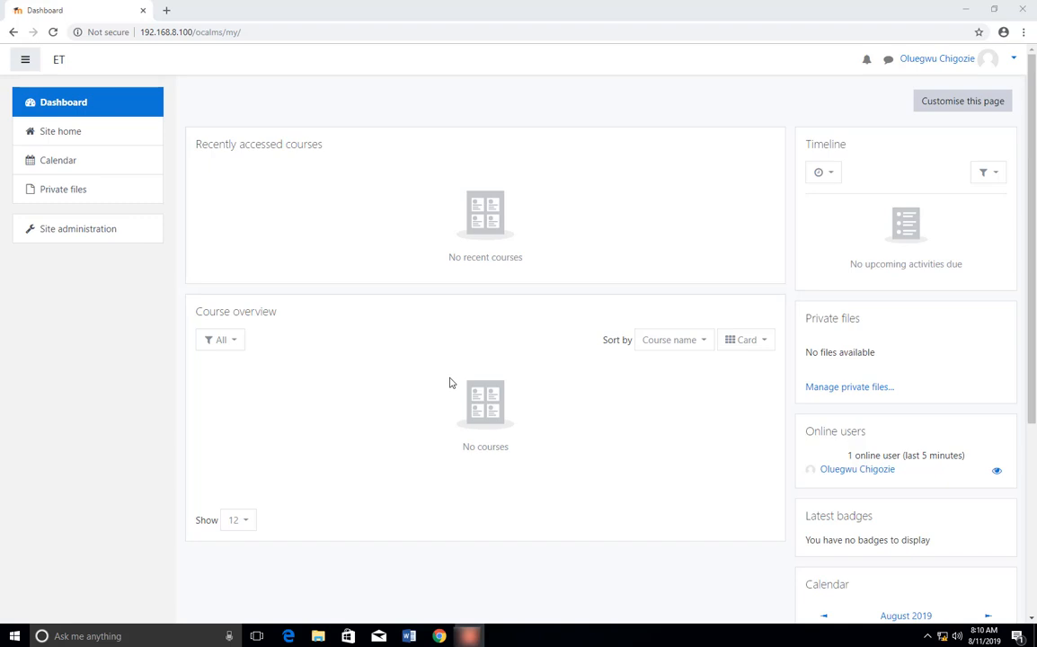
mouse_move(300, 367)
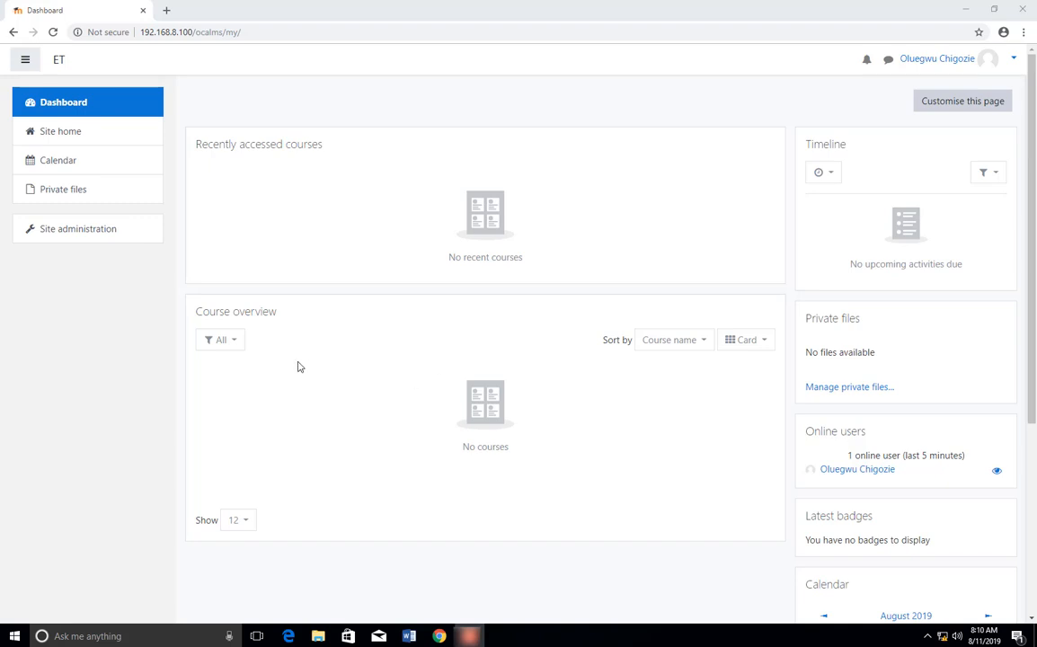
mouse_move(520, 392)
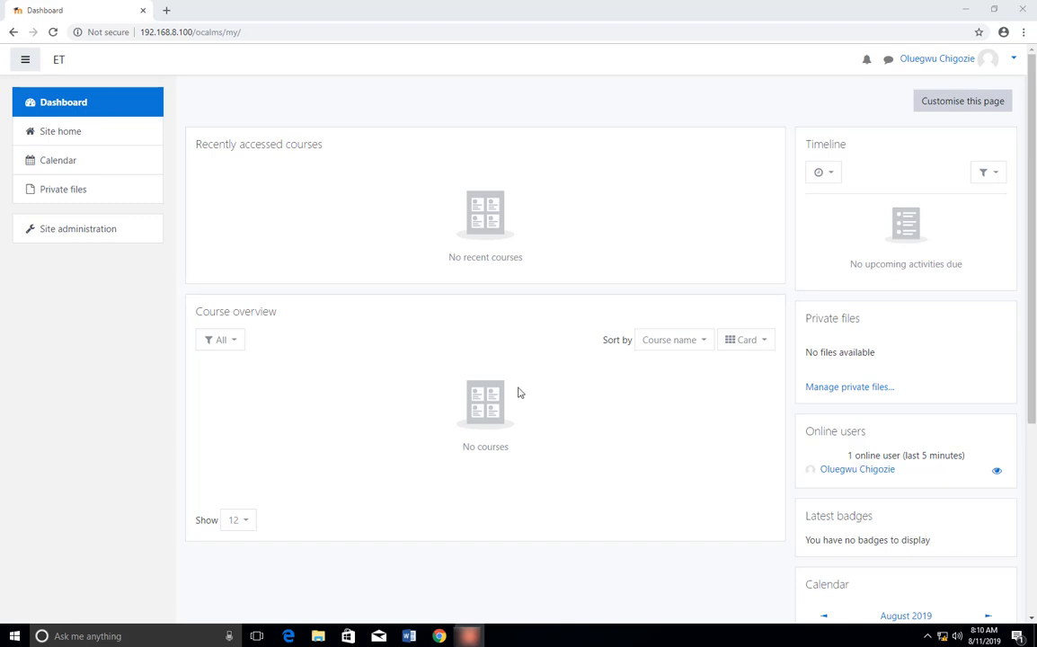
mouse_move(905, 18)
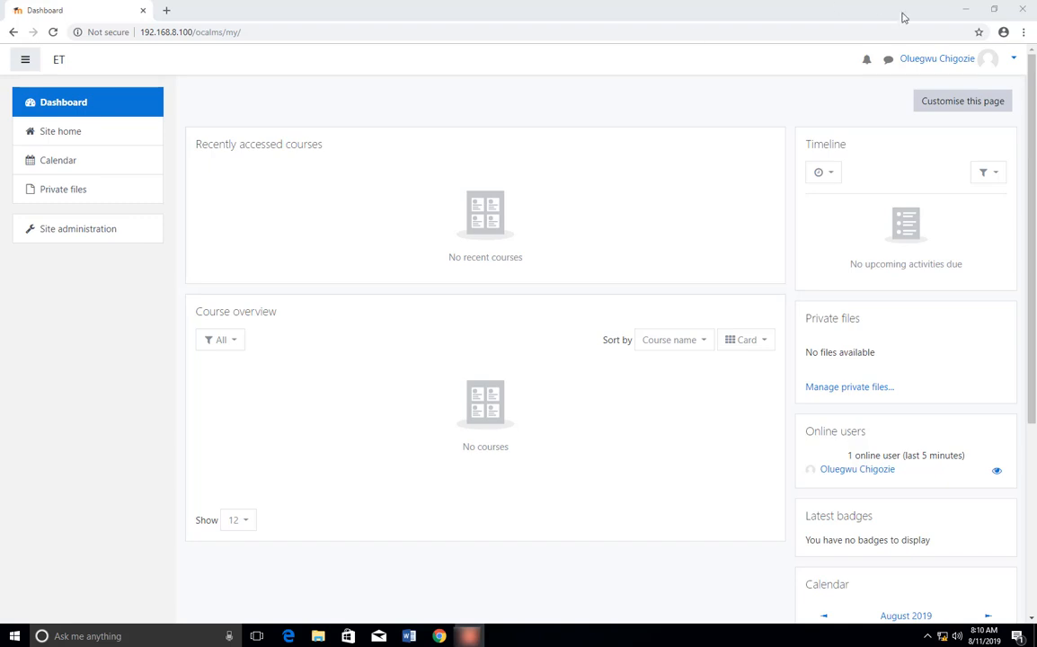
mouse_move(731, 46)
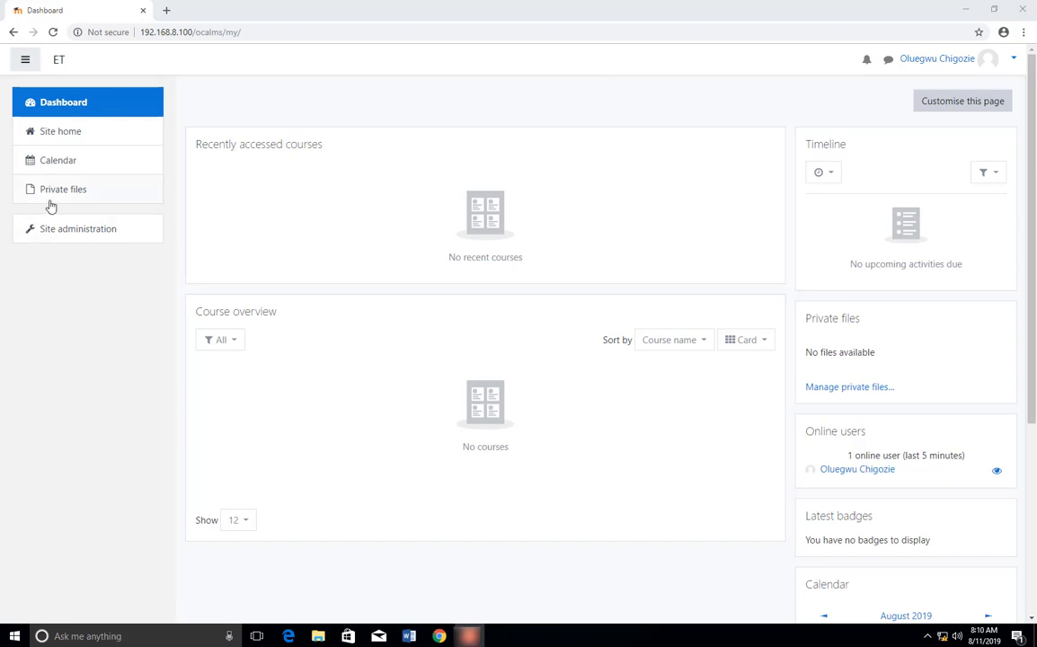
mouse_move(137, 180)
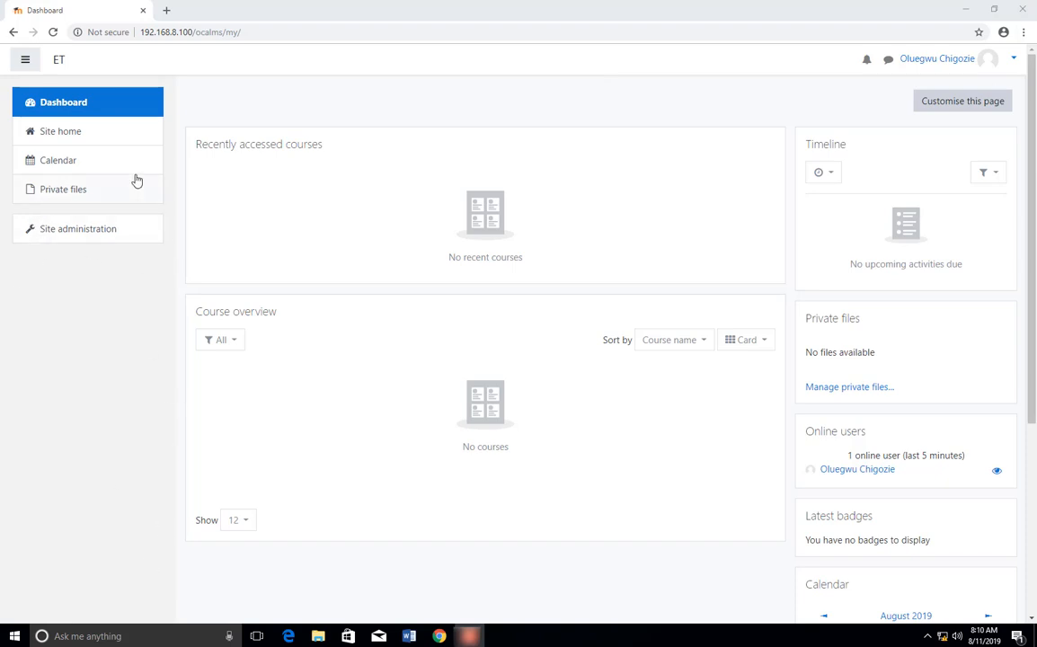
mouse_move(152, 212)
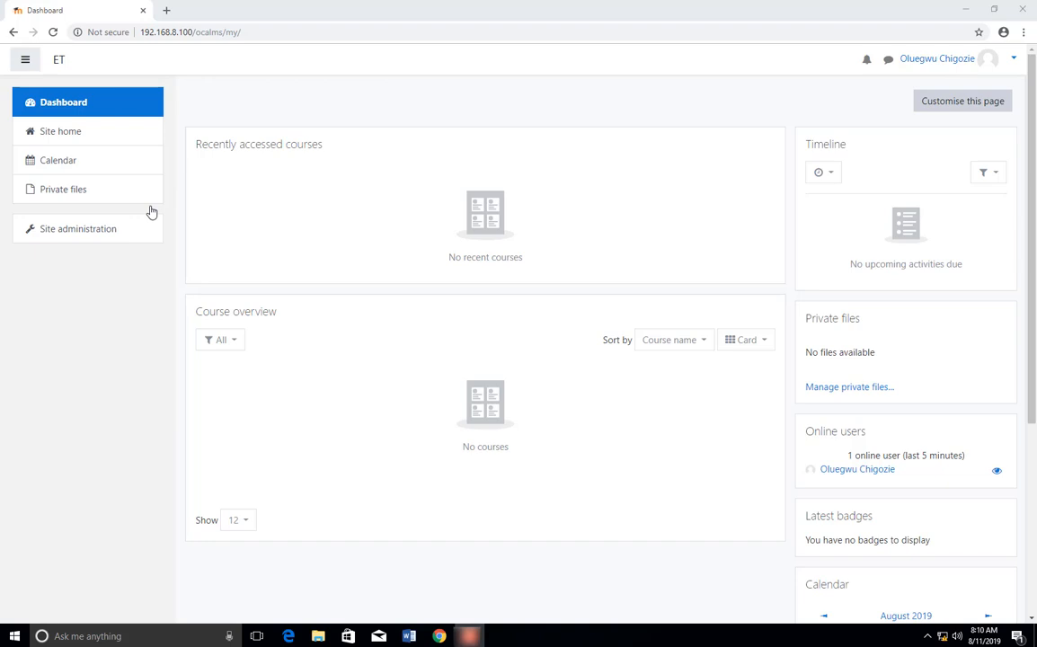
mouse_move(908, 70)
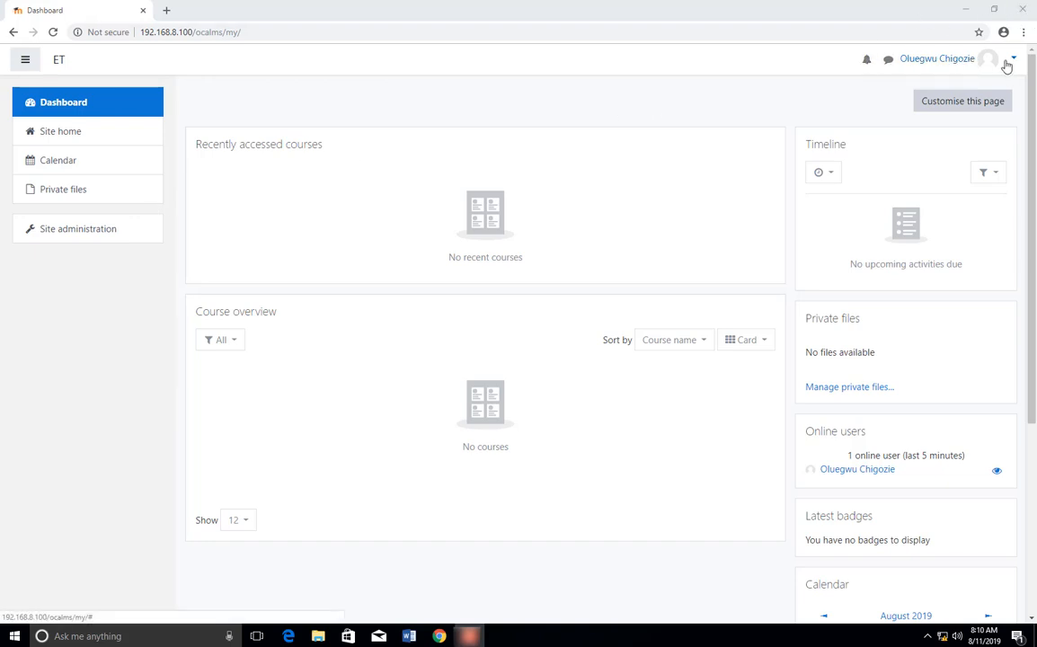
- Go from the Dashboard to Site administration via the navigation drawer
click(1013, 59)
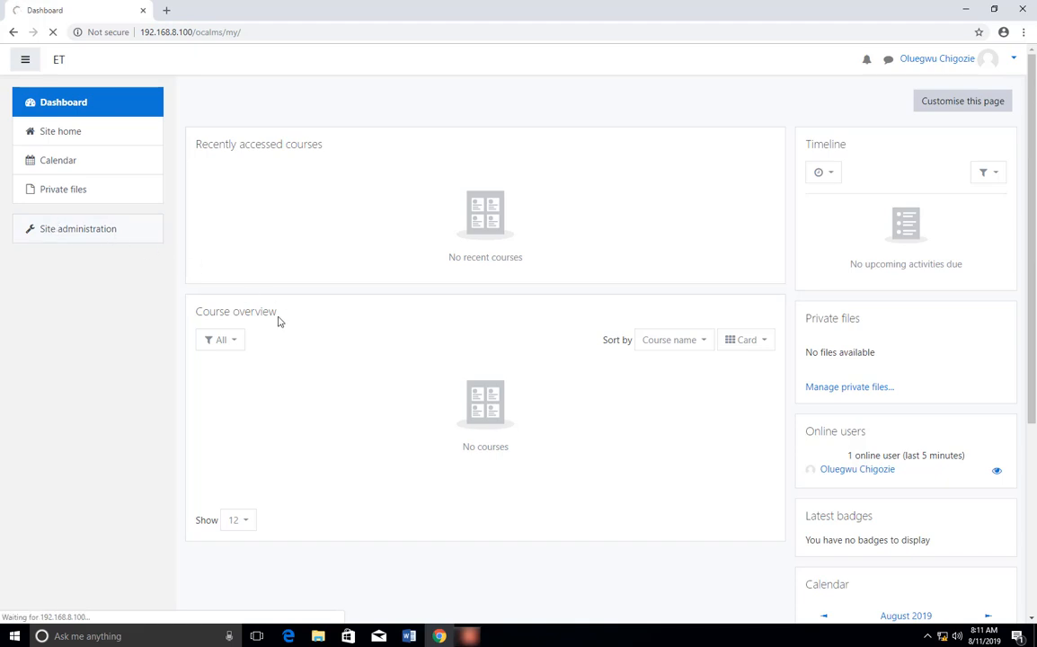
mouse_move(312, 383)
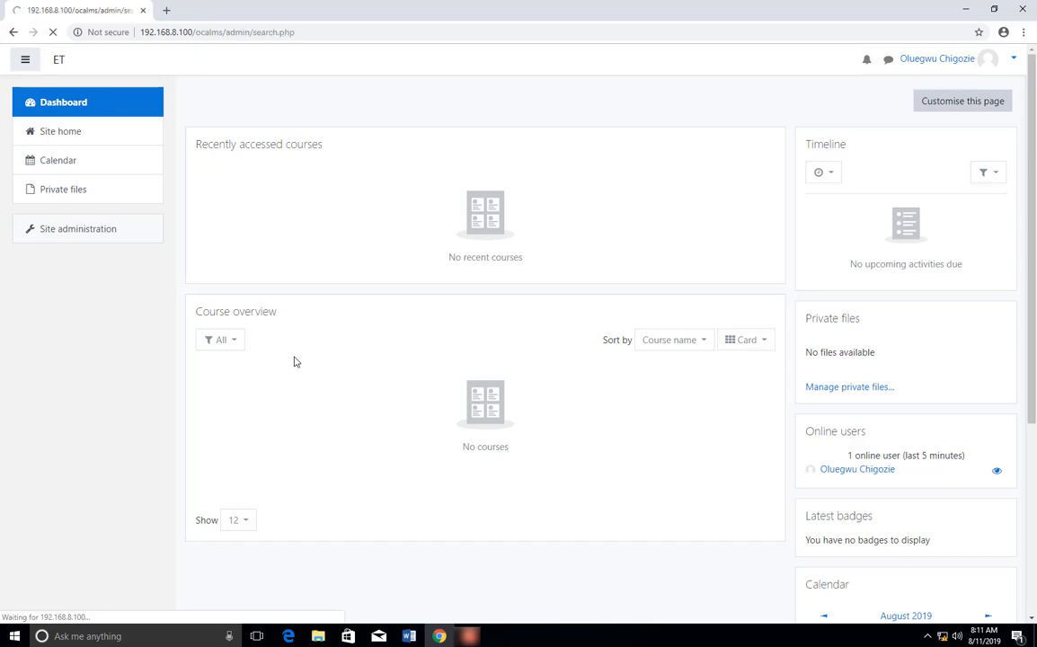
- Open the Plugins category in Site administration and choose Install plugins
click(77, 228)
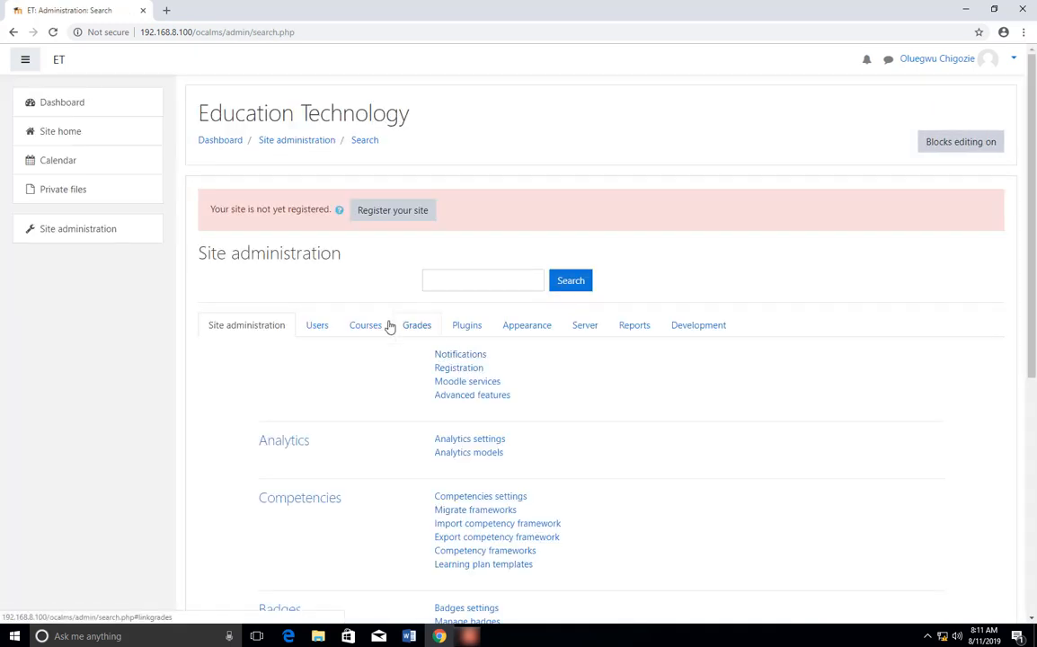
mouse_move(368, 187)
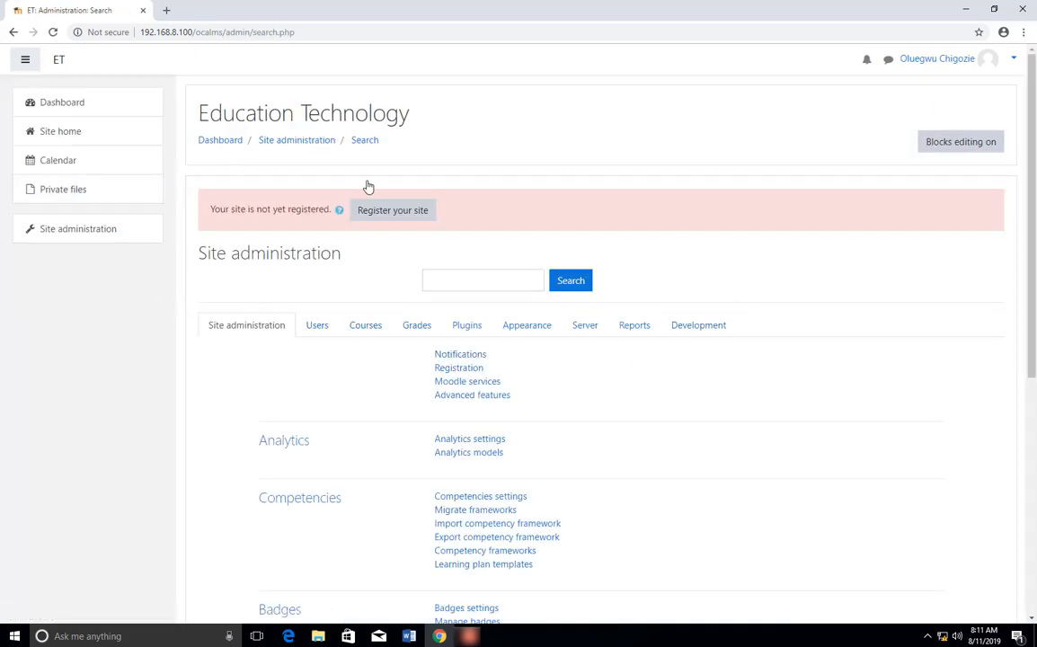
mouse_move(626, 428)
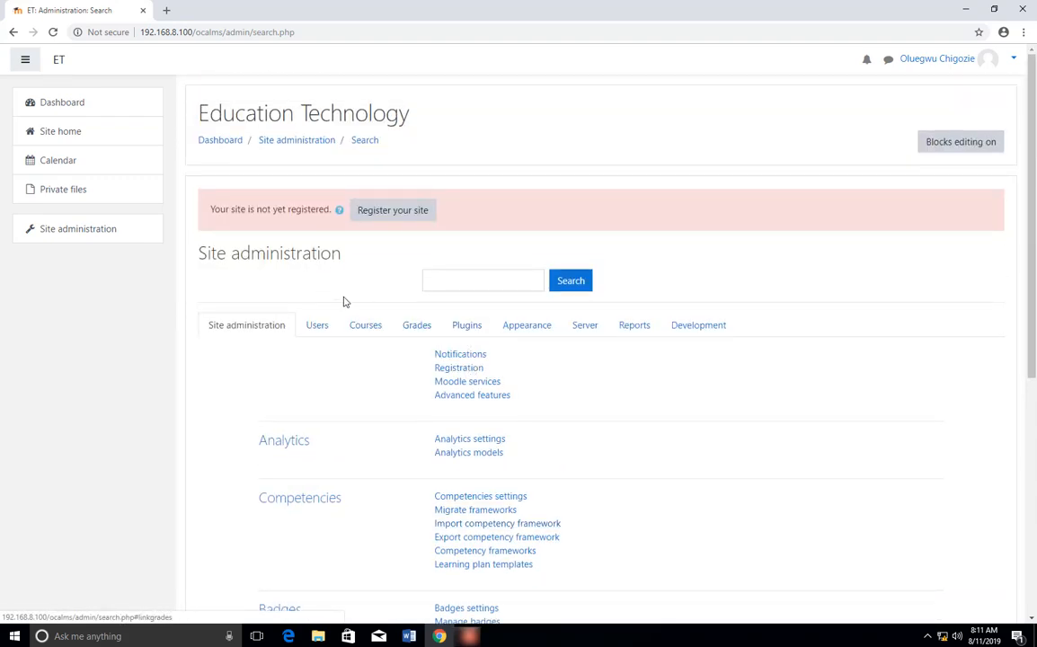
mouse_move(264, 393)
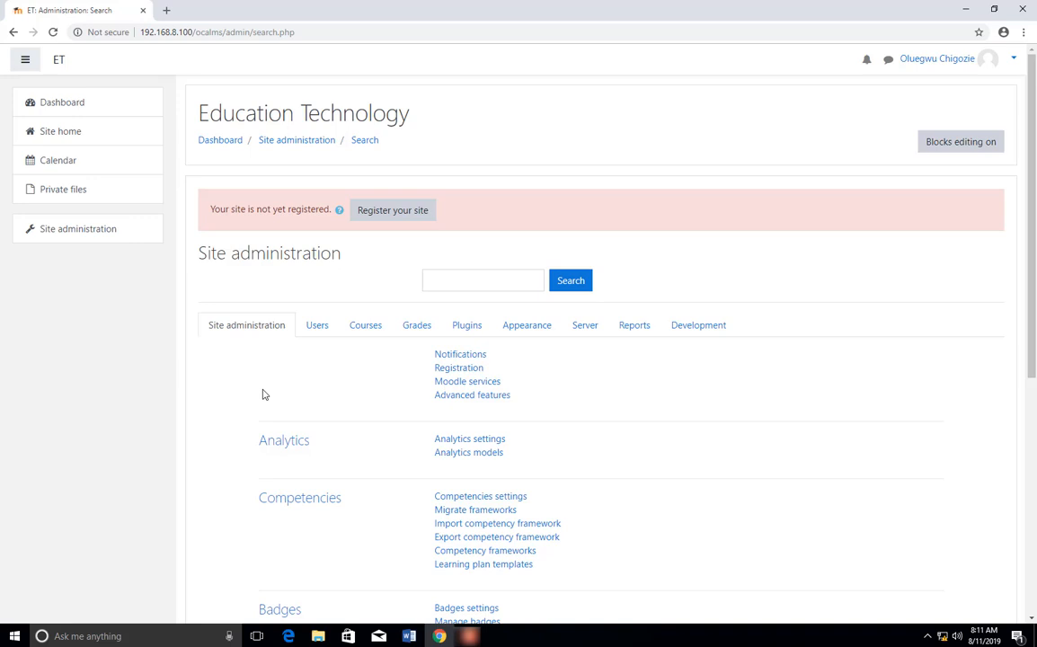
mouse_move(496, 405)
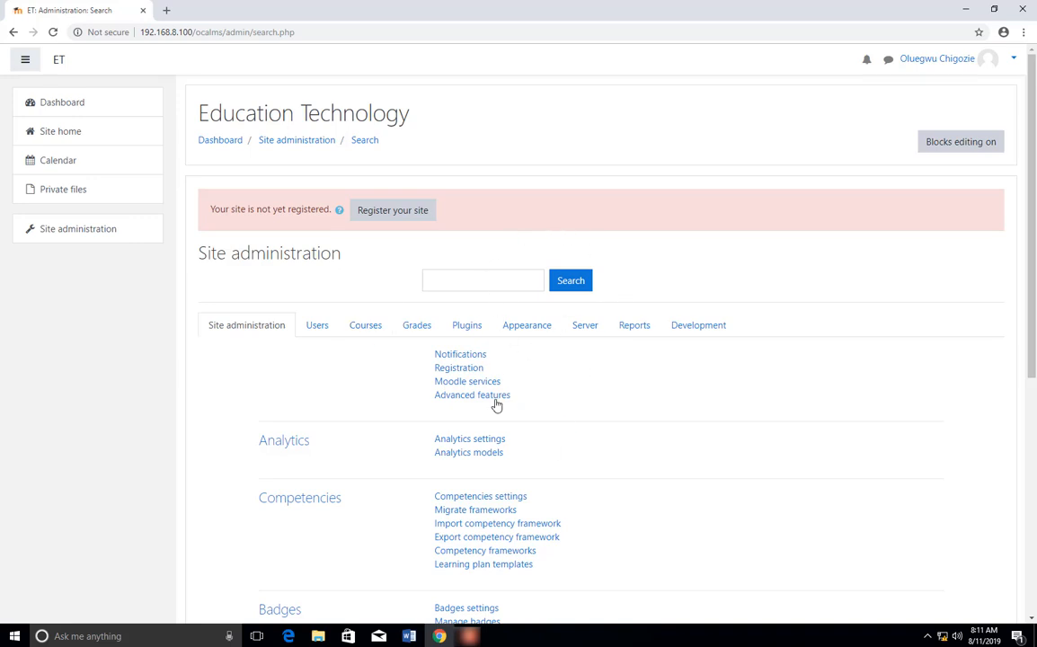
mouse_move(591, 469)
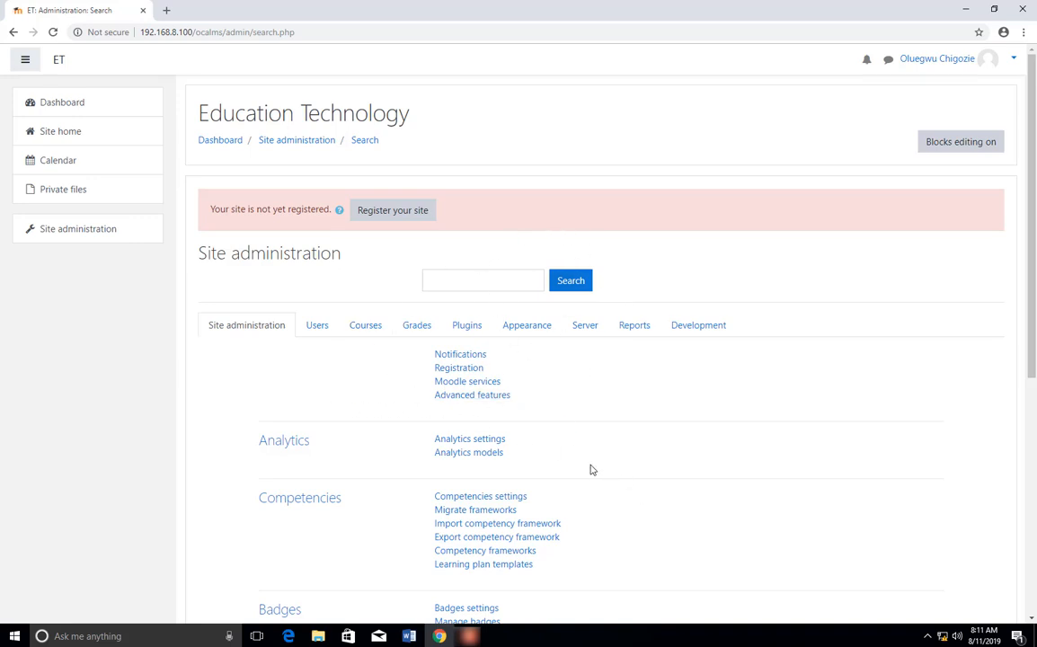
mouse_move(527, 324)
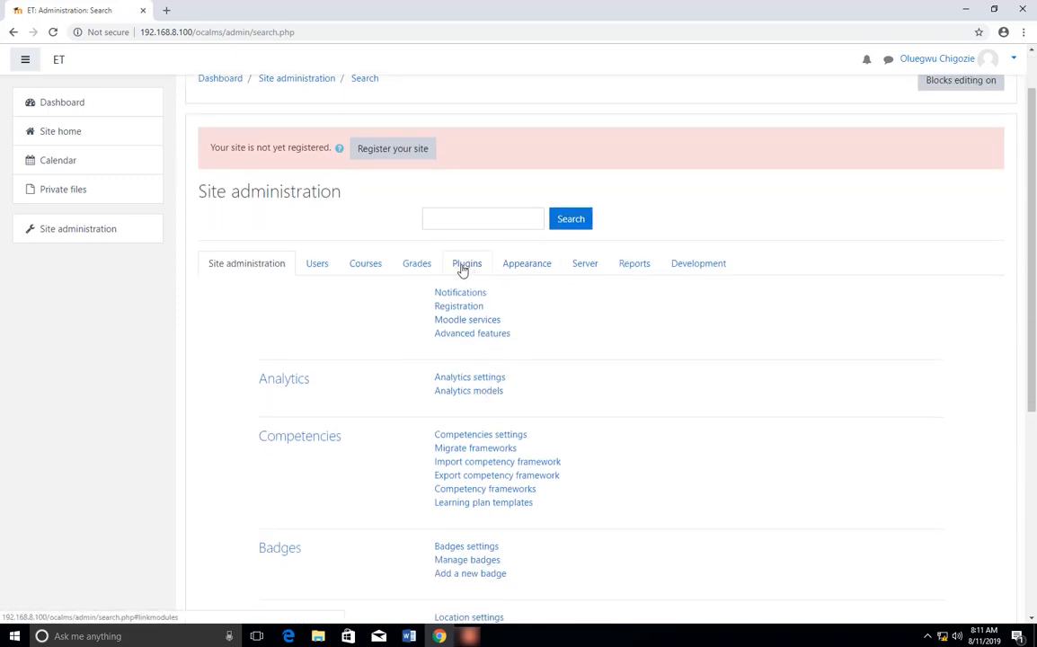
click(467, 263)
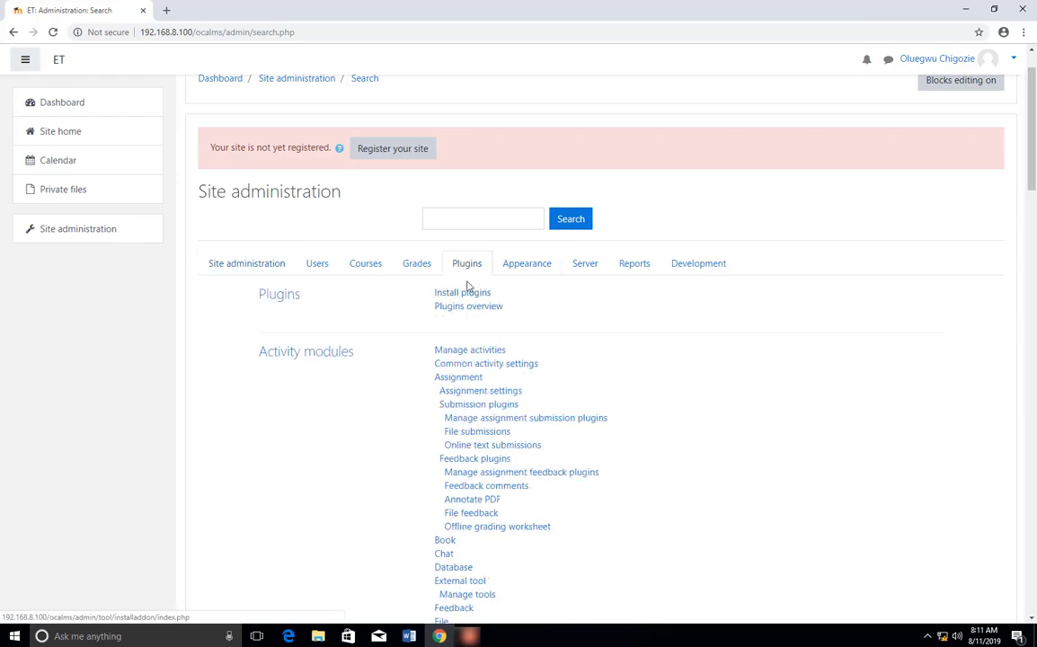
click(462, 292)
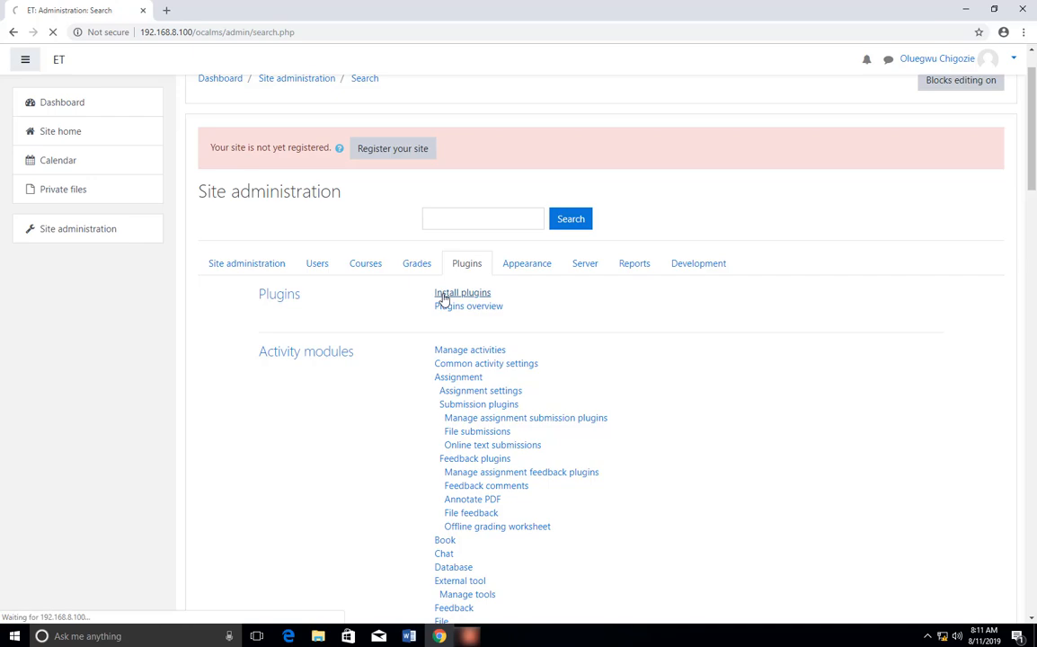
- Load the Plugin installer and open the file picker for the ZIP package field
click(462, 292)
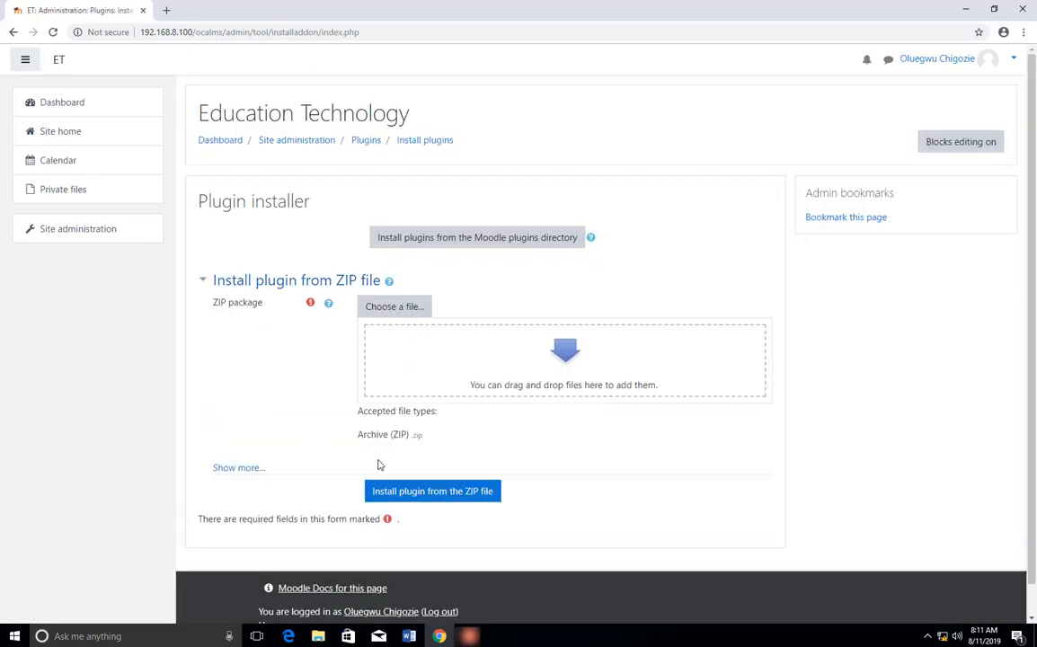
mouse_move(352, 302)
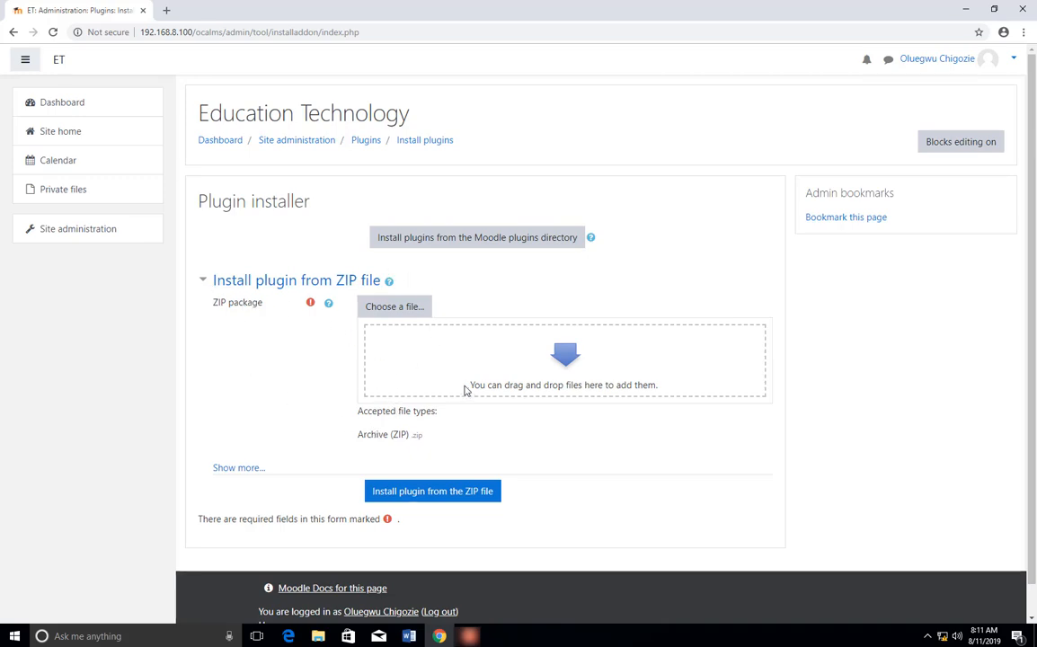
mouse_move(413, 288)
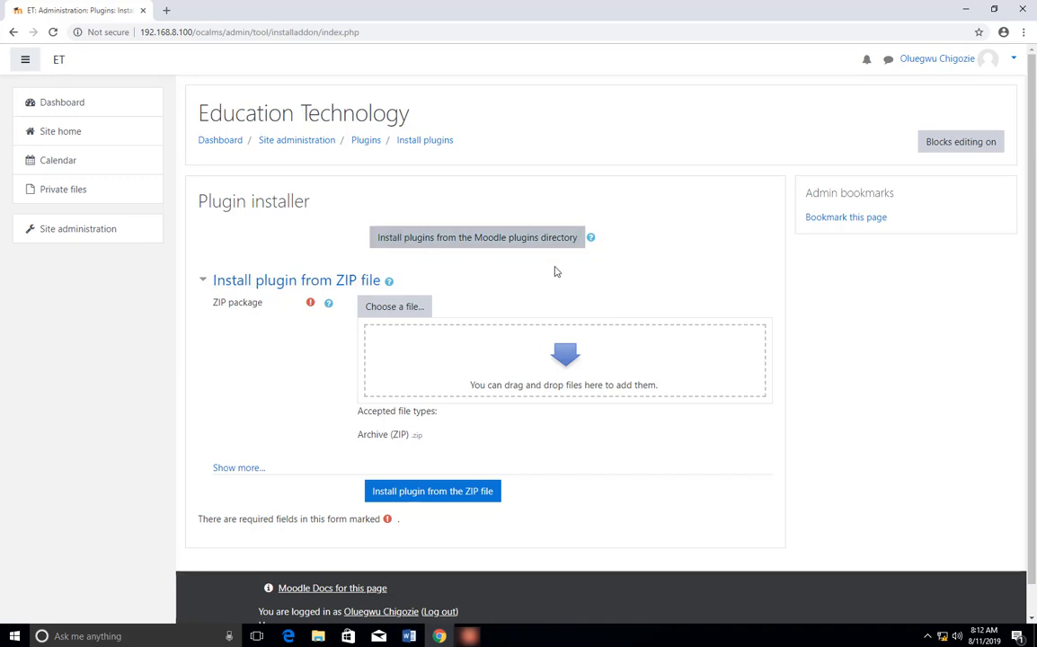
mouse_move(557, 237)
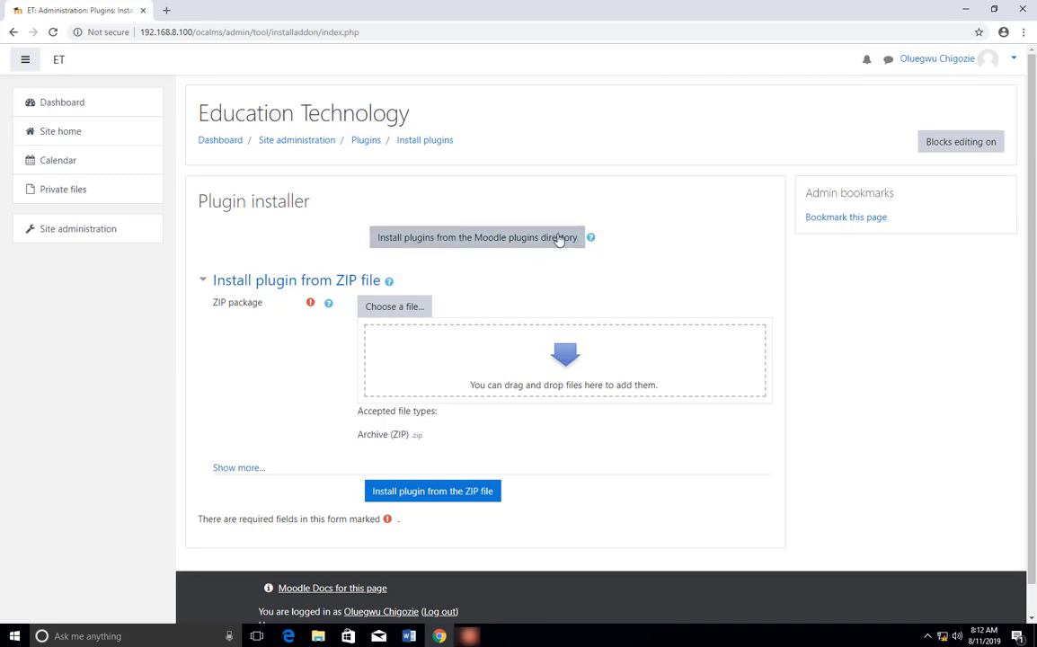
mouse_move(489, 184)
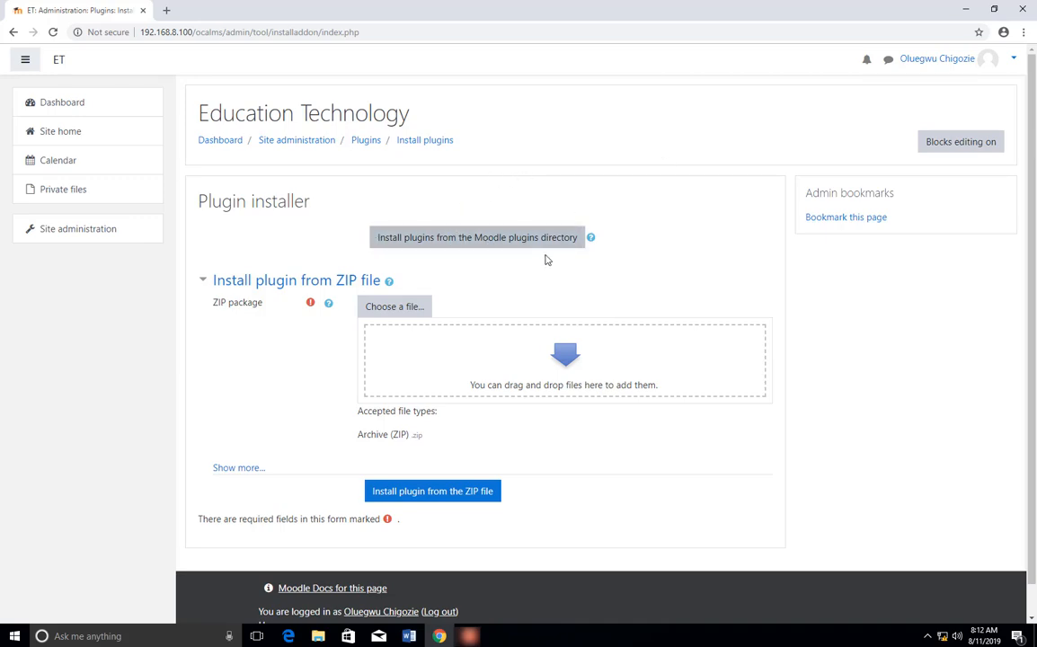
scroll(down, 3)
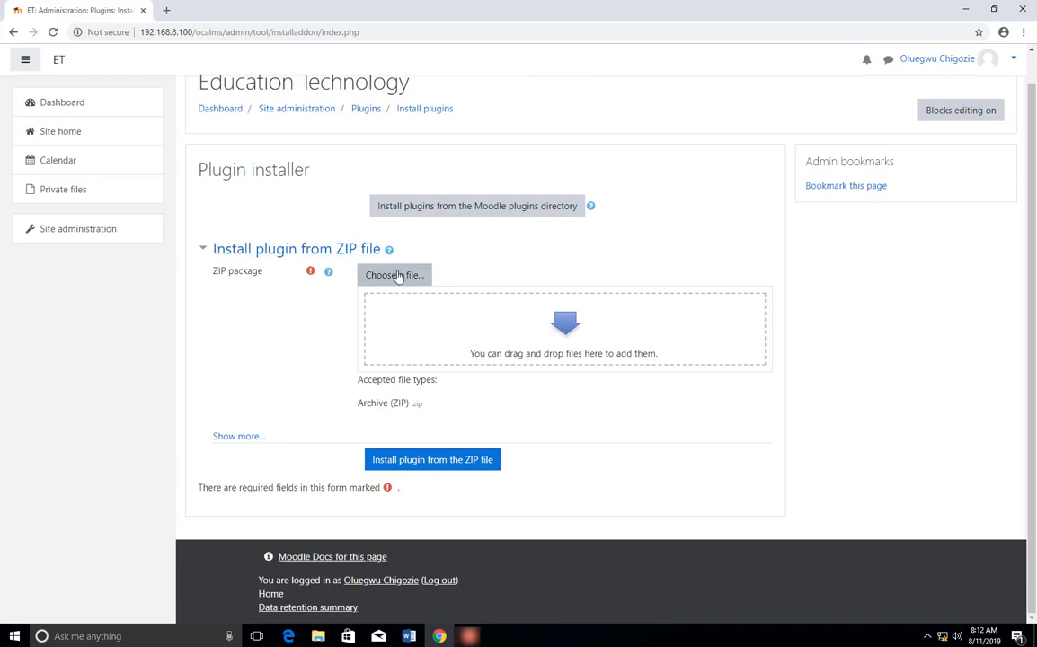
click(393, 275)
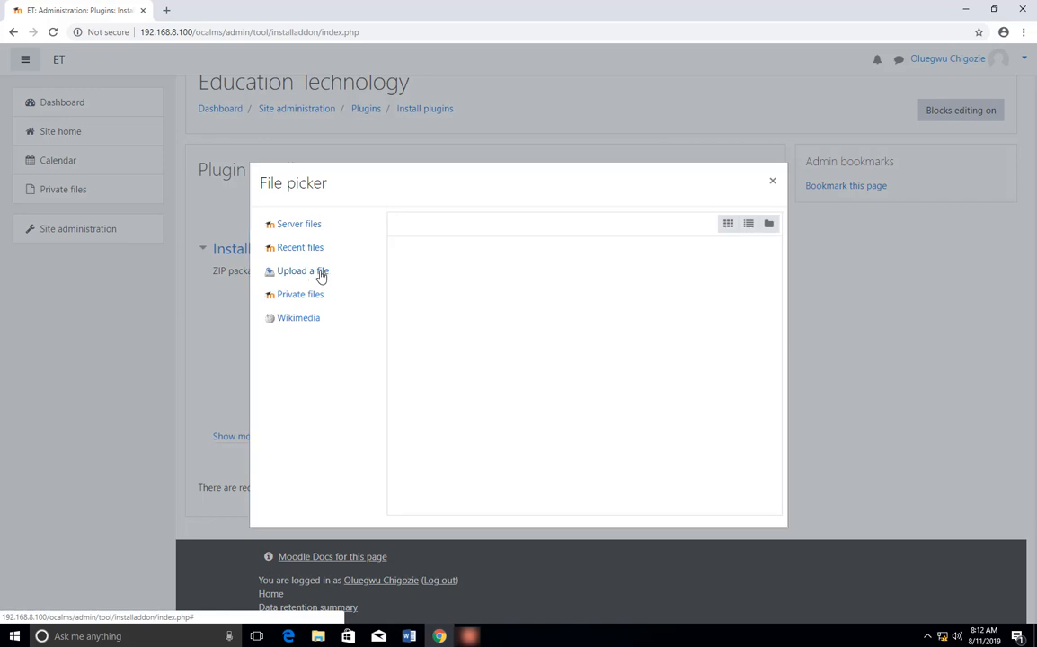
- Switch the file picker to Upload a file and browse the computer
click(302, 270)
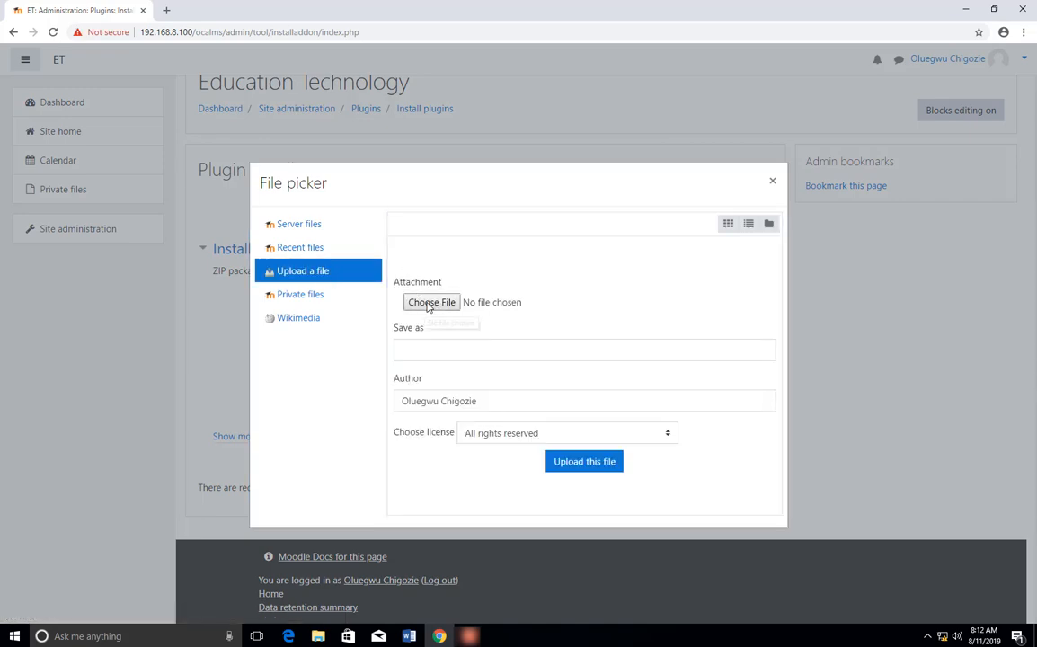
click(431, 302)
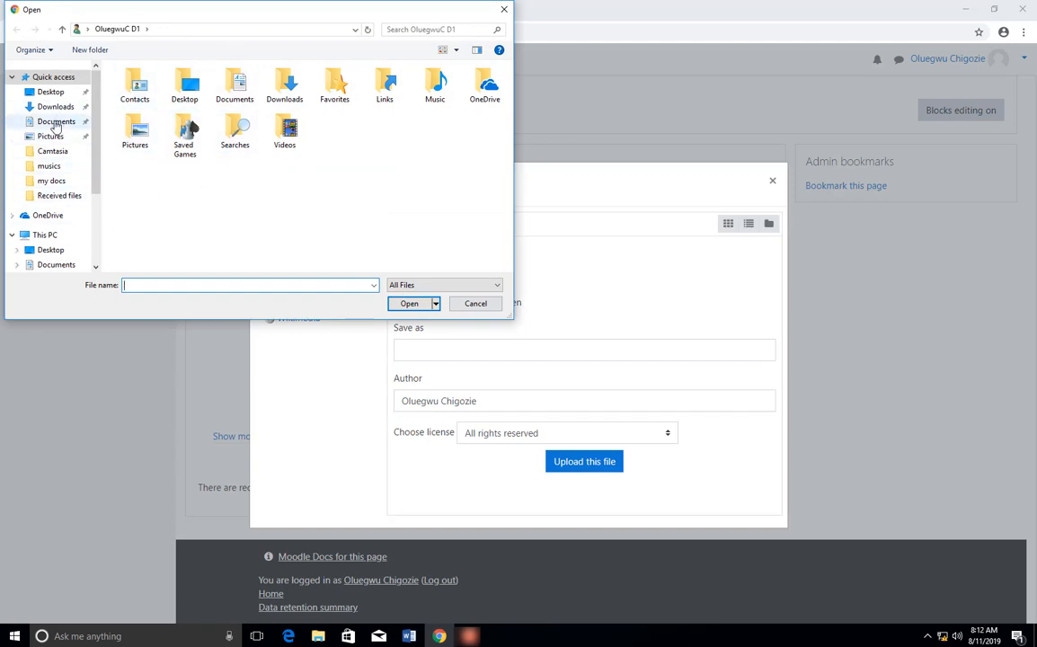
- Attach theme_adaptable_moodle36_2019011701.zip from Downloads\Moodle
click(56, 107)
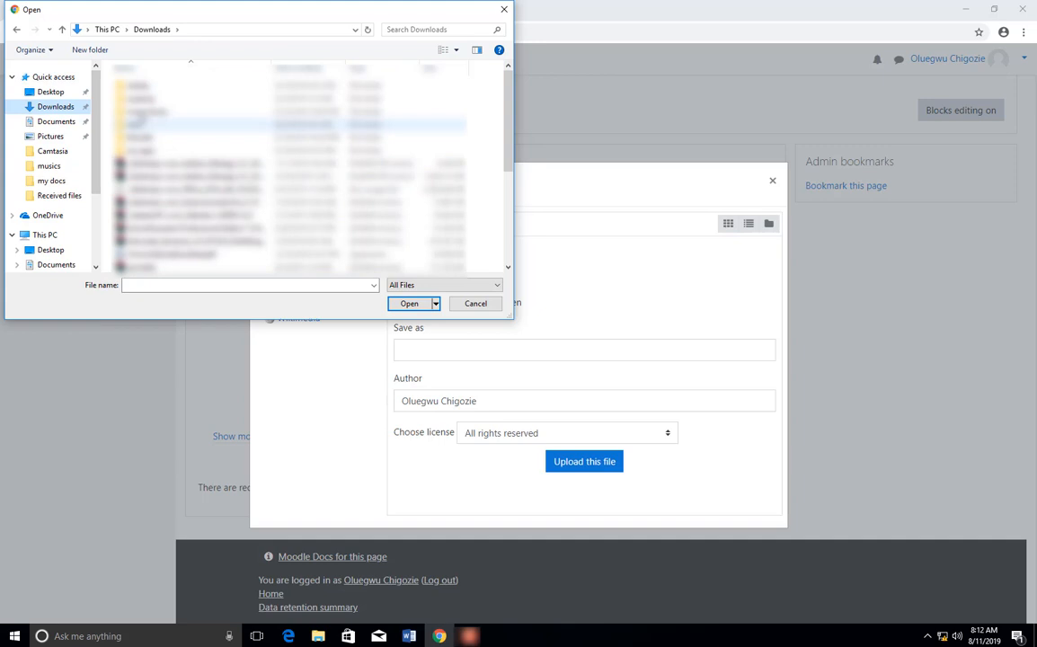
double_click(180, 124)
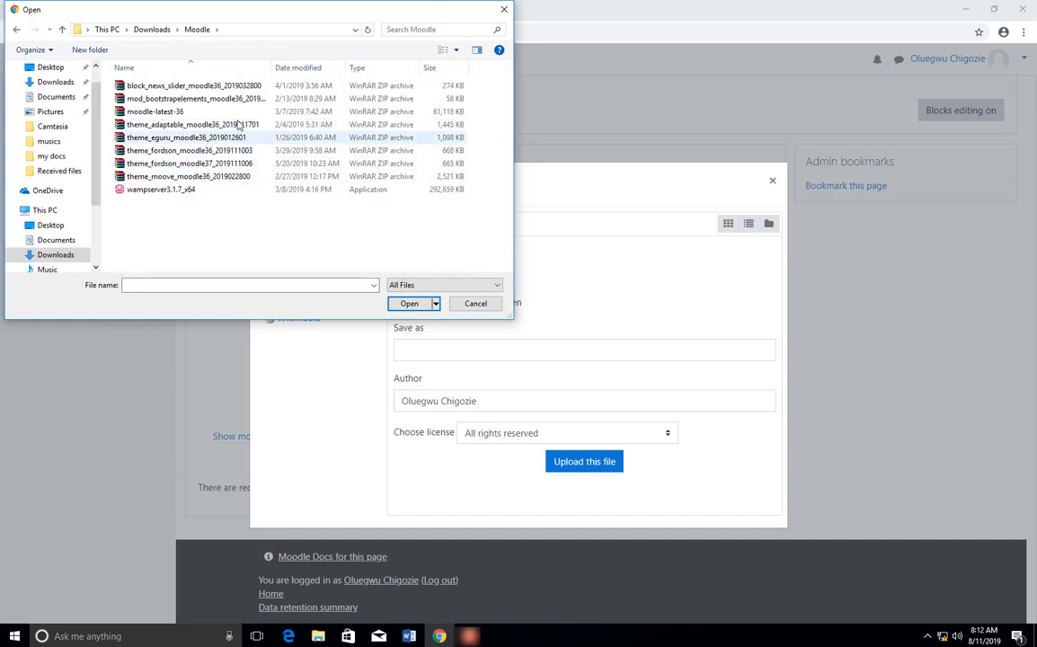
click(189, 150)
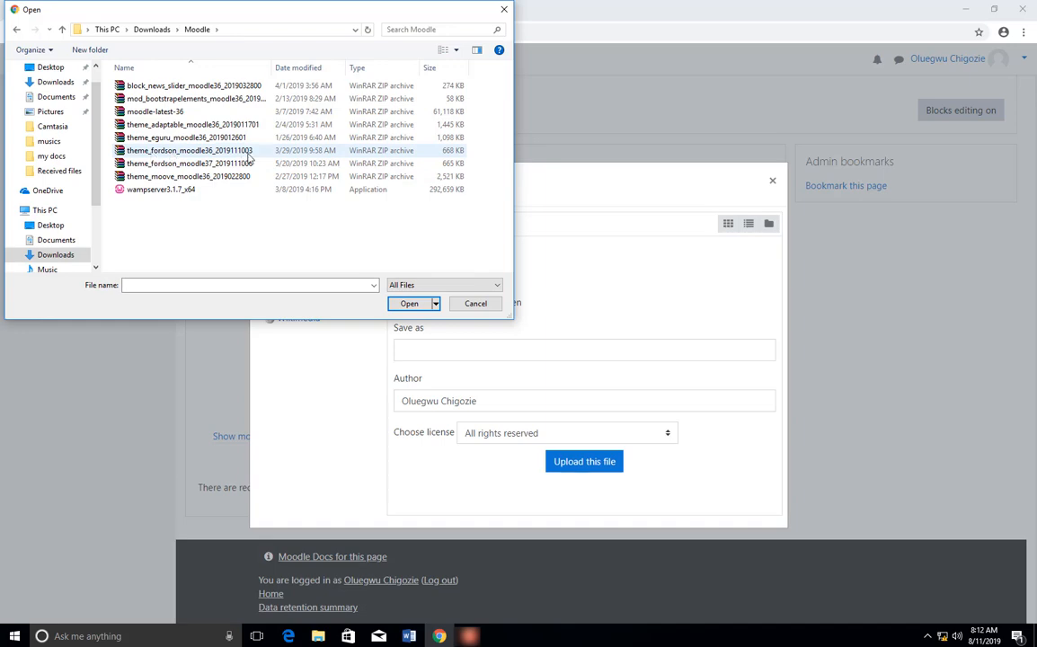
mouse_move(247, 163)
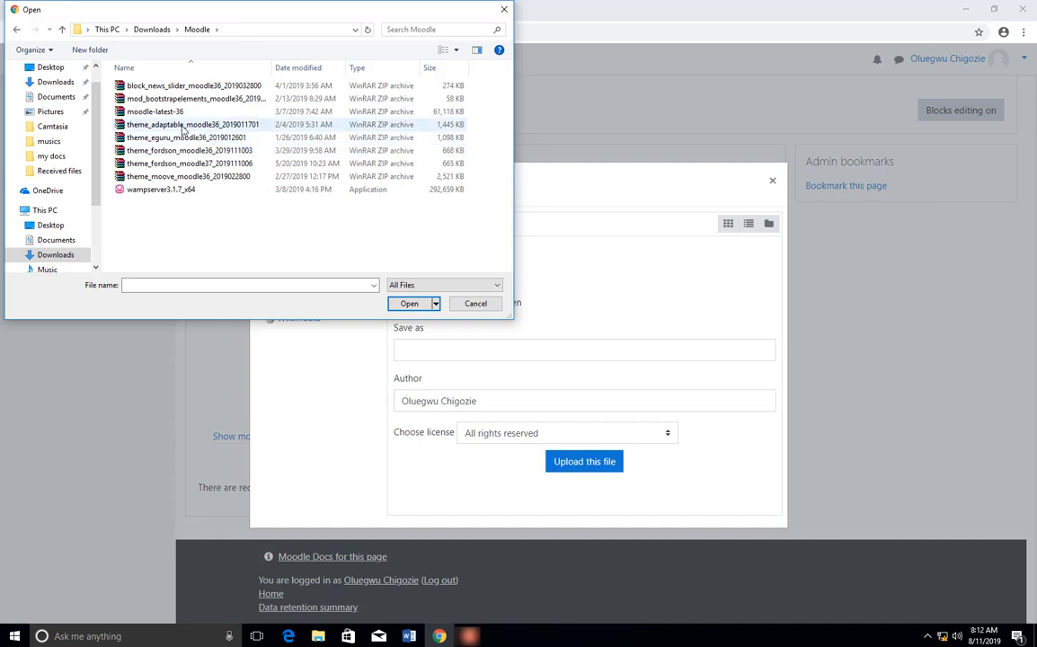
mouse_move(162, 130)
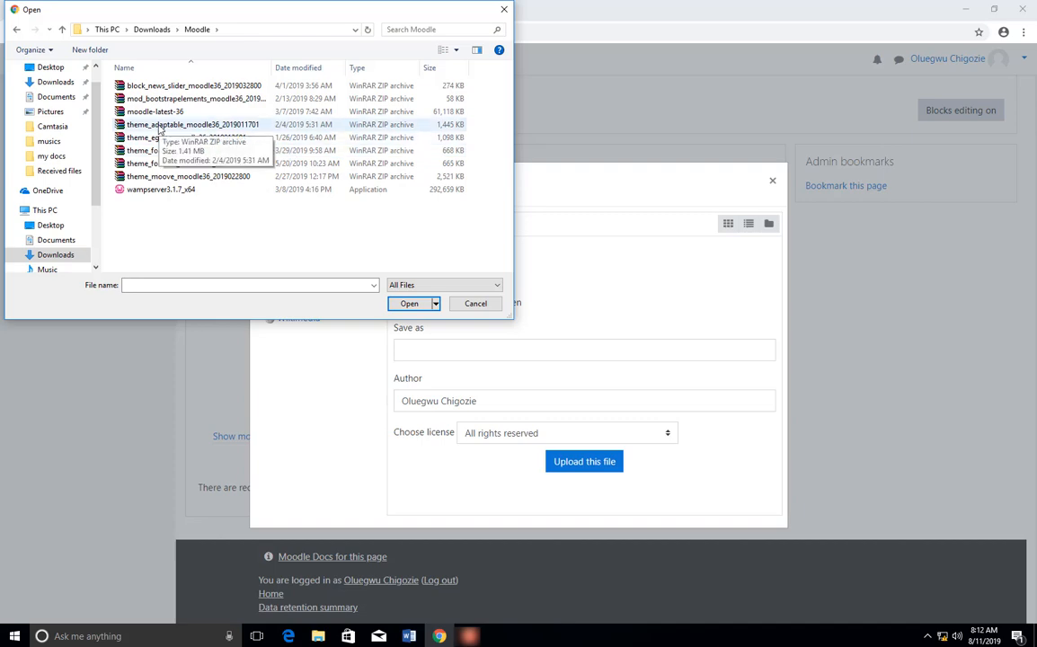
click(193, 124)
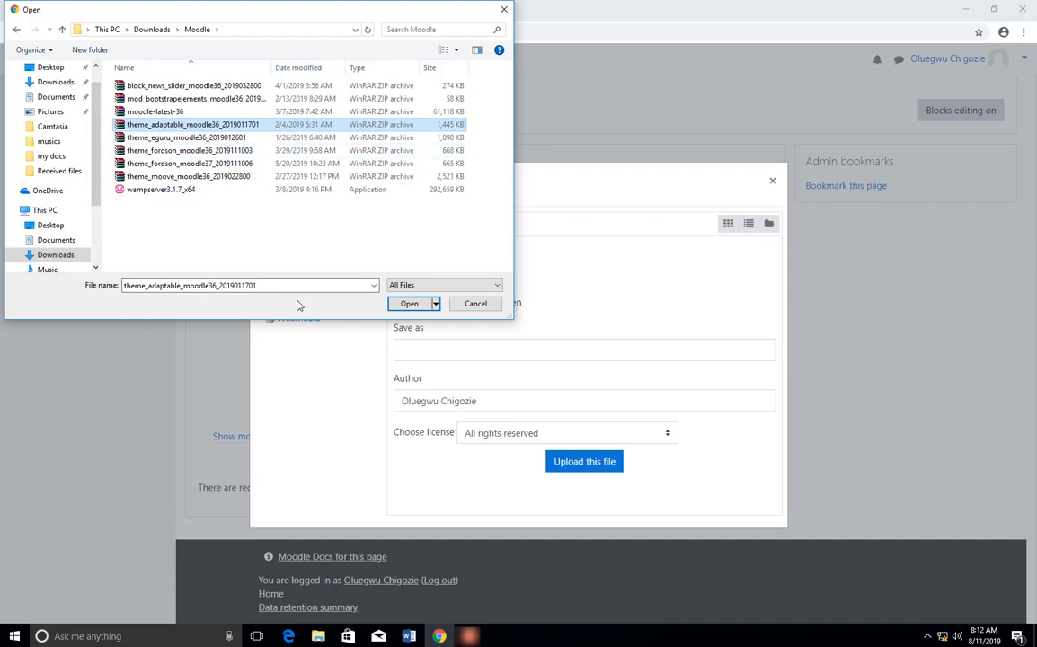
mouse_move(428, 353)
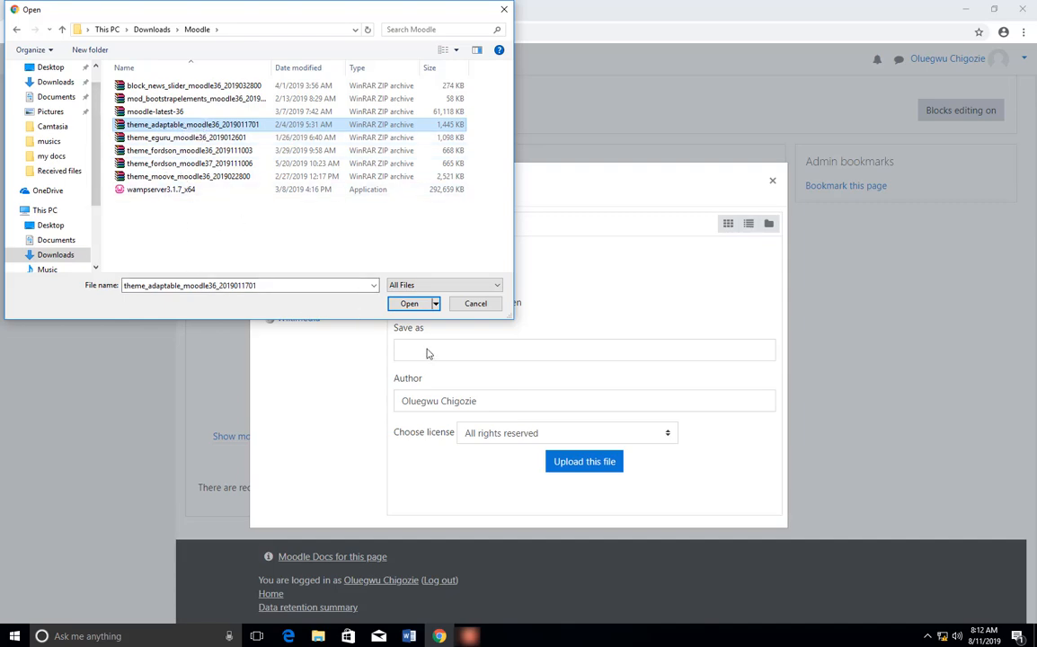
click(409, 302)
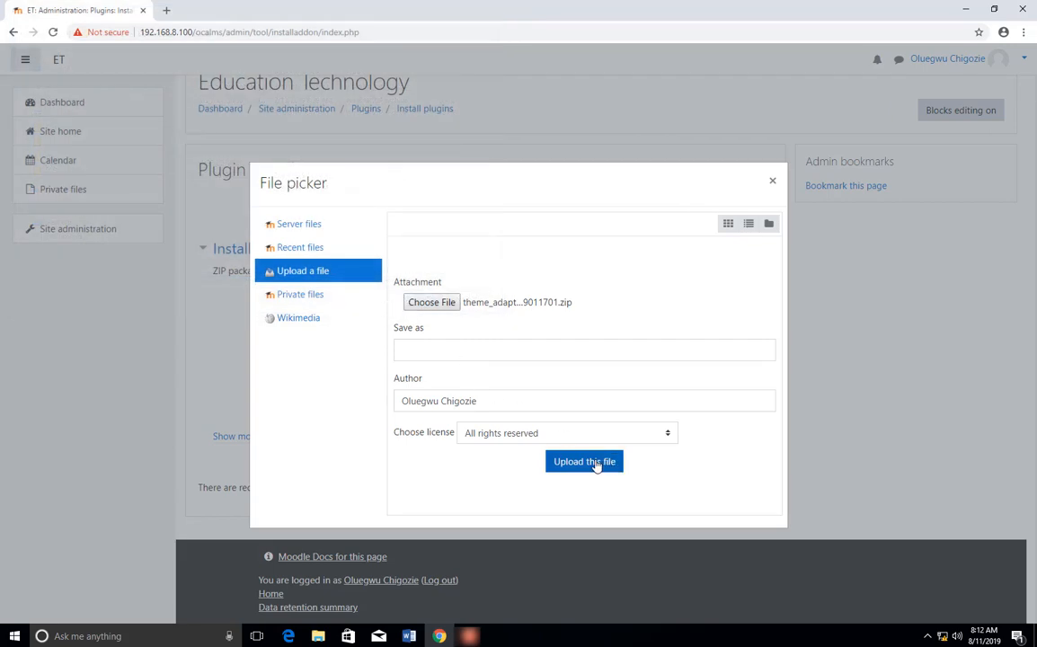
- Upload the Adaptable ZIP and install the plugin from it
click(584, 461)
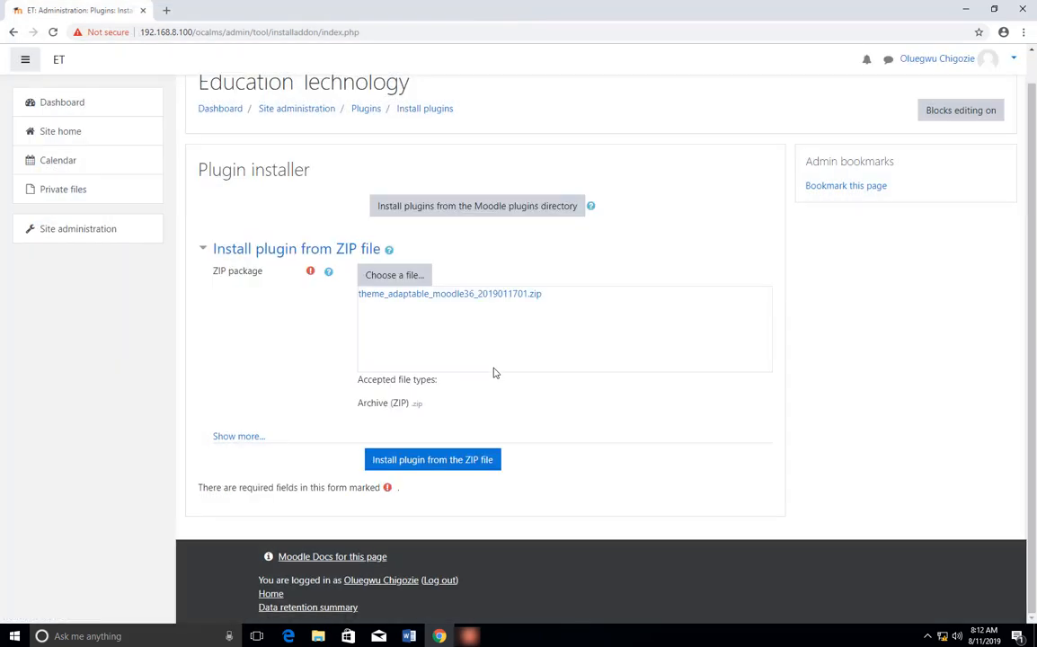
mouse_move(339, 376)
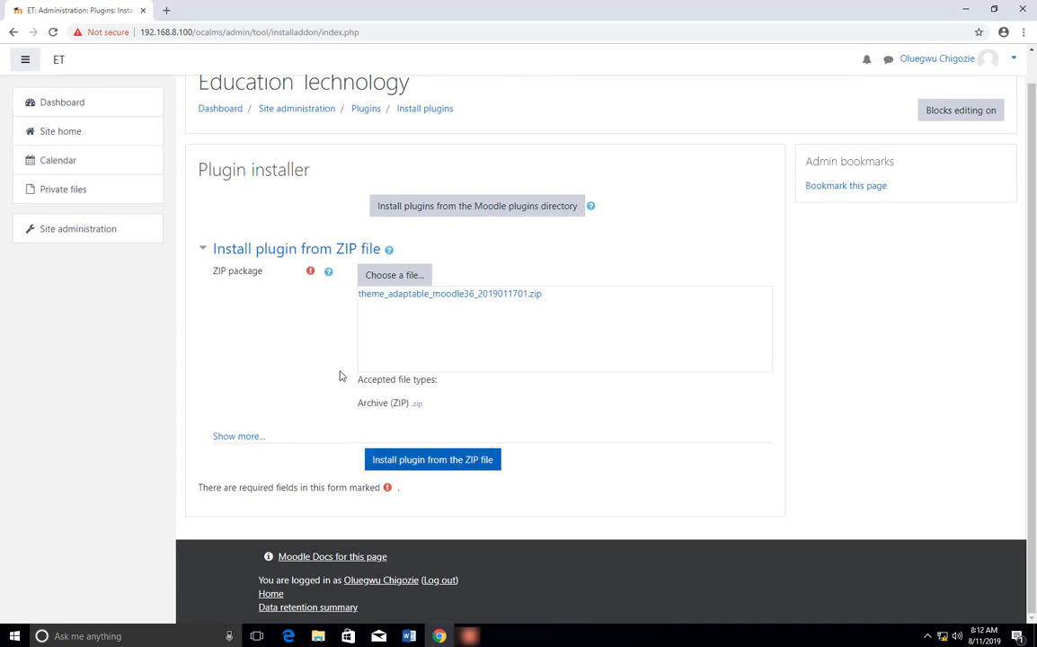
mouse_move(432, 459)
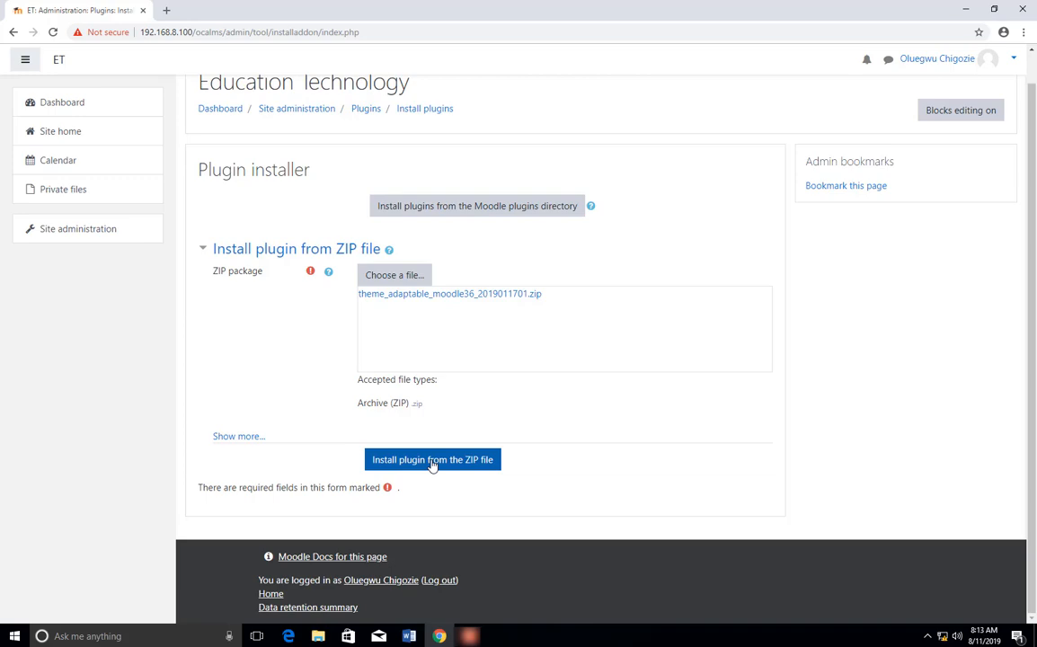
click(432, 459)
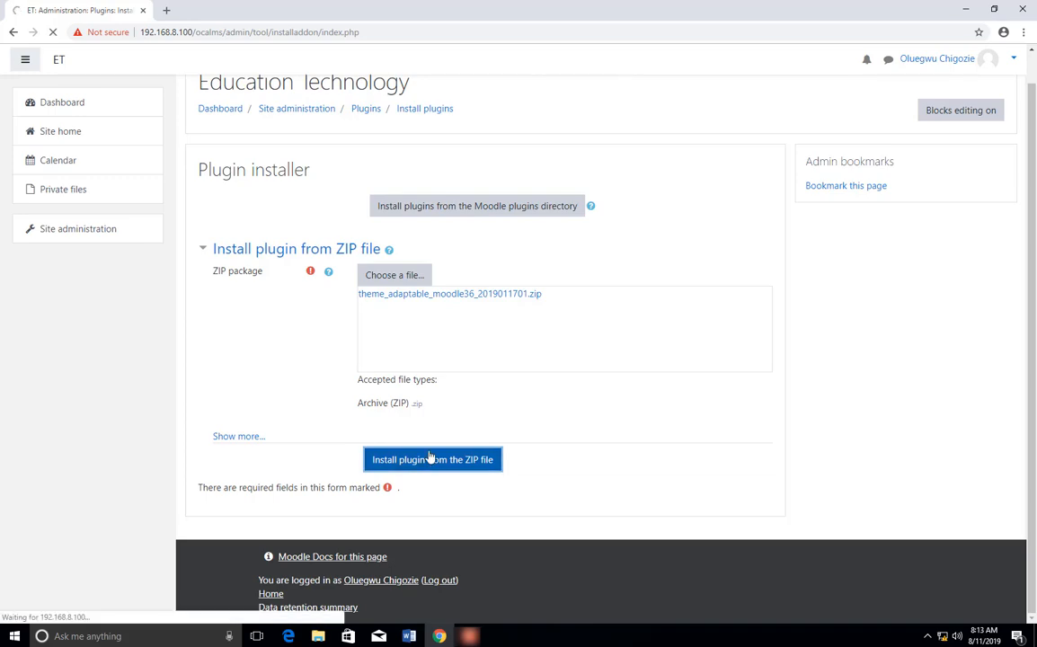
- Continue past successful package validation to the Plugins check page listing Adaptable
click(432, 459)
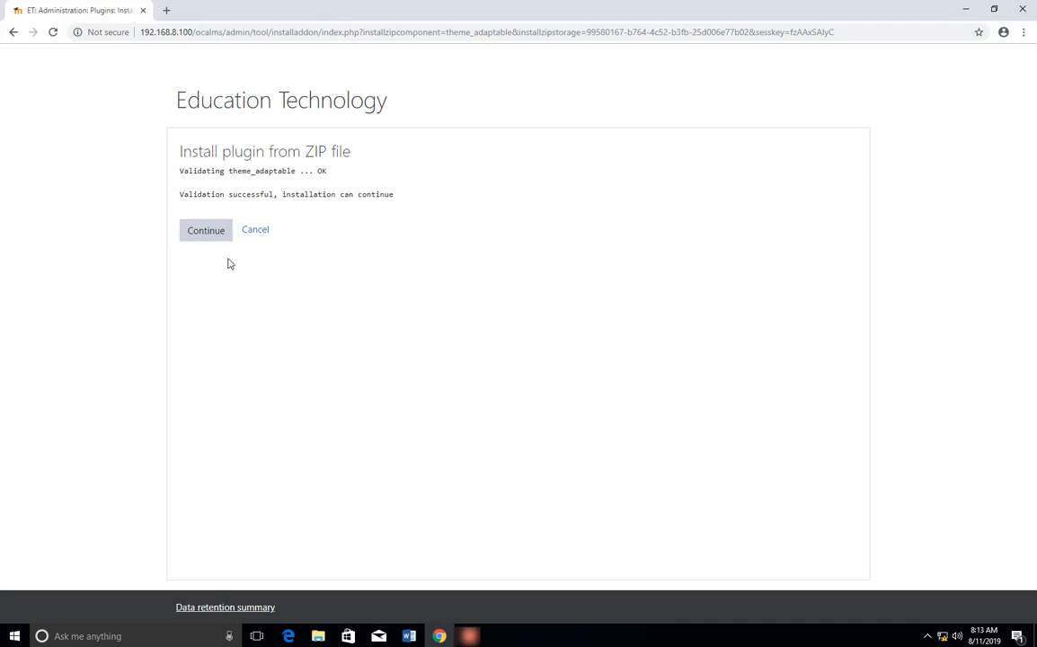
mouse_move(201, 173)
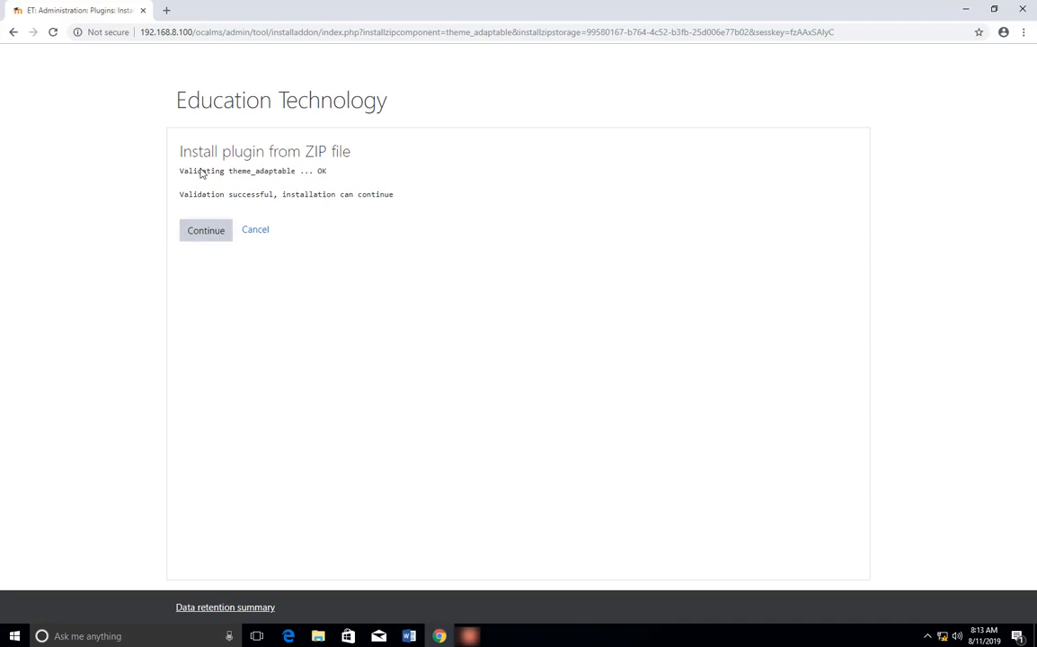
mouse_move(53, 212)
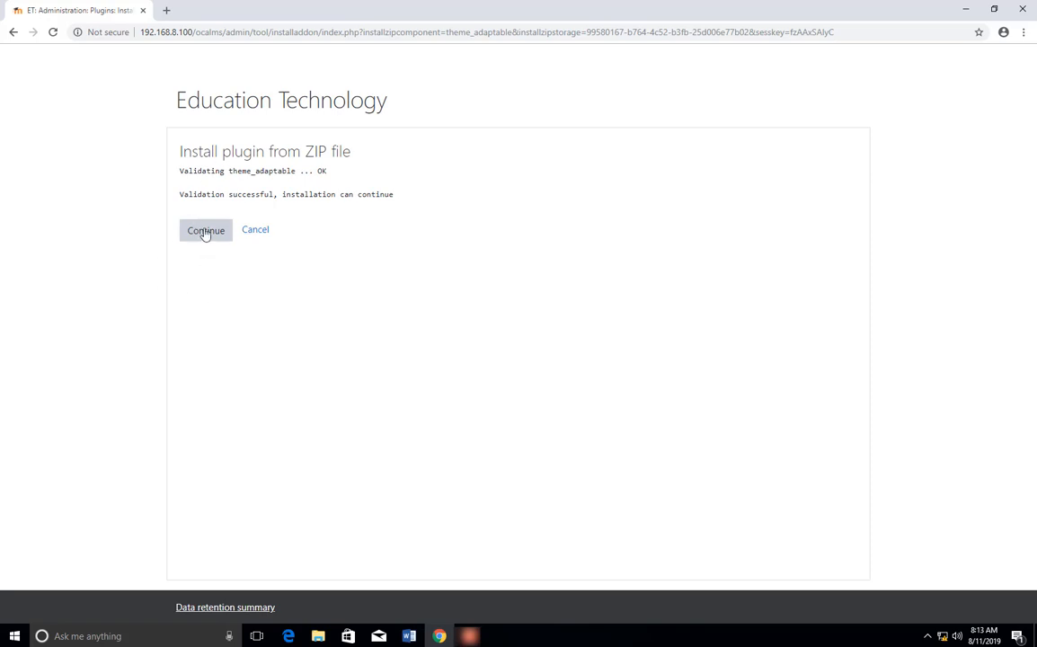
click(205, 230)
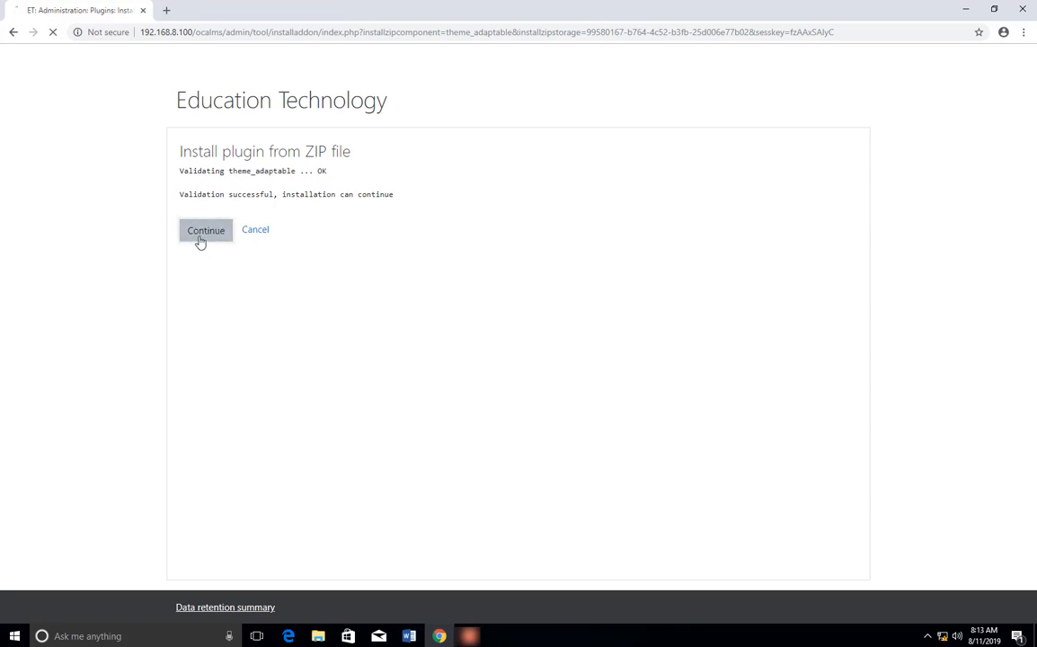
click(206, 230)
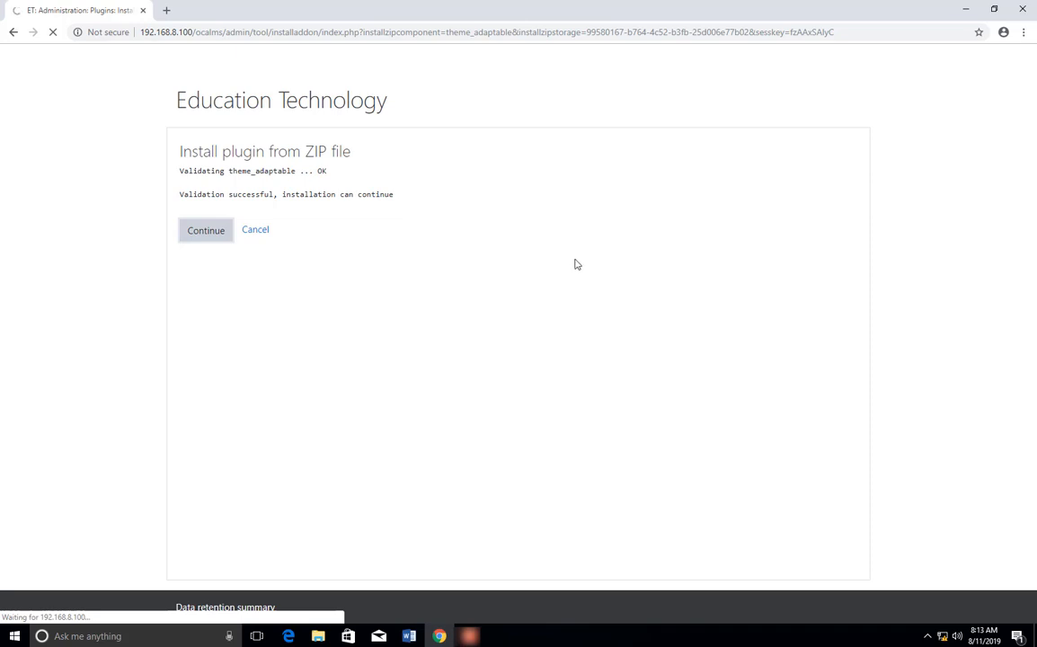
mouse_move(523, 310)
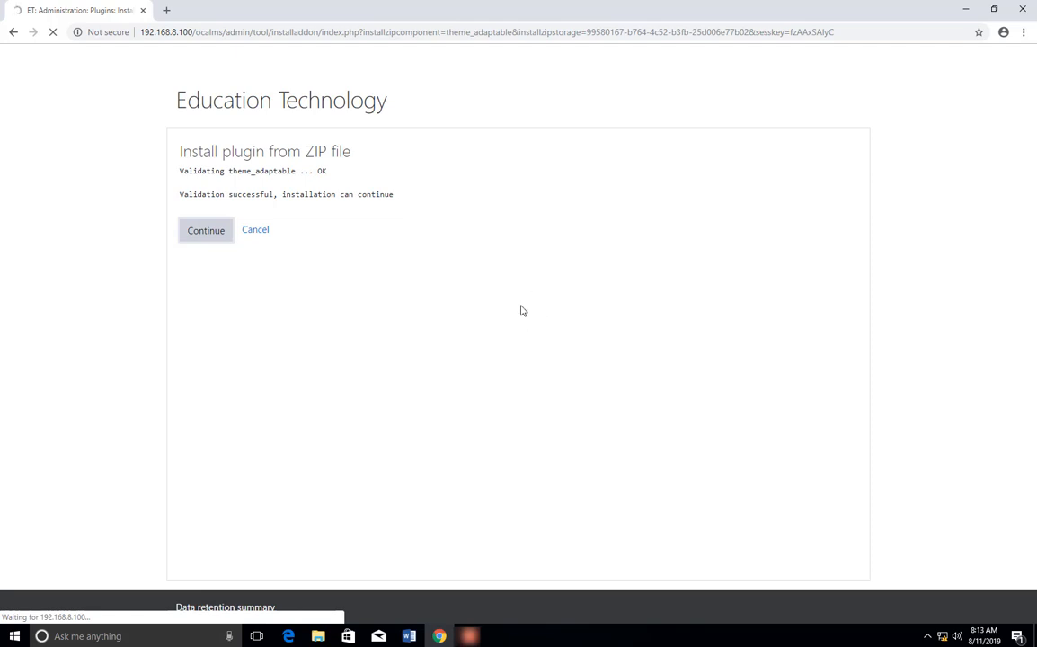
mouse_move(468, 344)
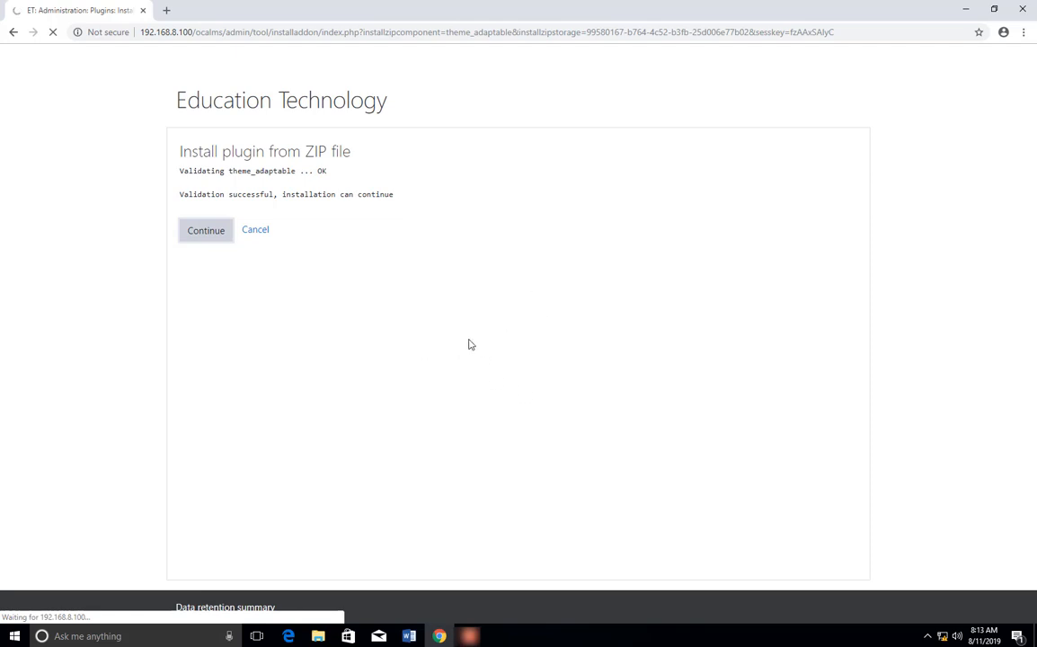
mouse_move(491, 352)
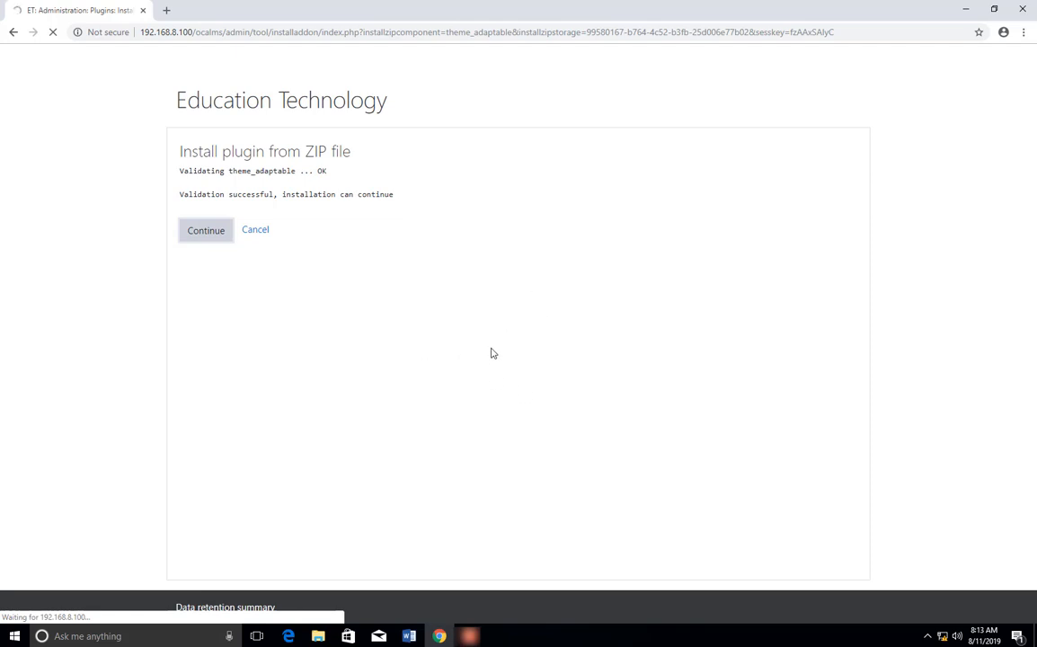
click(205, 229)
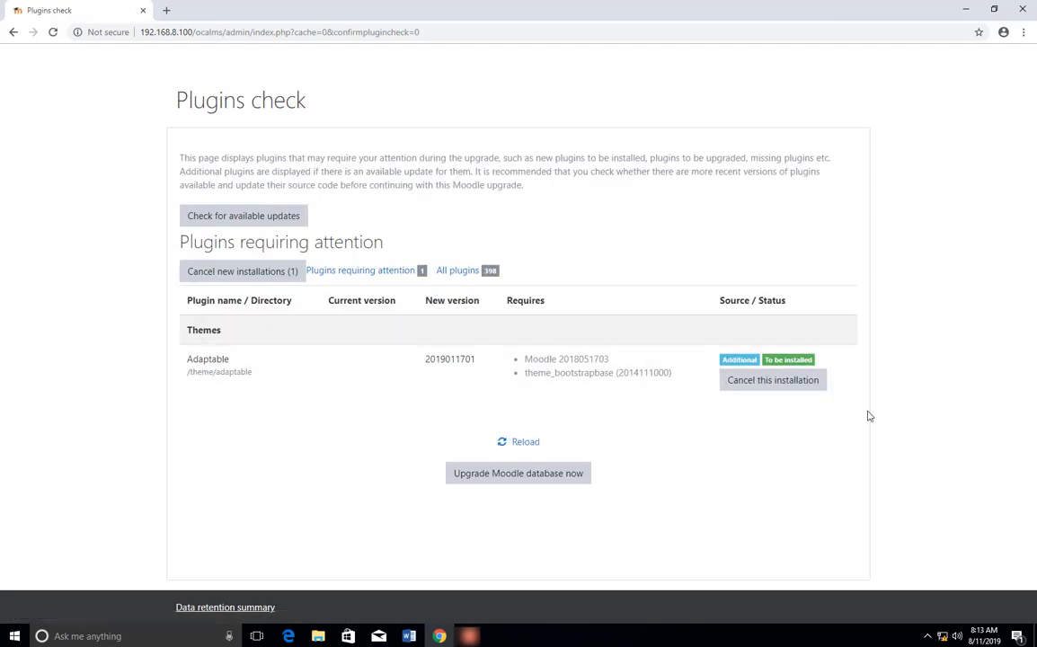
mouse_move(360, 269)
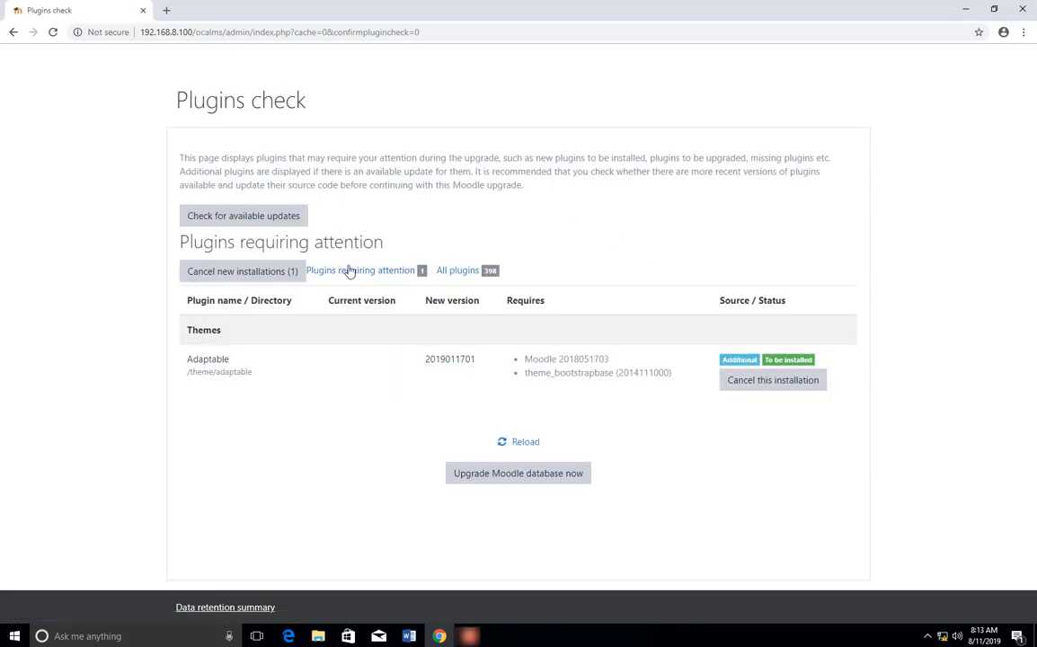
mouse_move(717, 503)
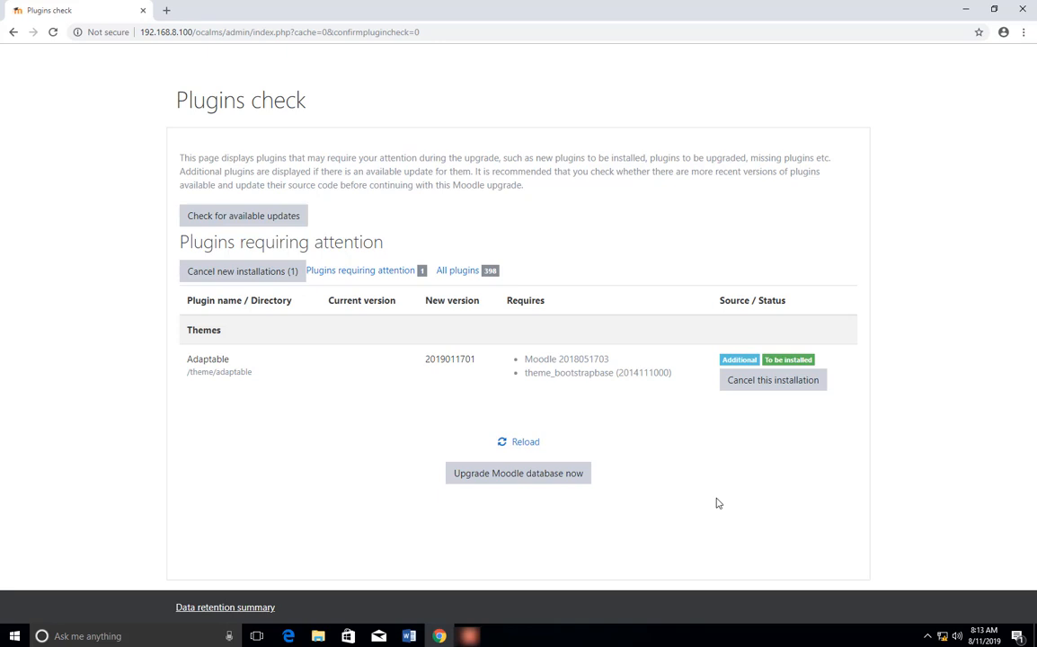
mouse_move(473, 536)
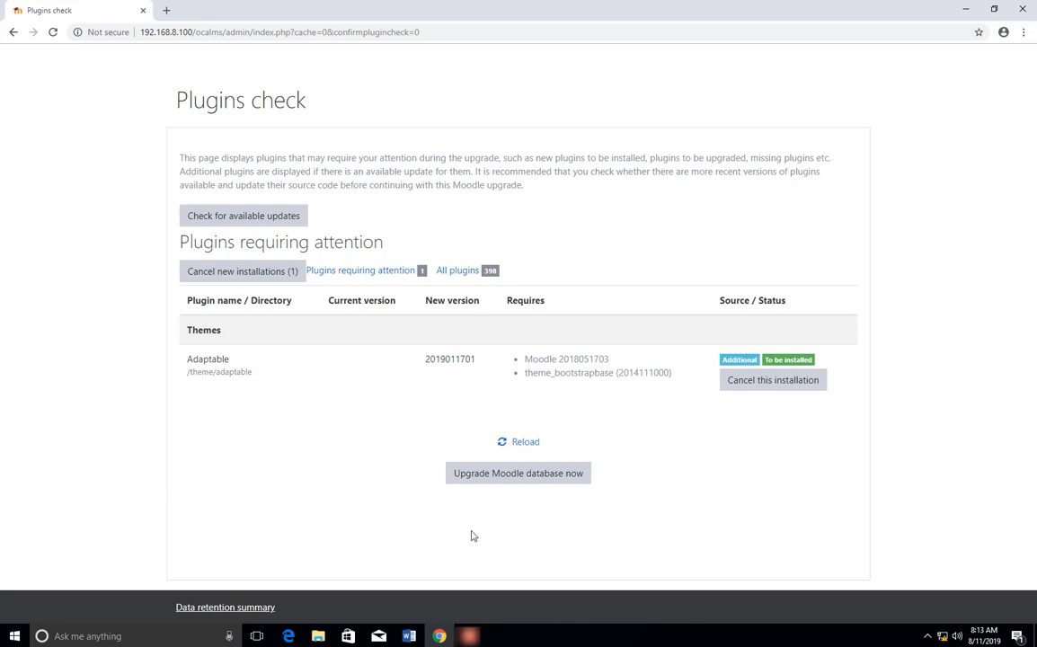
mouse_move(518, 473)
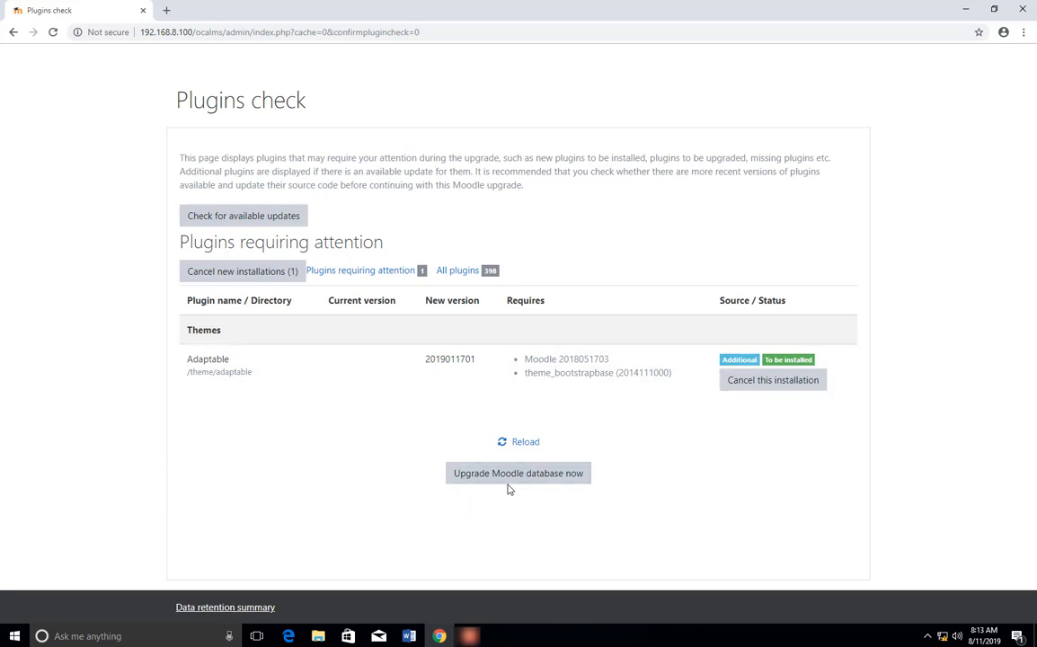
mouse_move(522, 490)
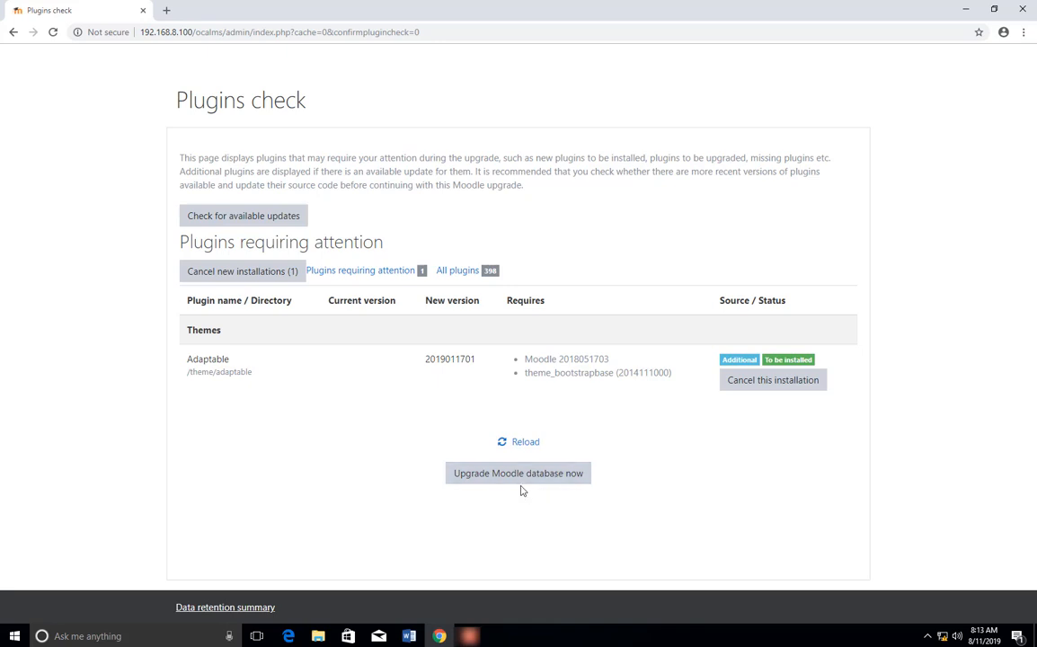
- Run the Moodle database upgrade until theme_adaptable reports success
click(518, 473)
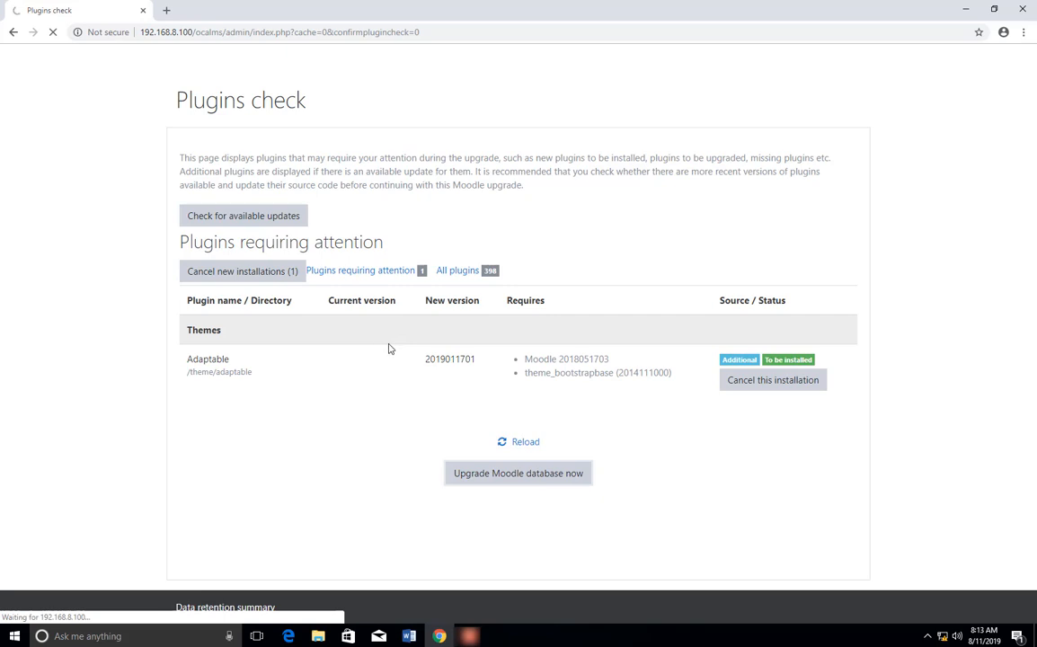
click(517, 473)
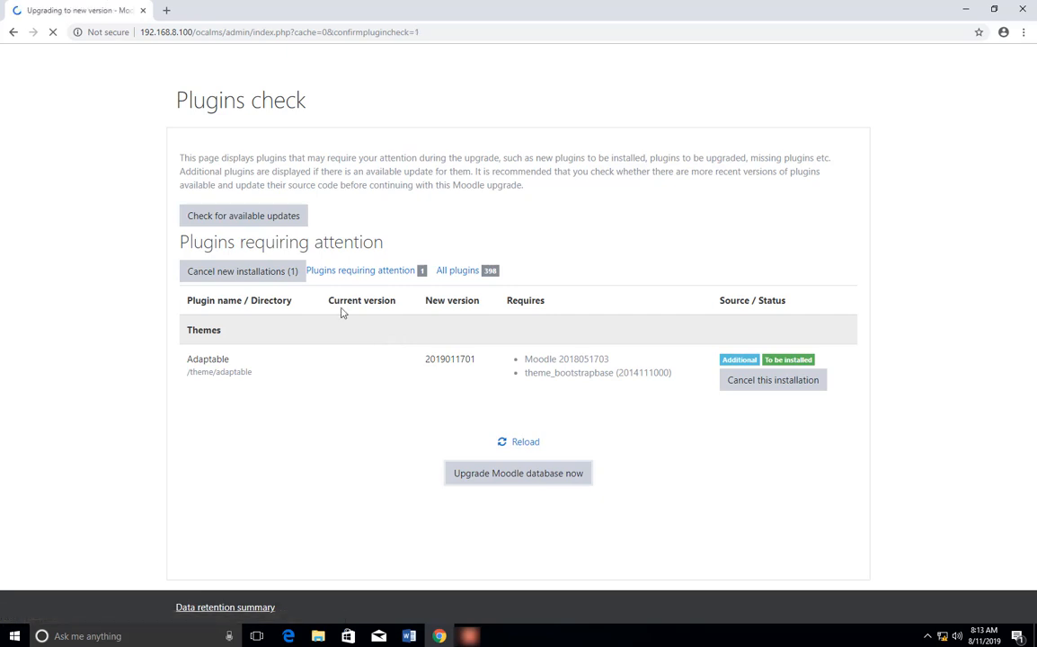
click(518, 473)
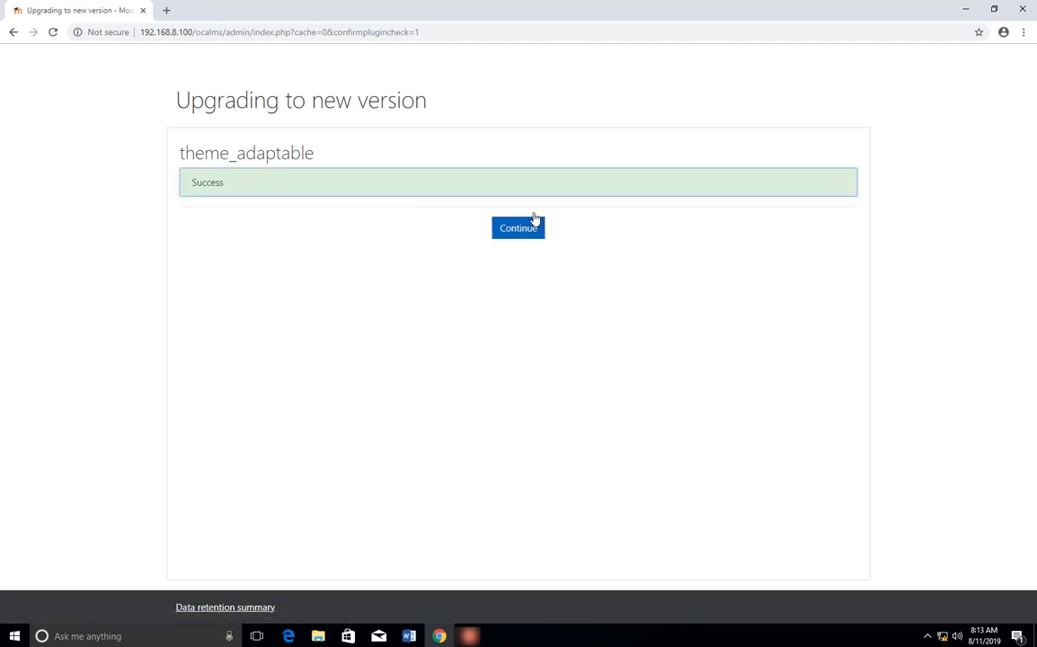
- Continue to the Adaptable theme's new settings page showing default colour options
click(517, 227)
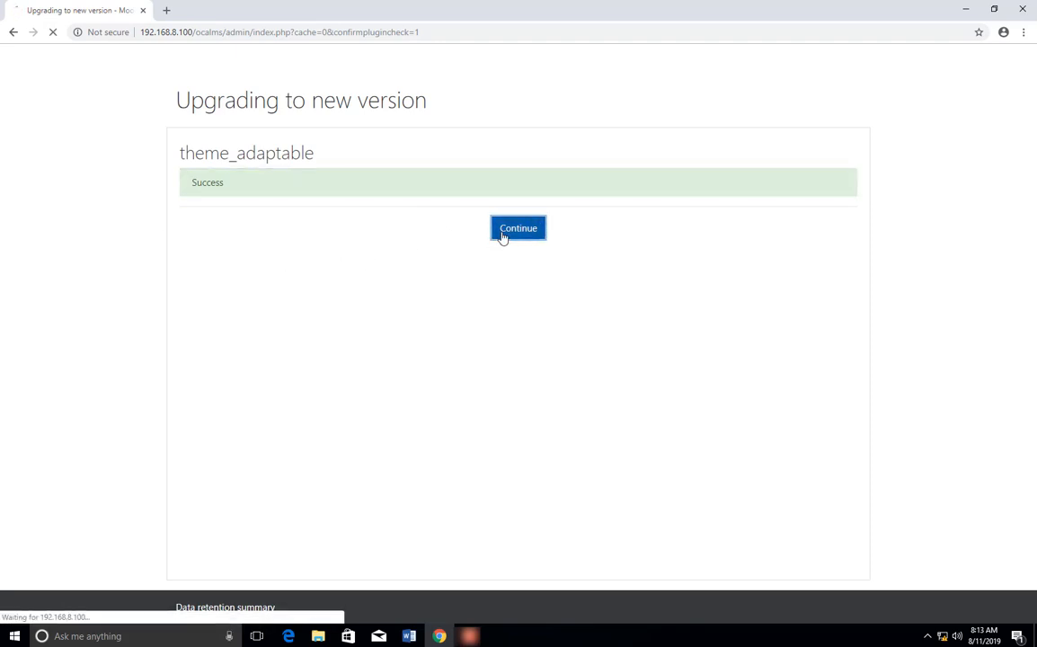
click(518, 227)
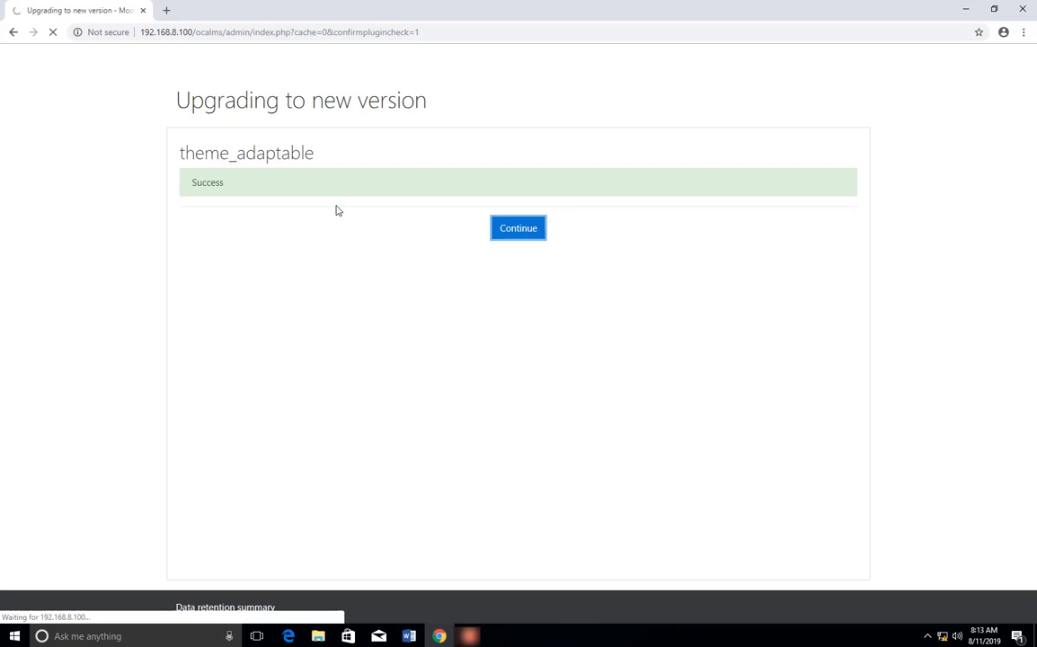
mouse_move(374, 266)
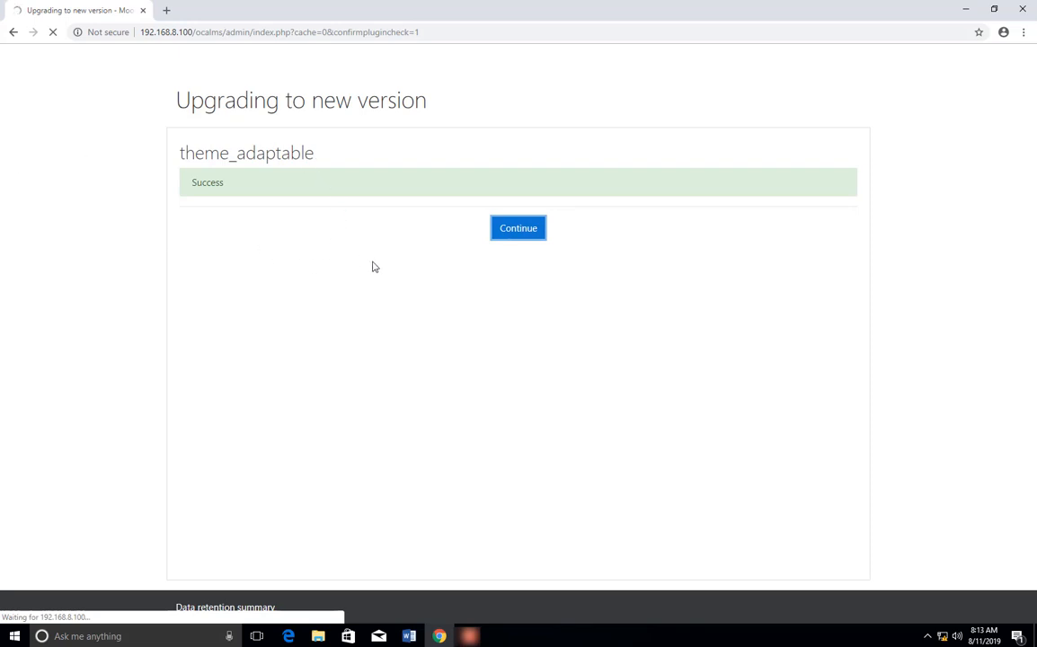
mouse_move(390, 287)
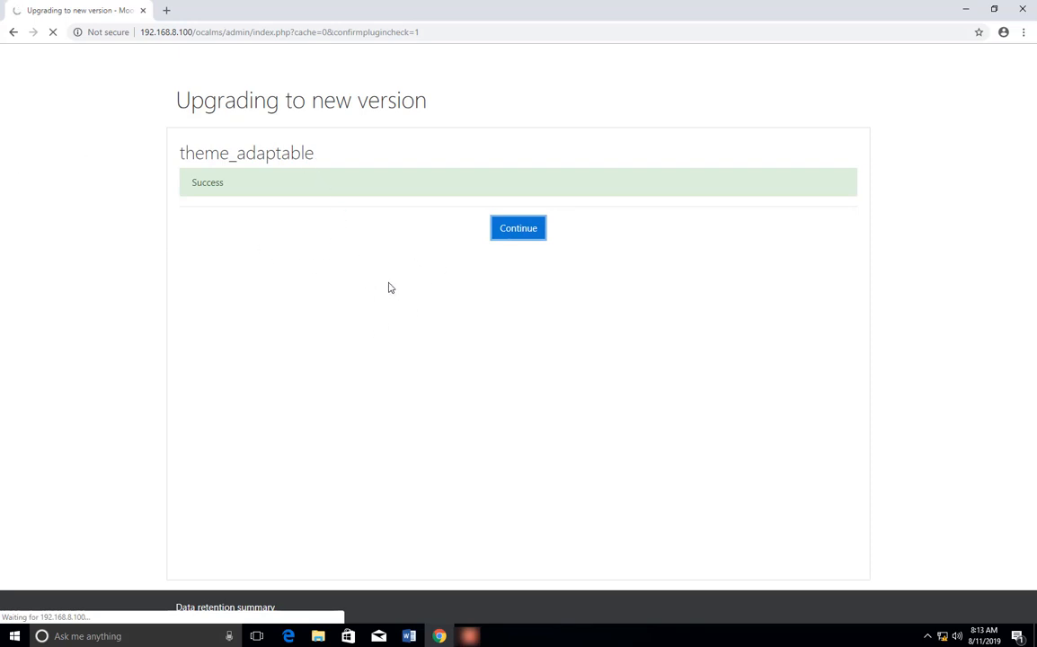
mouse_move(302, 294)
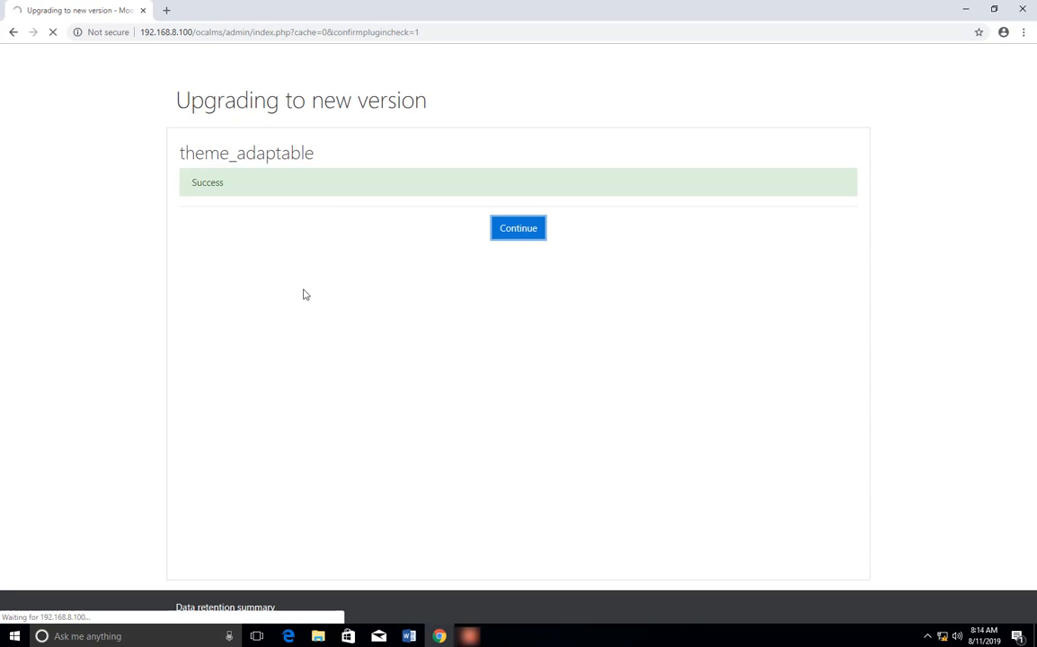
click(518, 227)
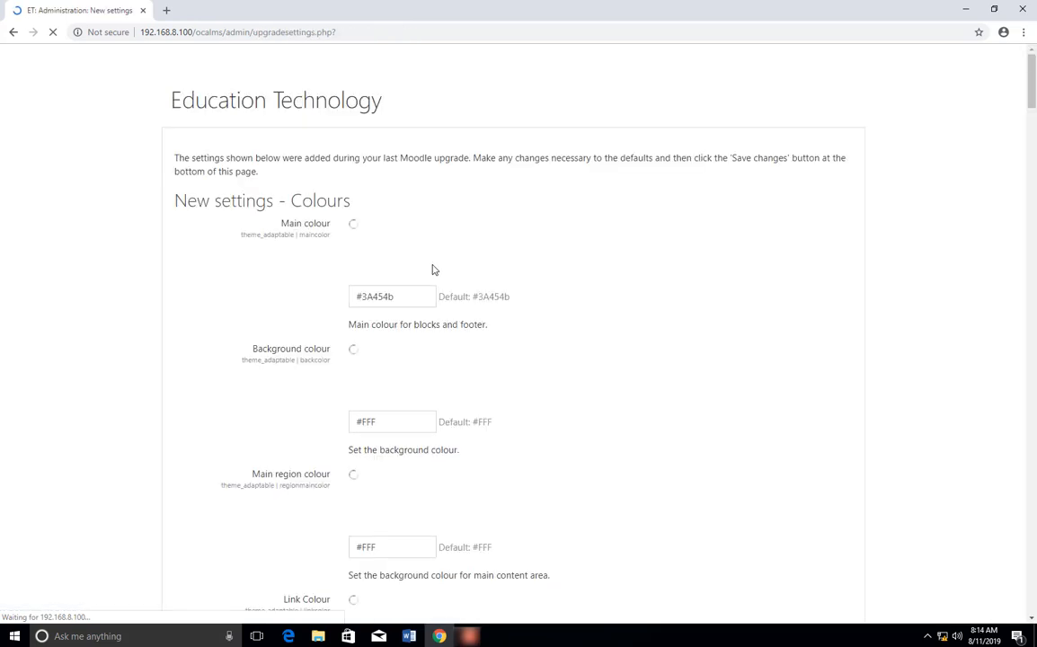
- Review the Adaptable colour settings, keep the defaults, and save changes
scroll(down, 3)
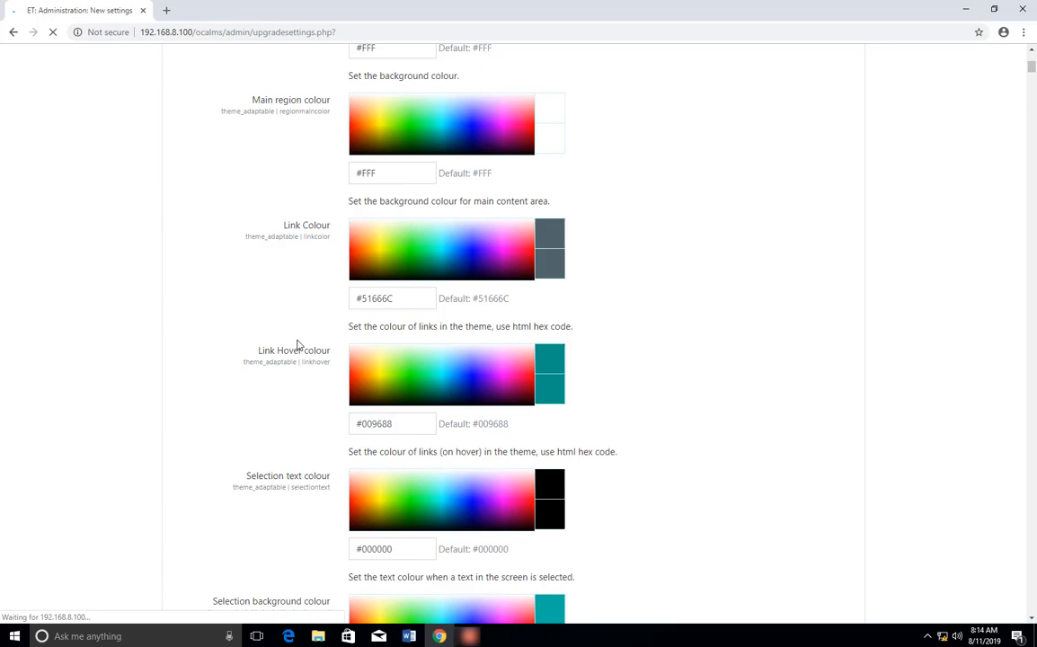
scroll(up, 3)
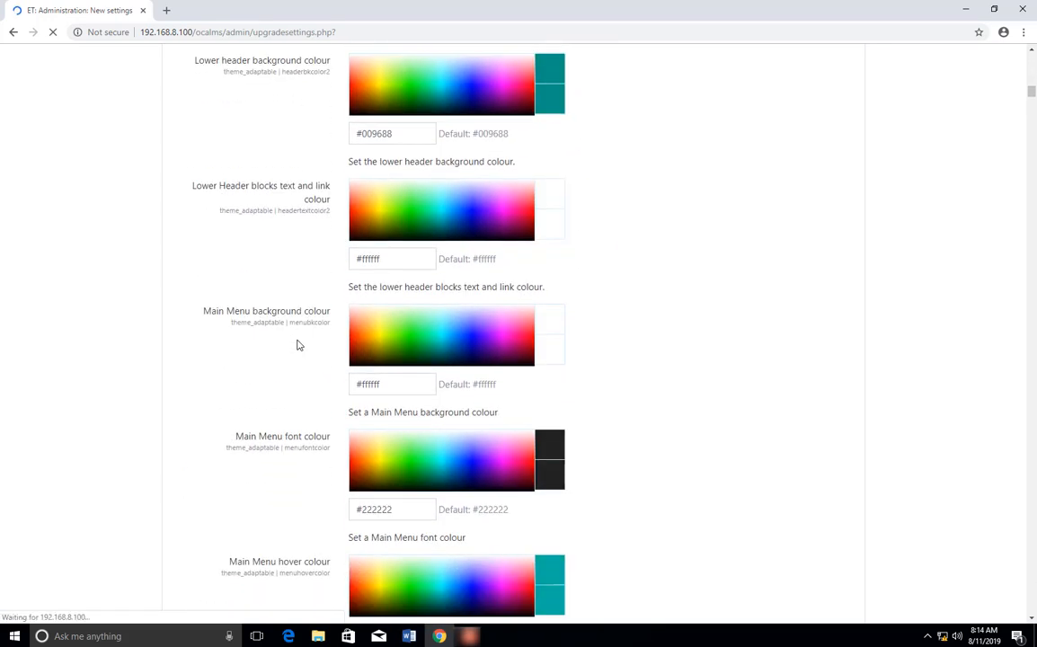
scroll(down, 3)
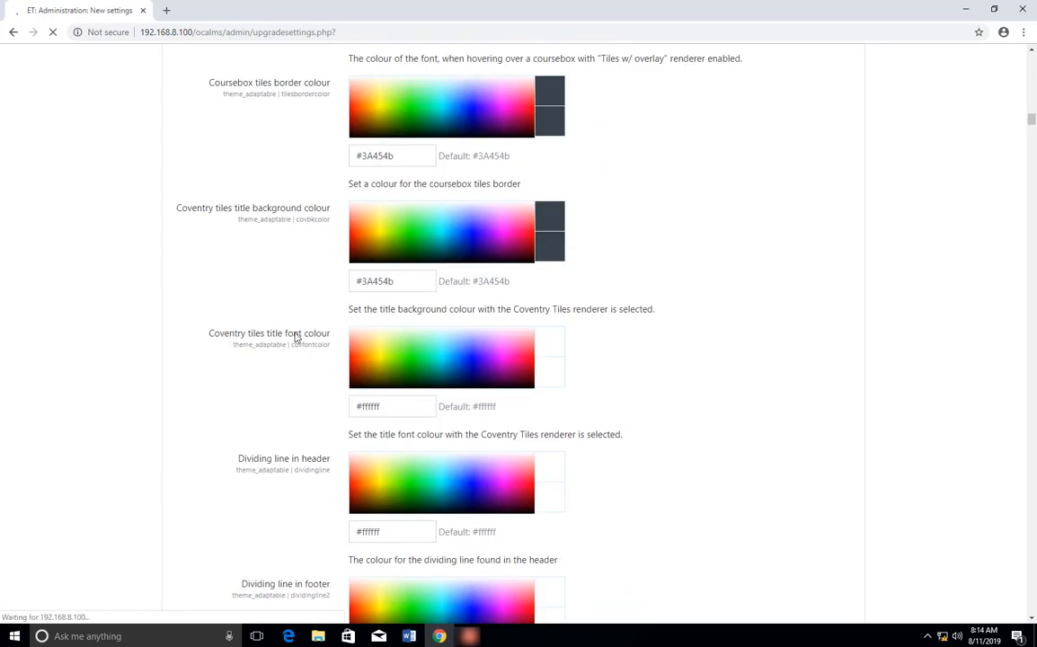
scroll(down, 3)
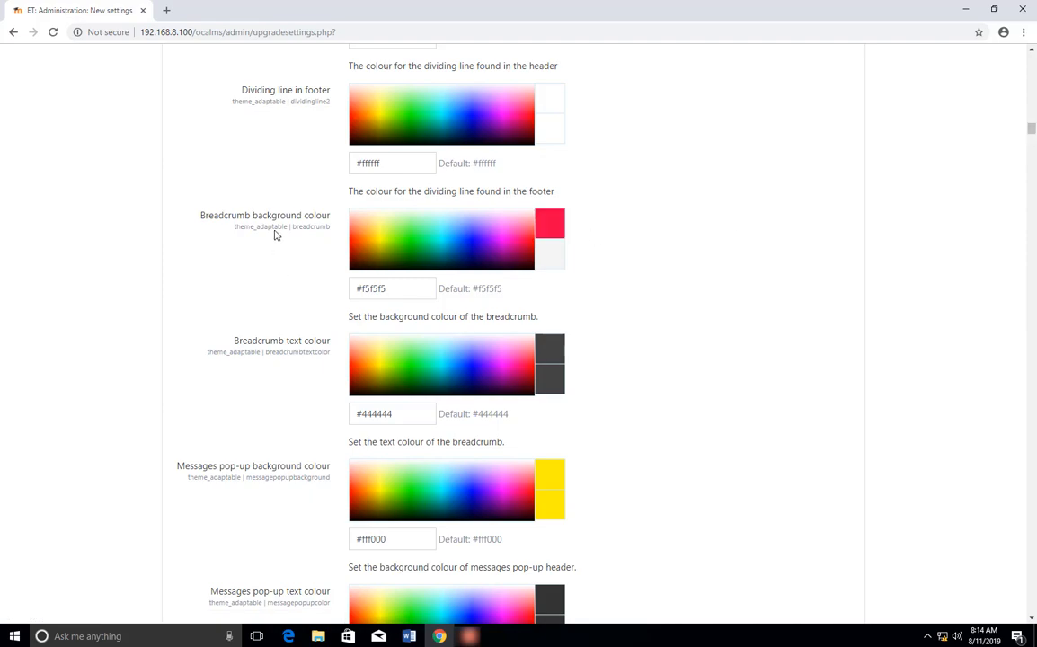
click(549, 223)
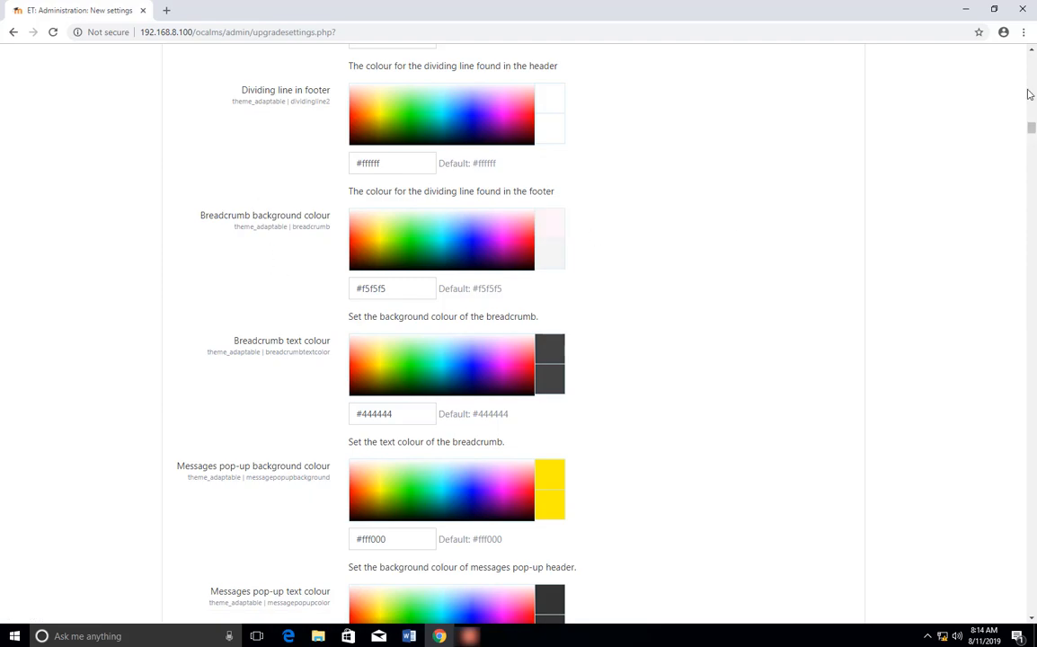
scroll(down, 3)
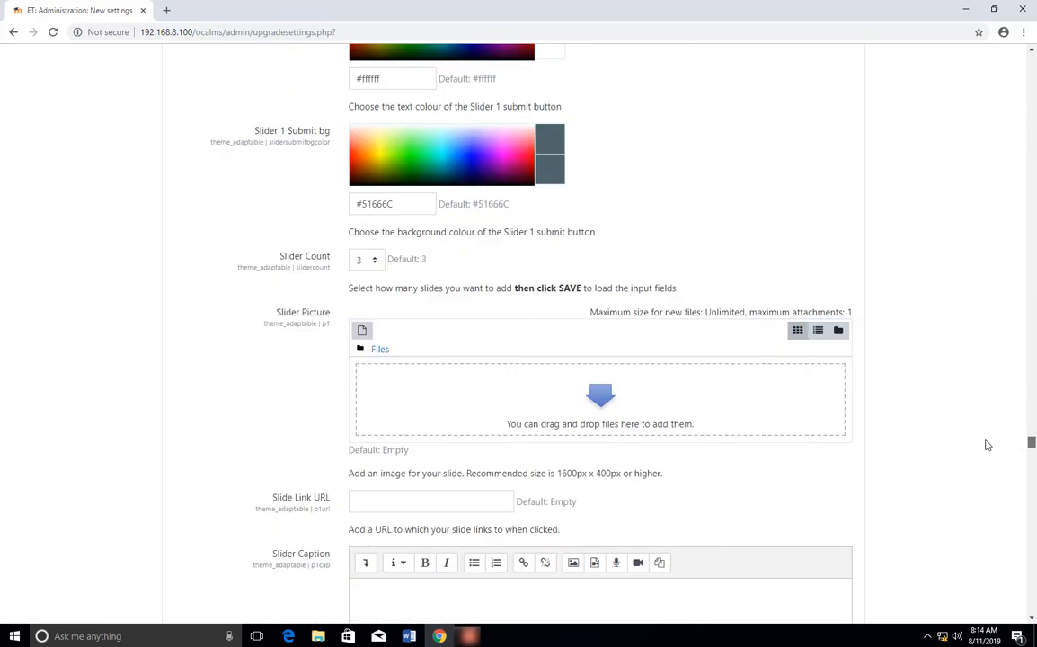
scroll(up, 3)
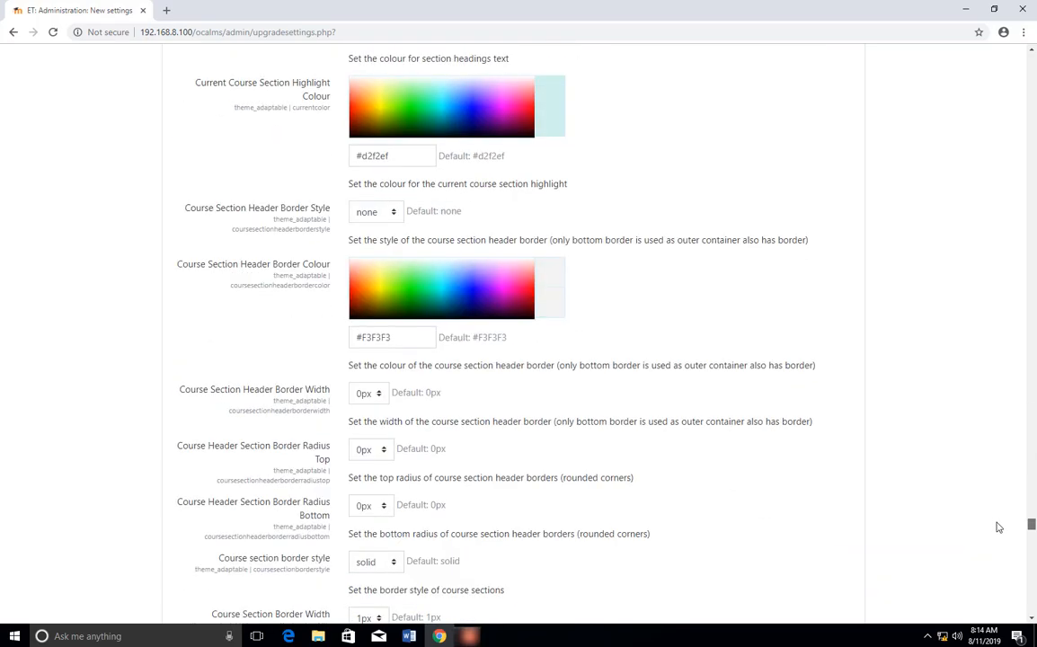
scroll(down, 3)
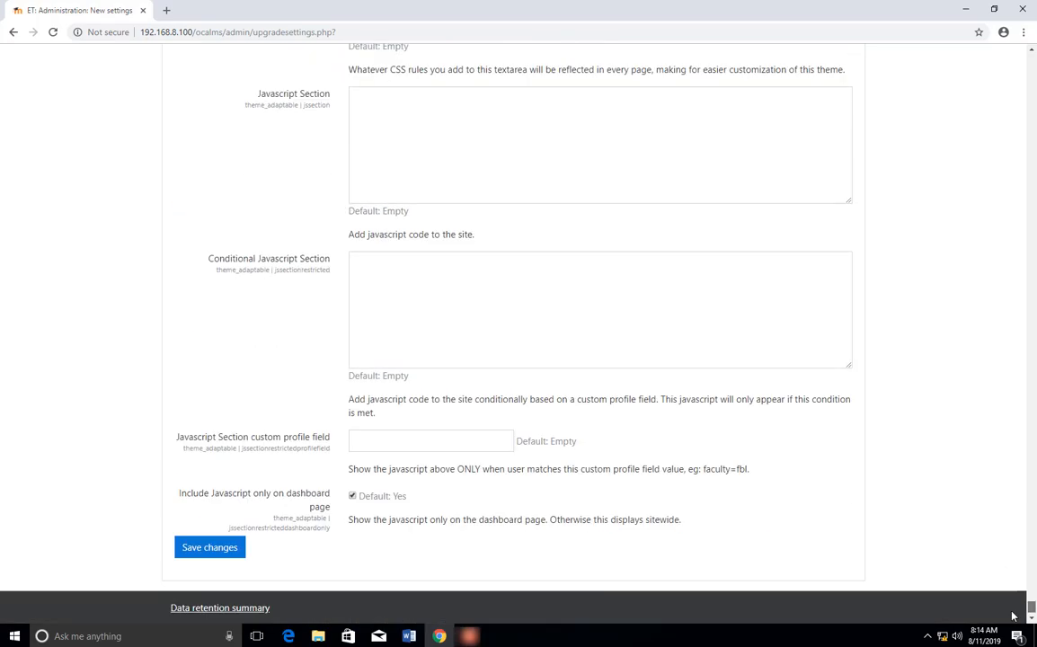
mouse_move(210, 547)
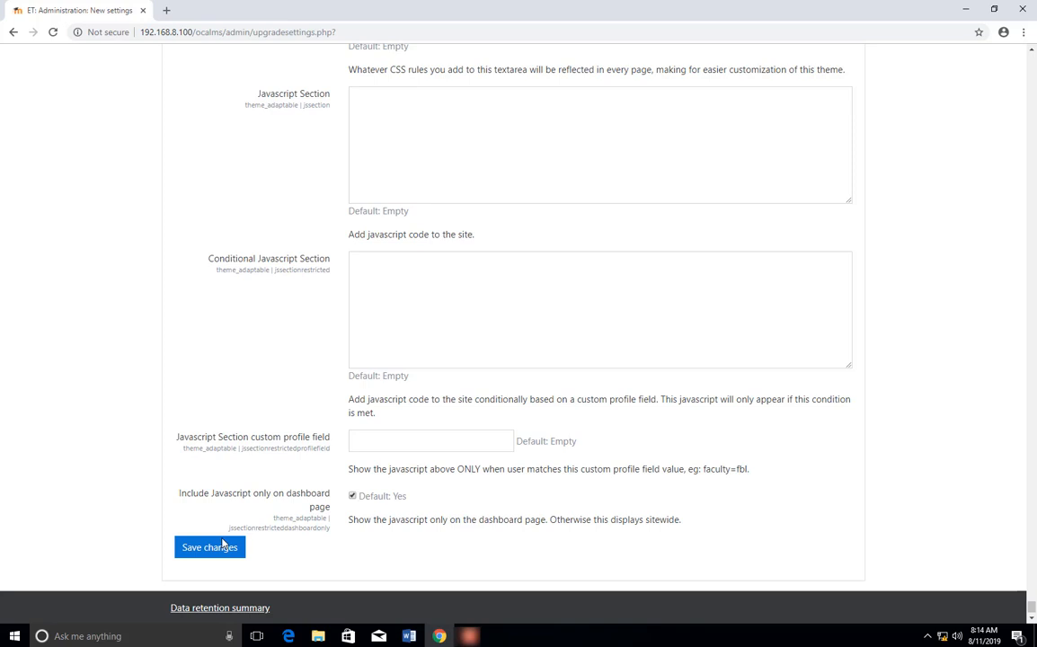
click(209, 546)
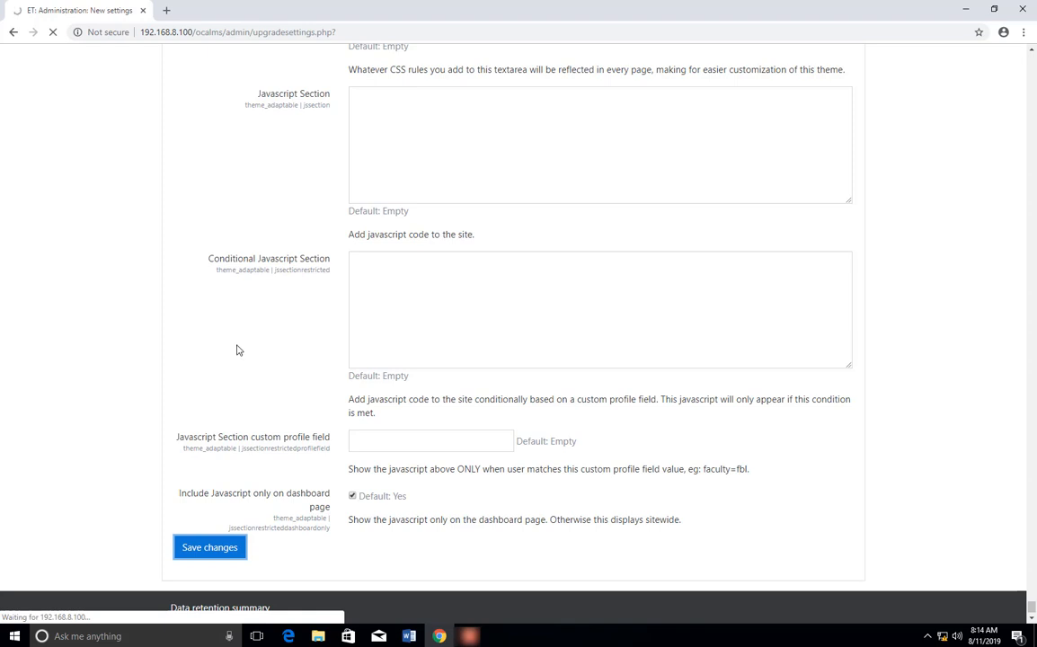
mouse_move(253, 338)
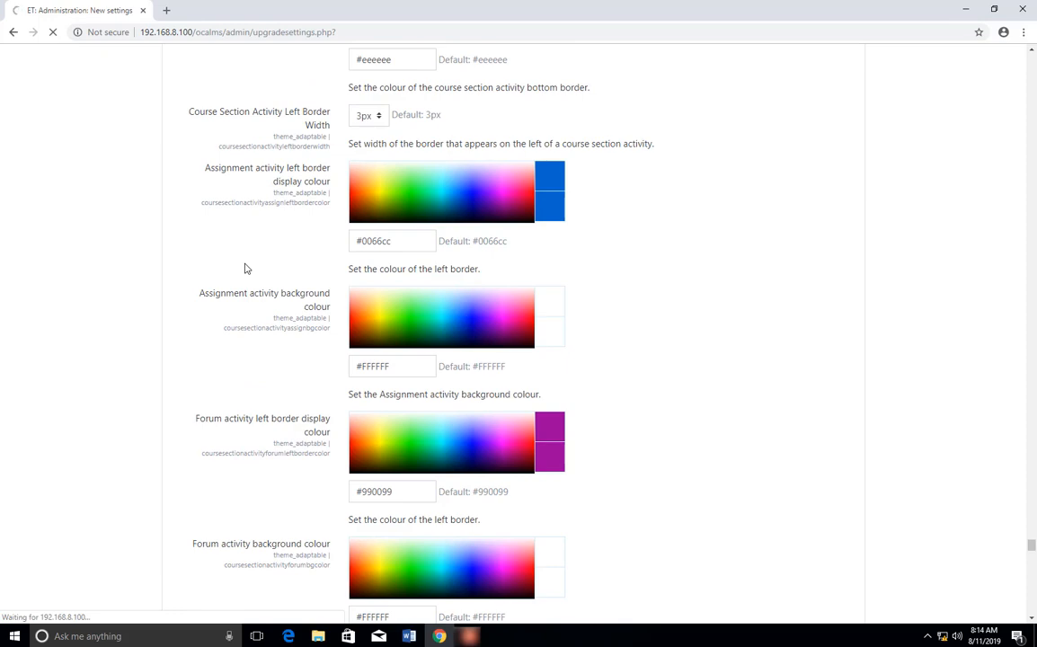
- Scroll through the loading page to reveal the Analytics ID and profile field settings
scroll(up, 3)
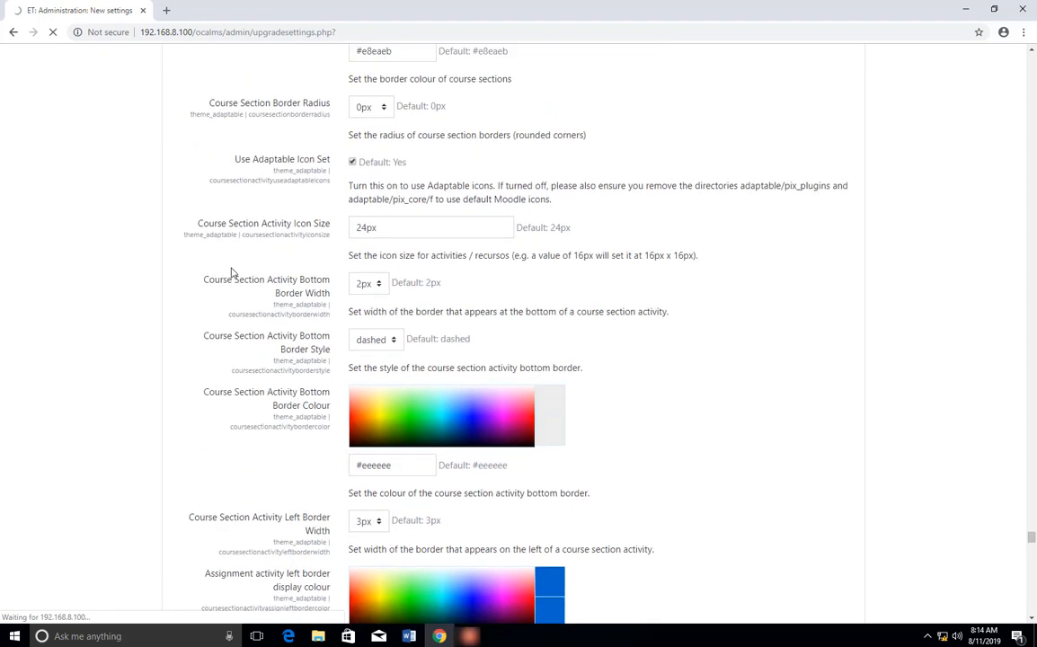
scroll(up, 3)
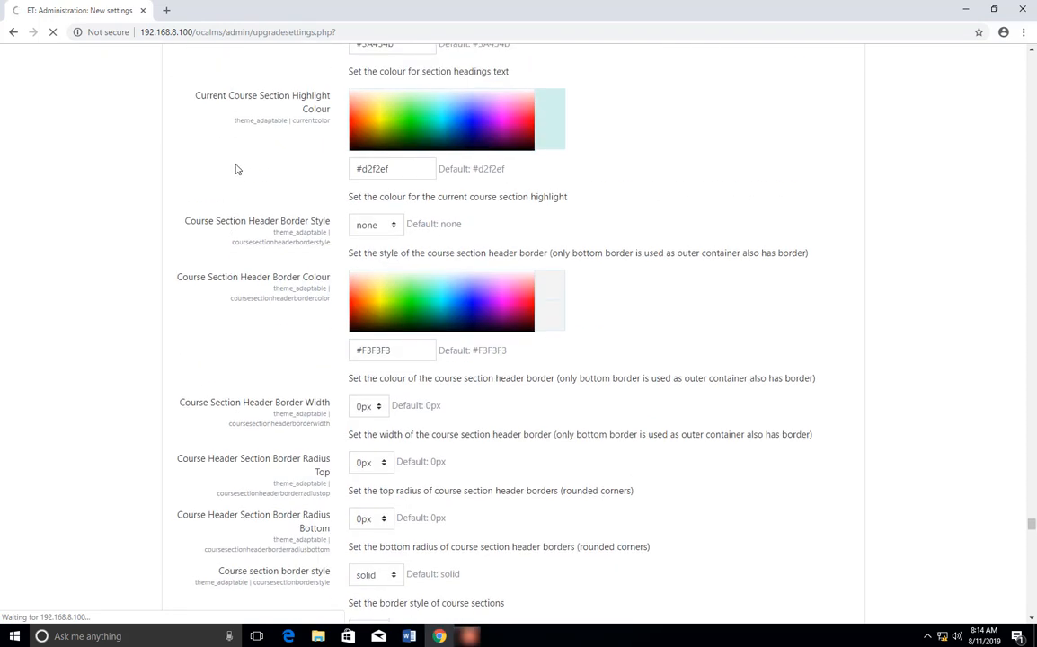
scroll(up, 3)
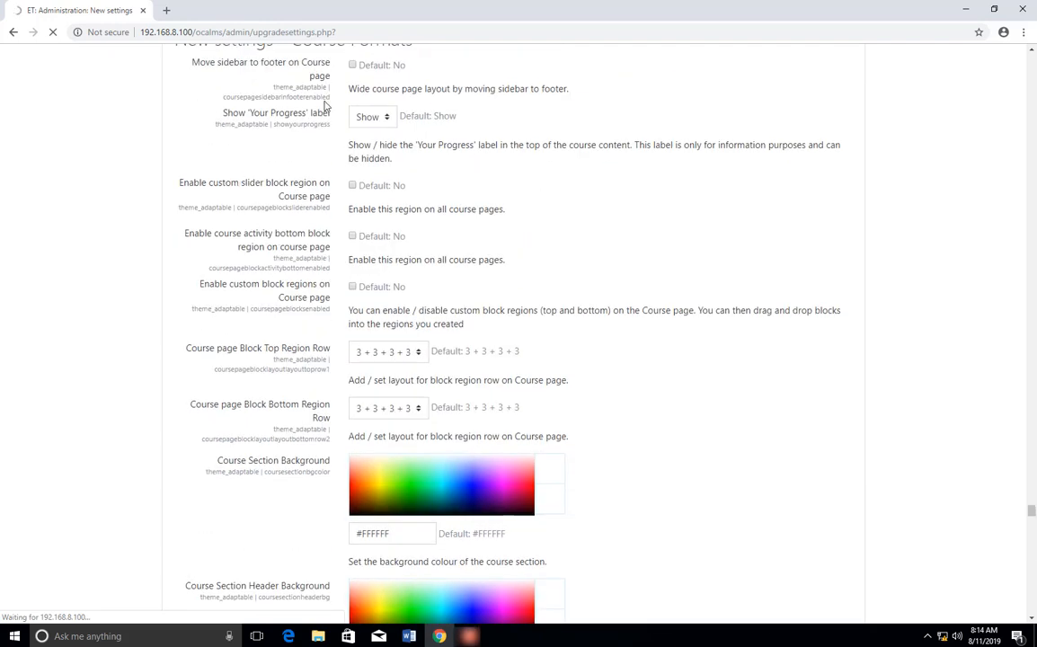
mouse_move(277, 296)
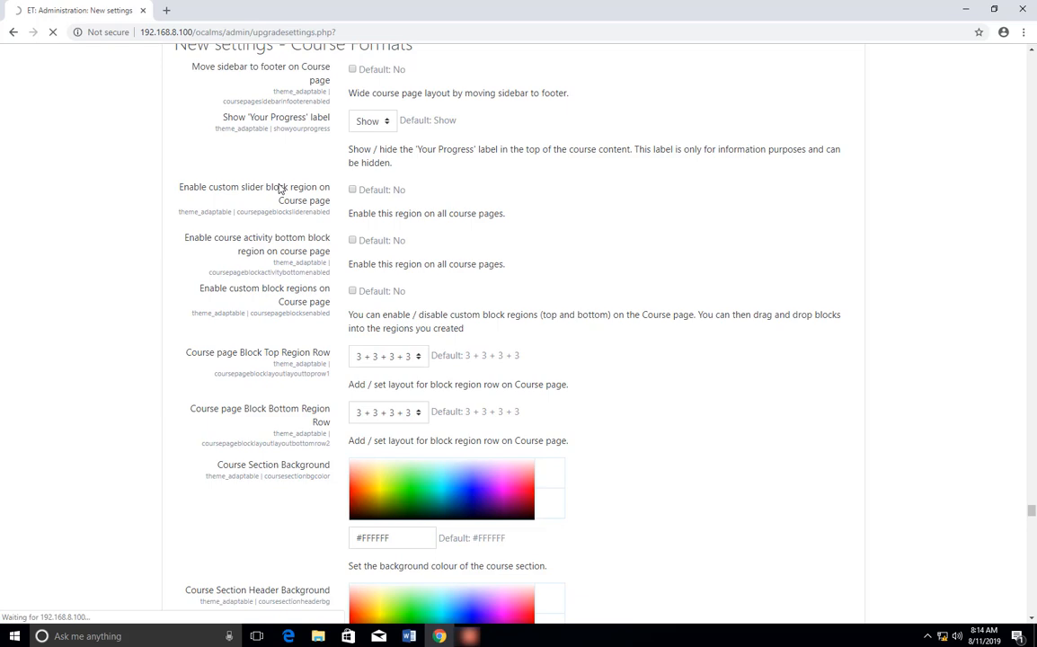
scroll(down, 3)
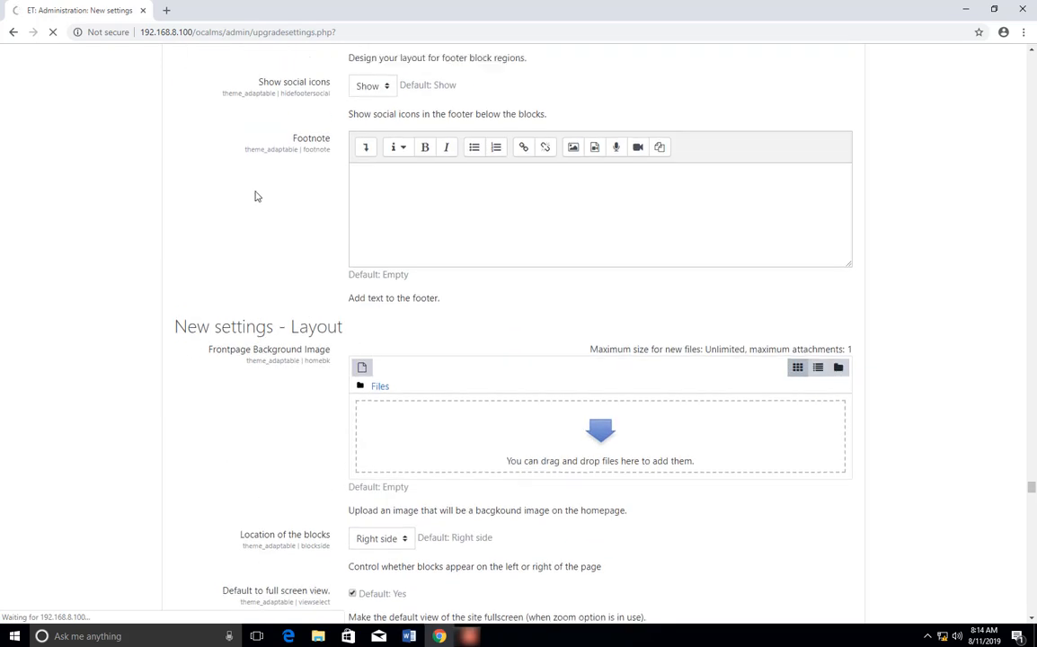
scroll(down, 3)
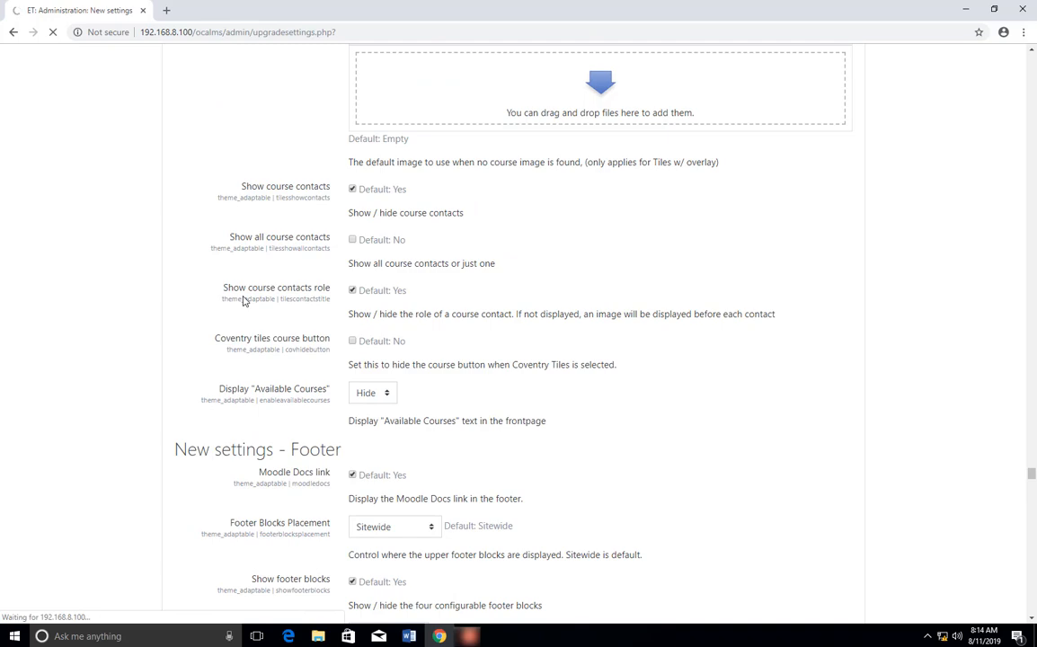
scroll(down, 3)
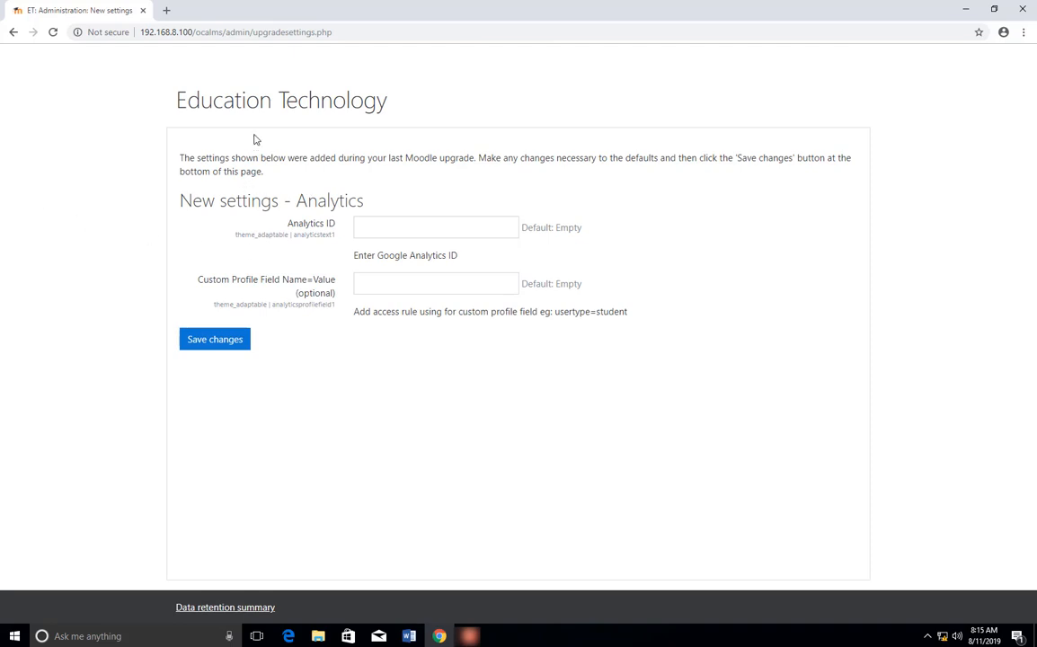
mouse_move(235, 192)
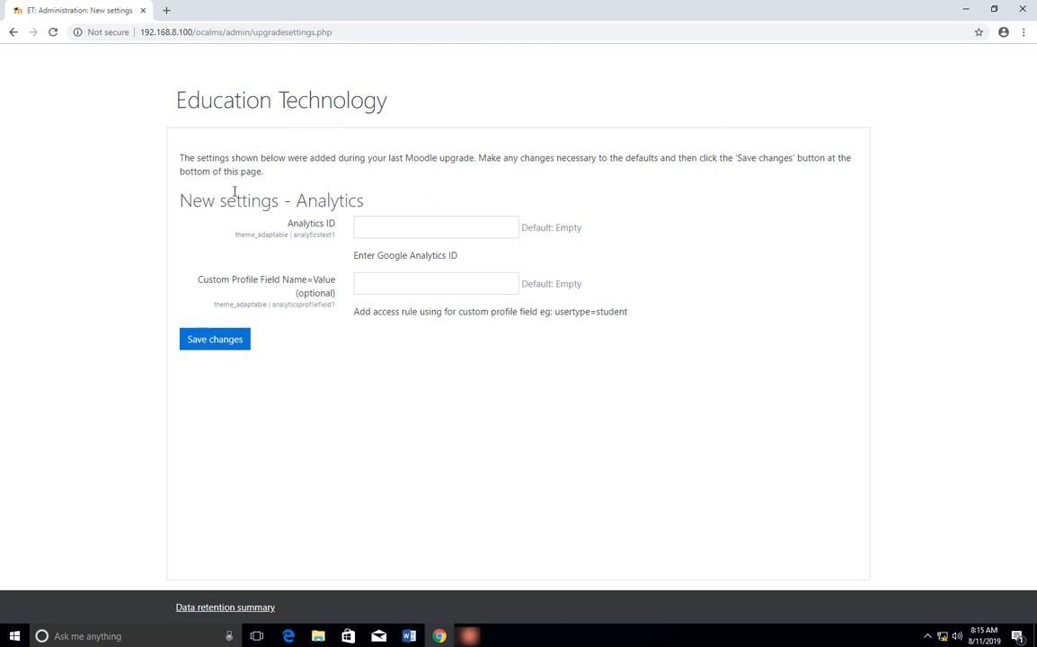
mouse_move(116, 317)
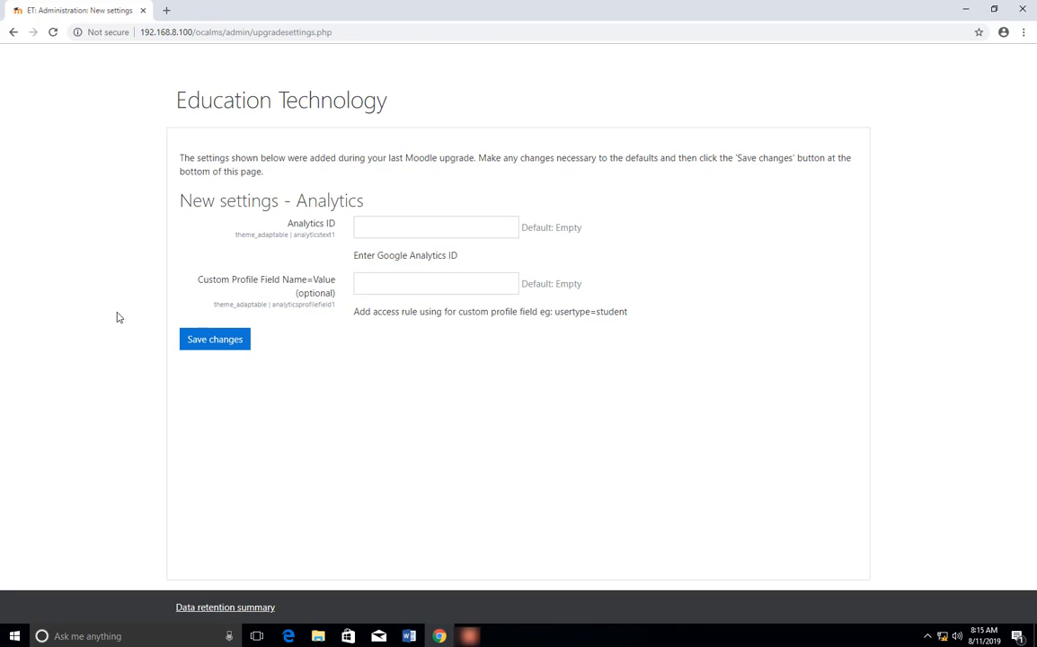
mouse_move(321, 139)
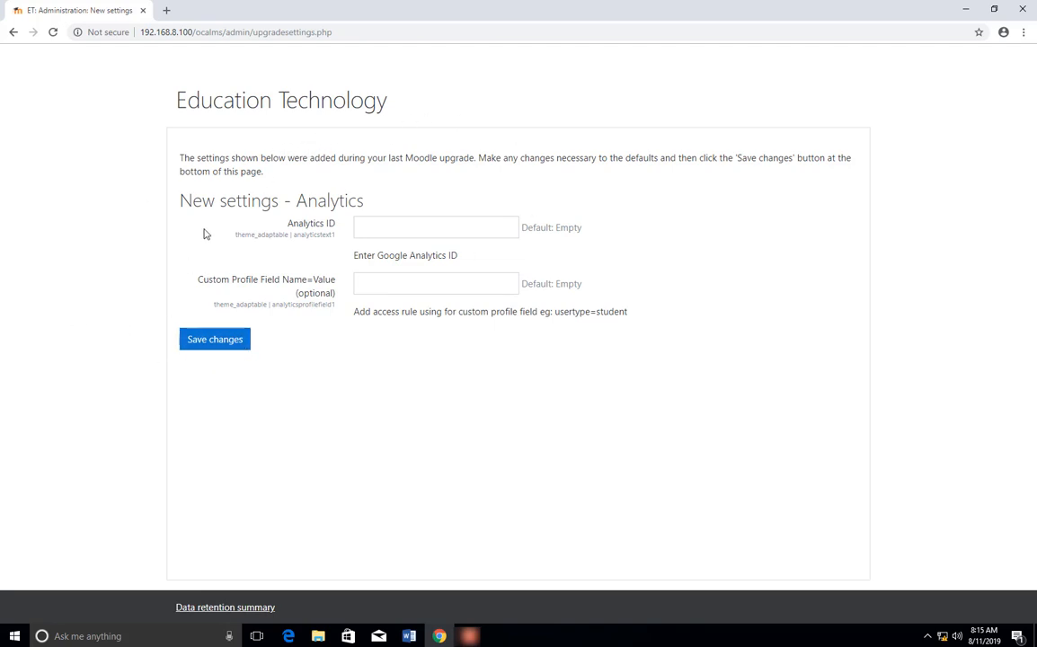
mouse_move(373, 159)
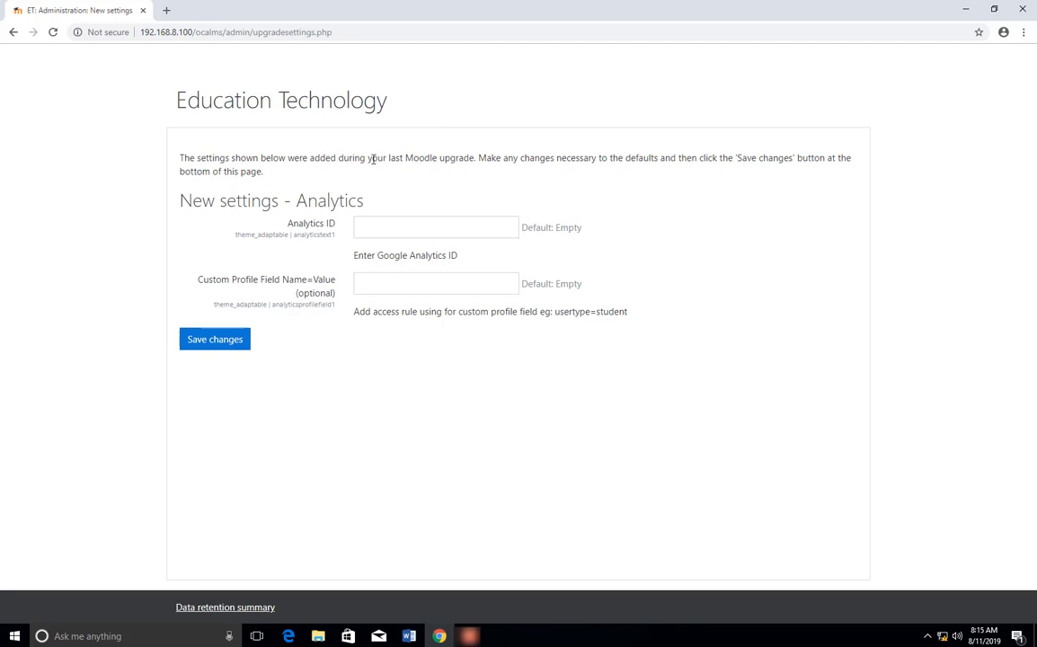
mouse_move(461, 326)
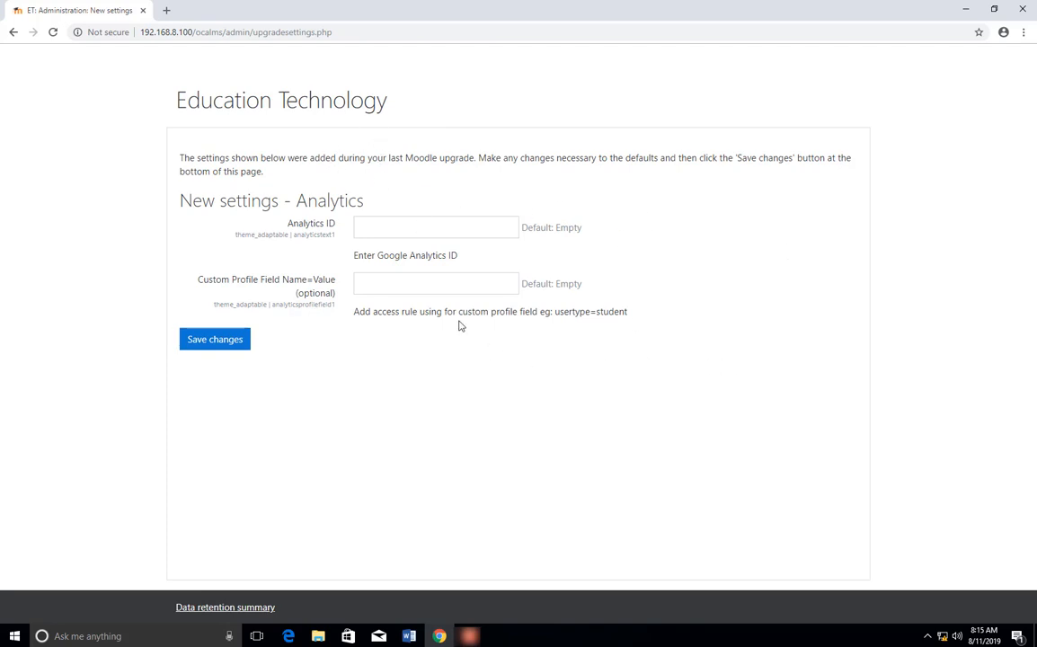
mouse_move(87, 353)
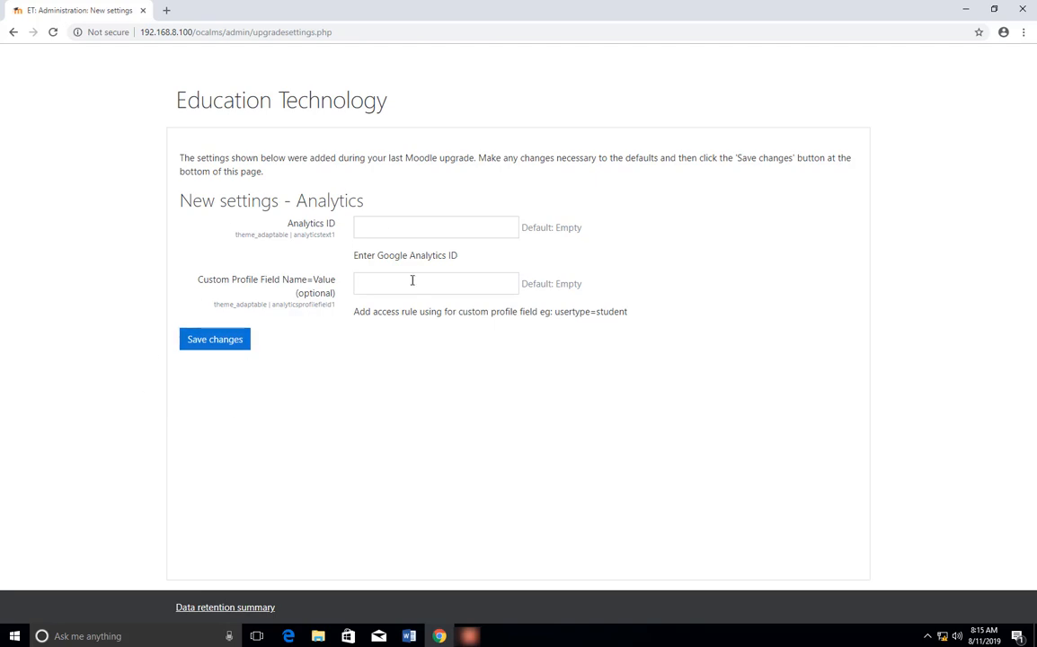
mouse_move(333, 326)
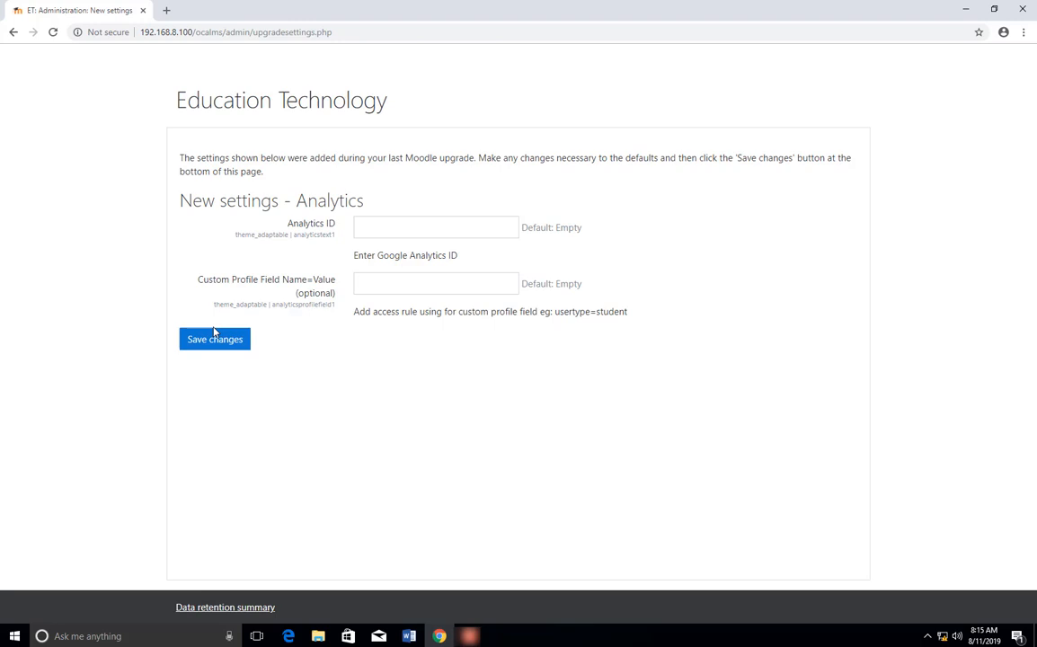
- Save the Analytics settings with Analytics ID and custom profile field left blank
click(215, 339)
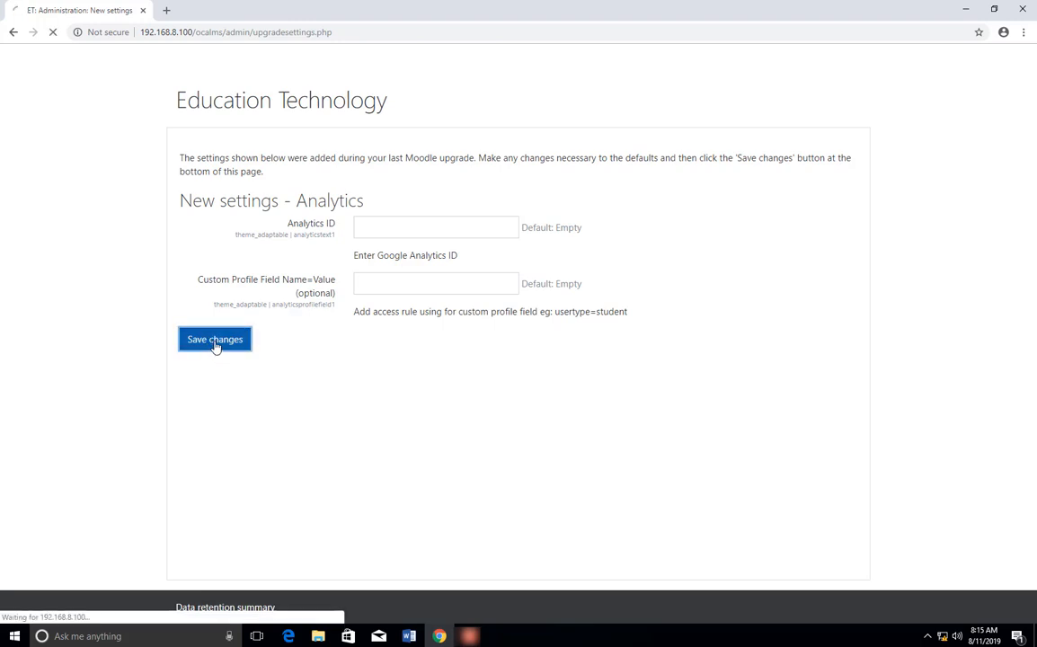
click(215, 339)
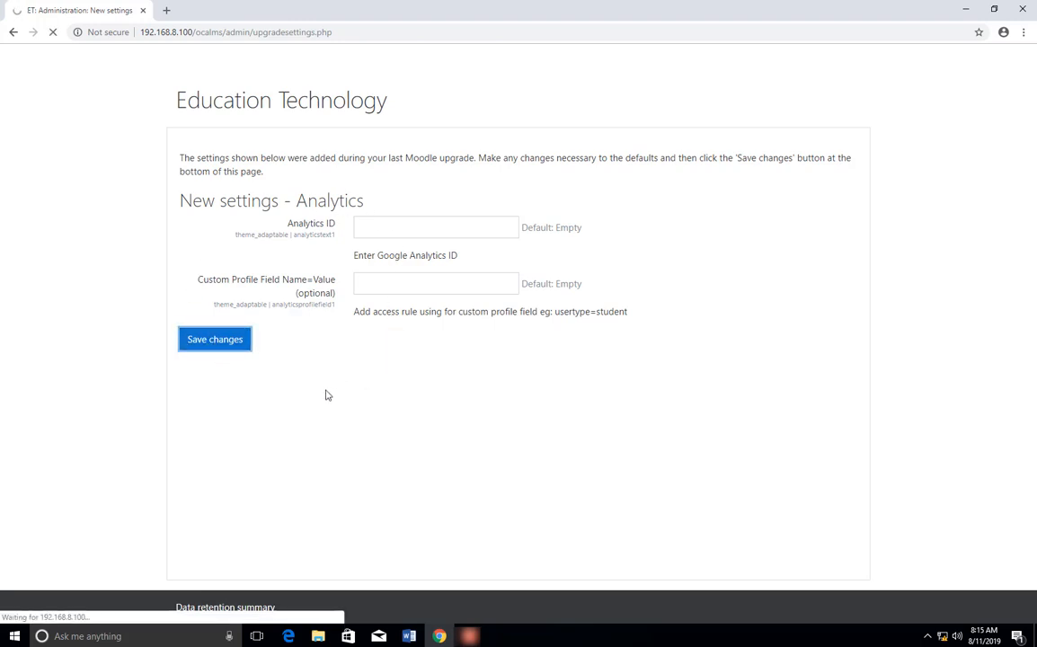
click(215, 339)
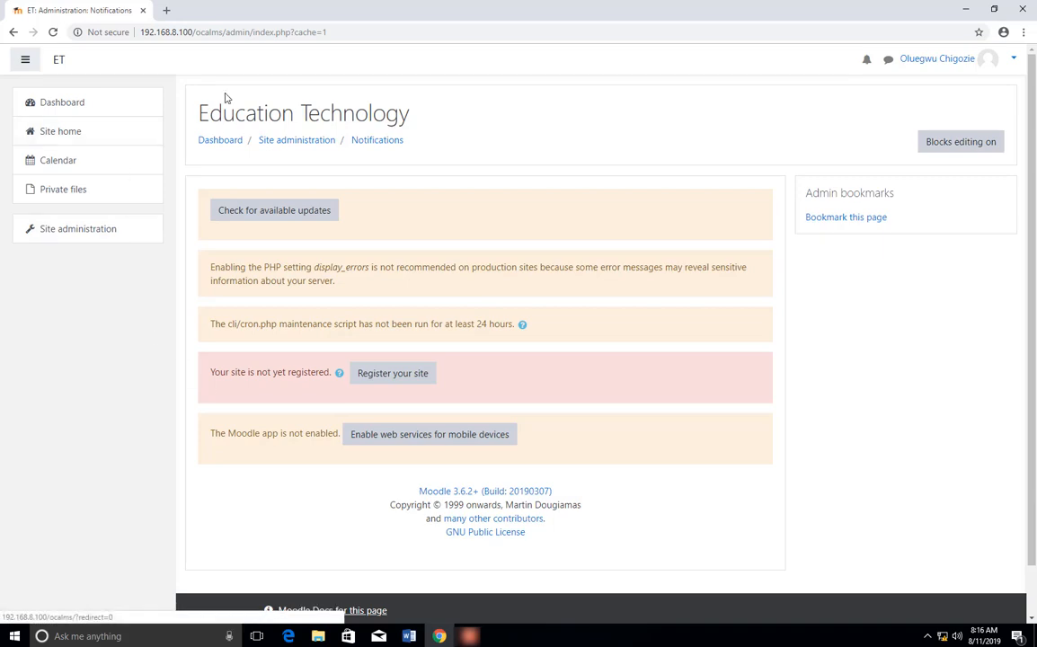
mouse_move(202, 305)
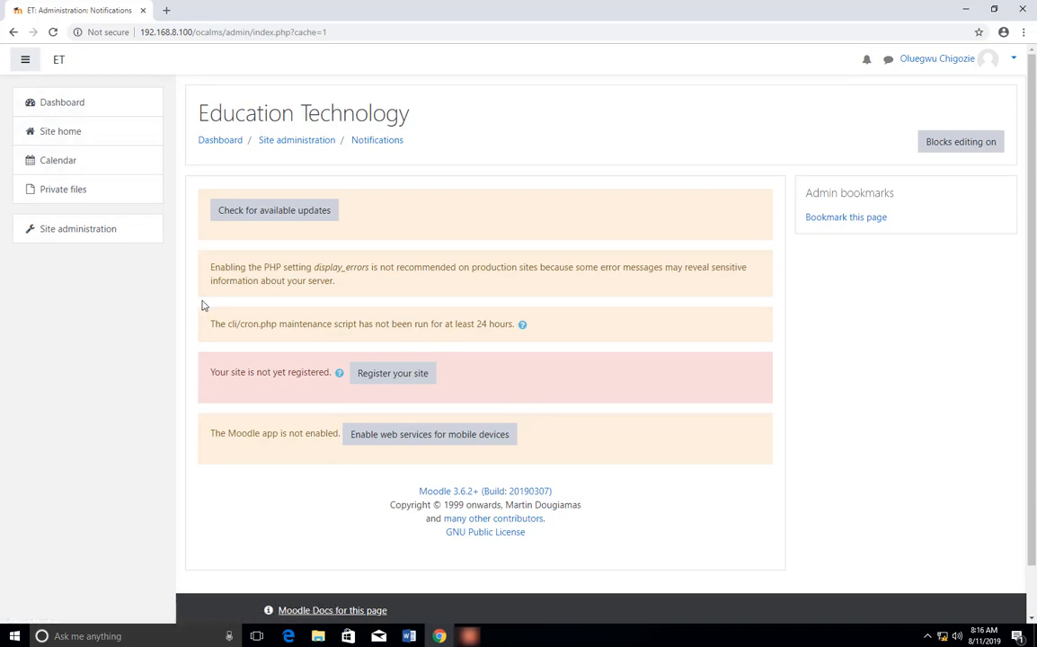
mouse_move(4, 124)
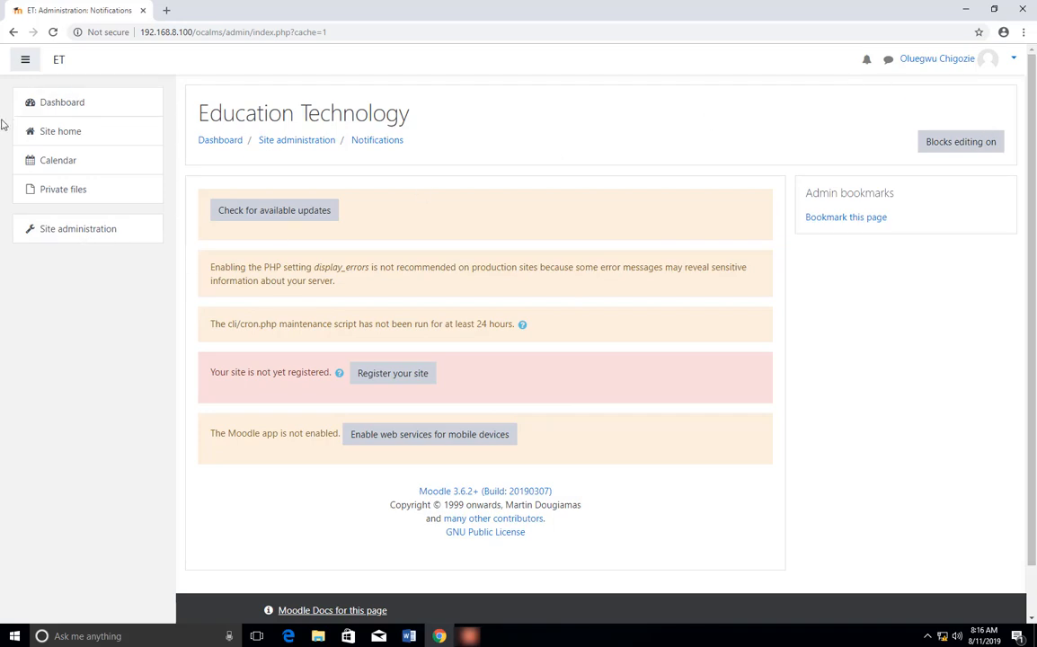
scroll(down, 3)
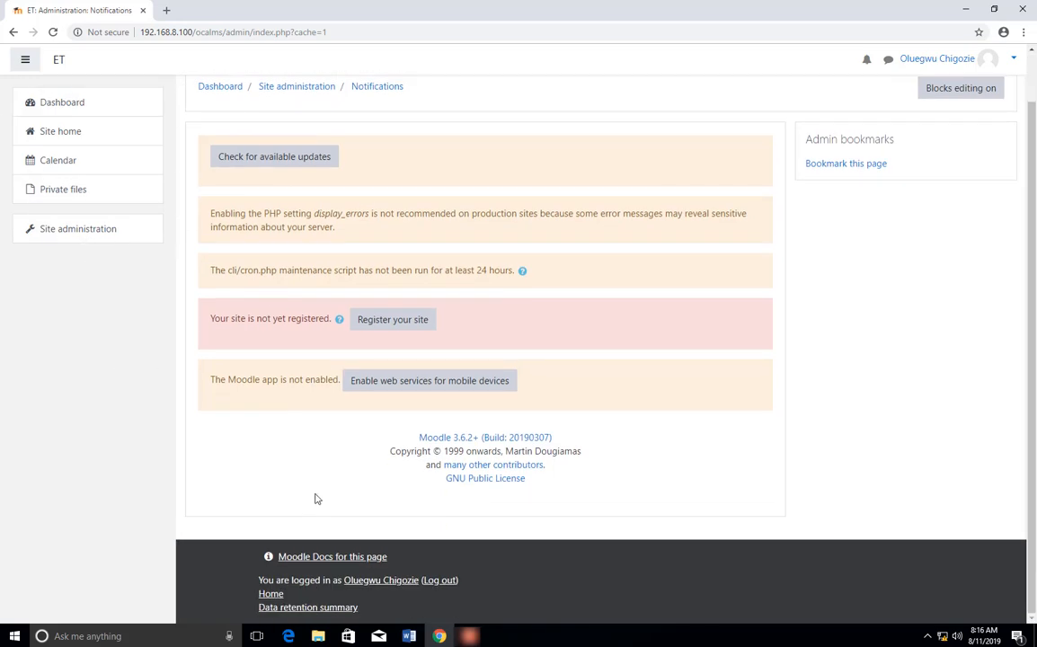
mouse_move(187, 524)
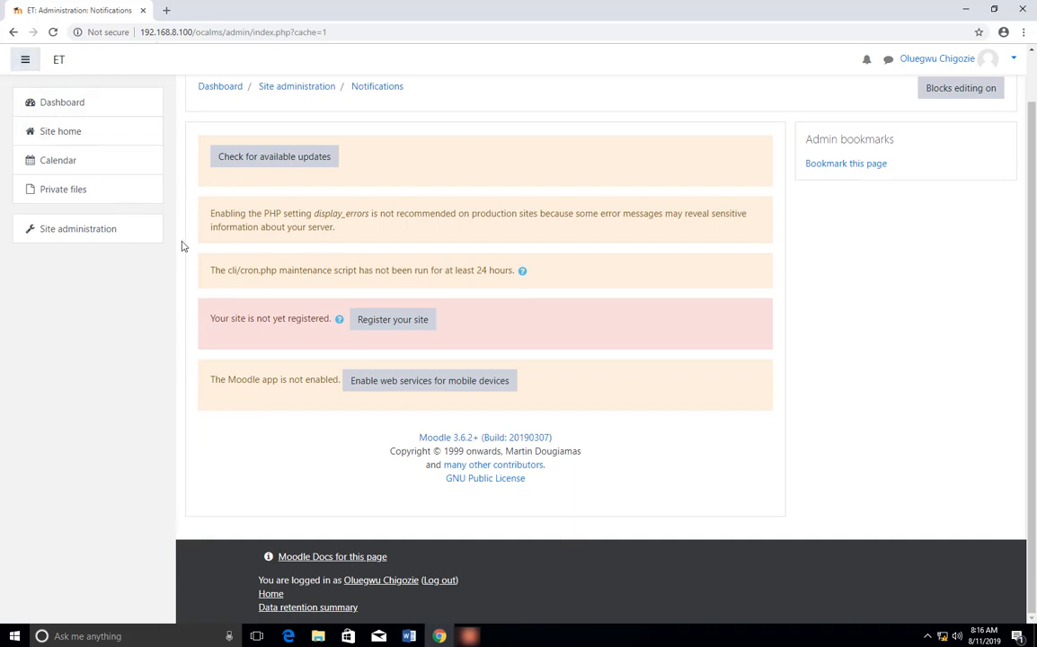
mouse_move(350, 250)
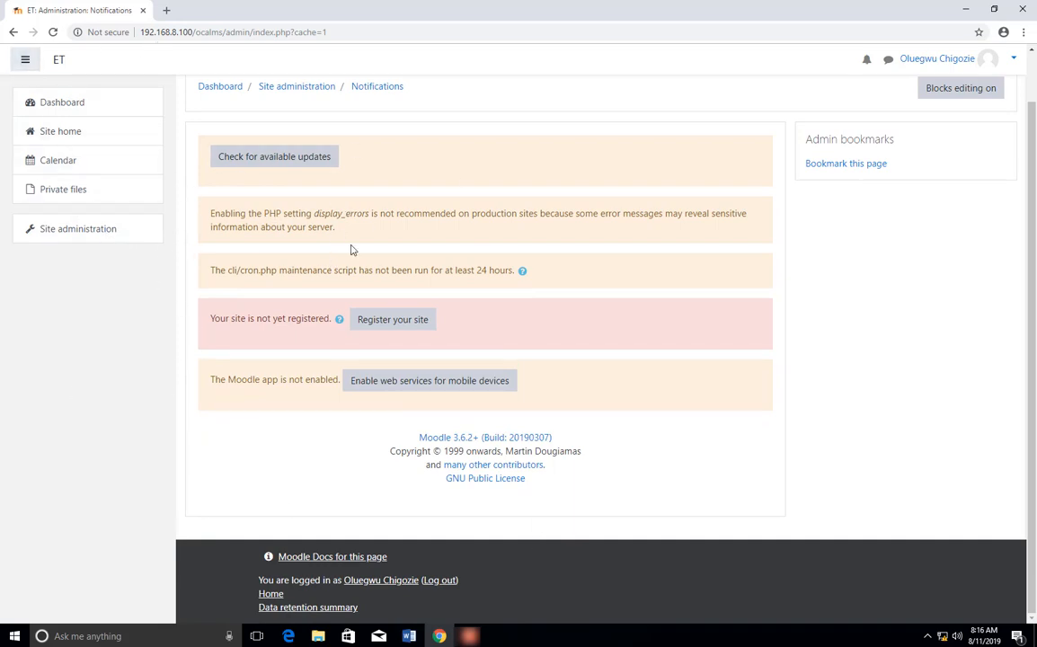
mouse_move(22, 256)
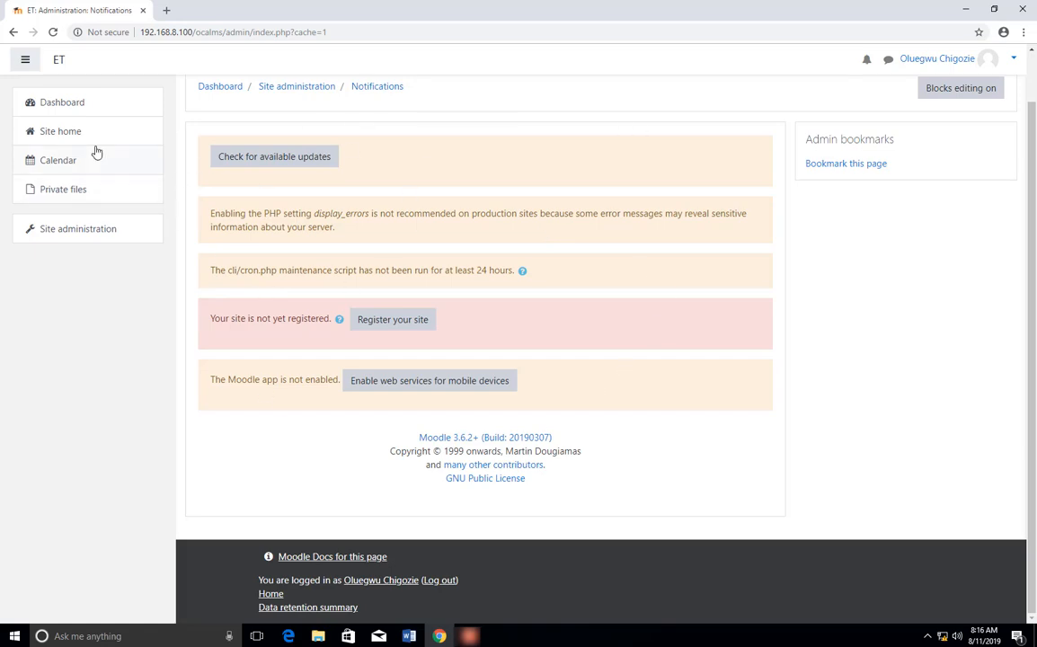
mouse_move(40, 228)
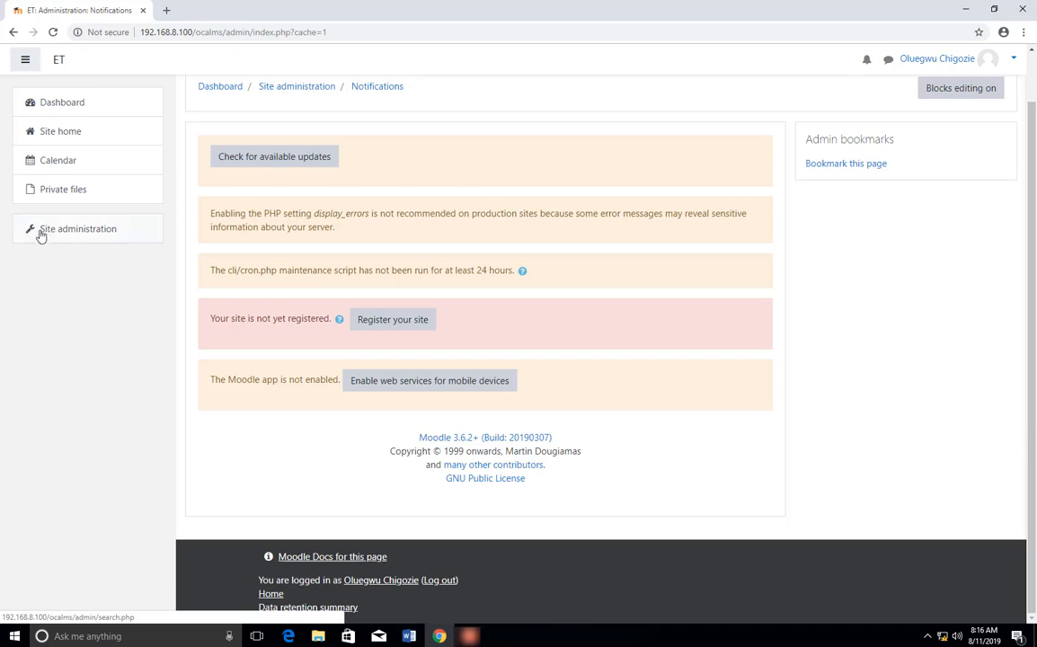
- Show Site administration's Appearance category and its Themes links, including Adaptable's pages
click(78, 229)
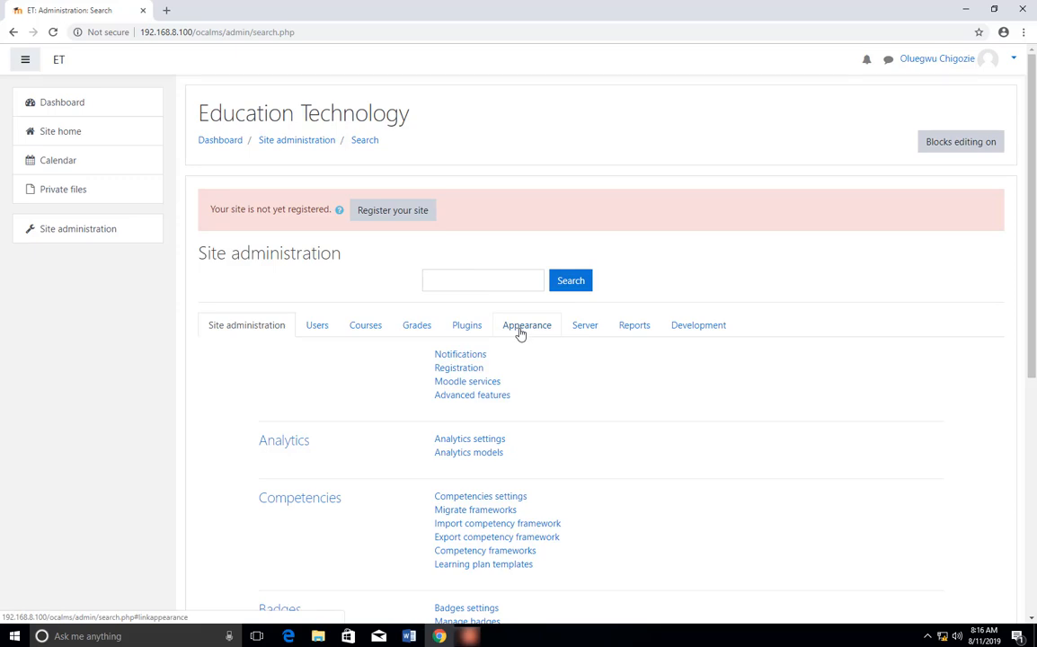
click(527, 324)
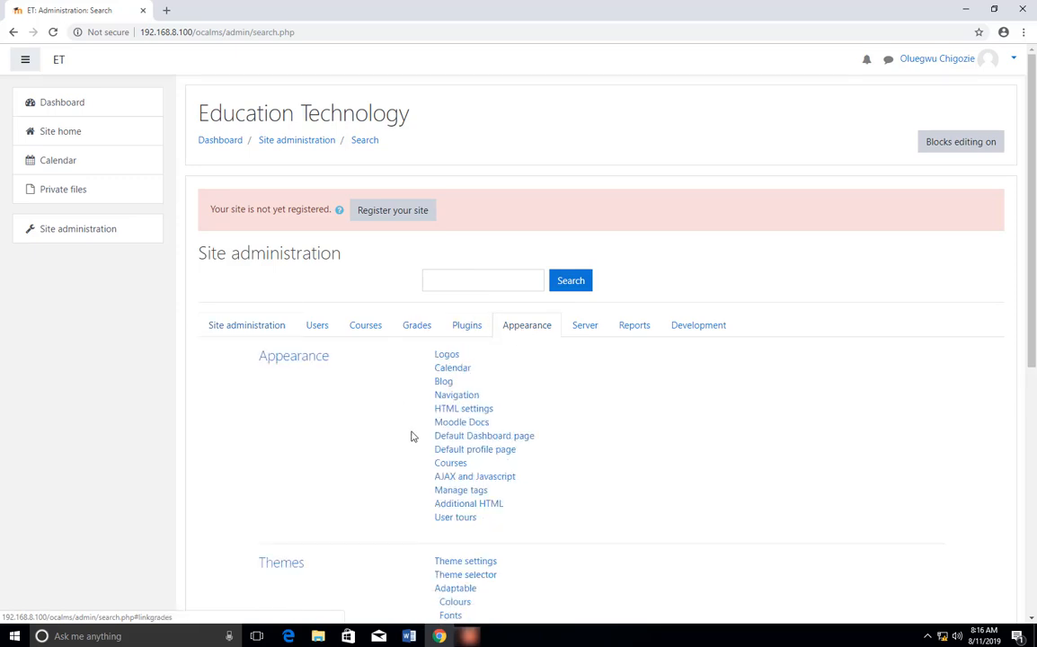
scroll(down, 3)
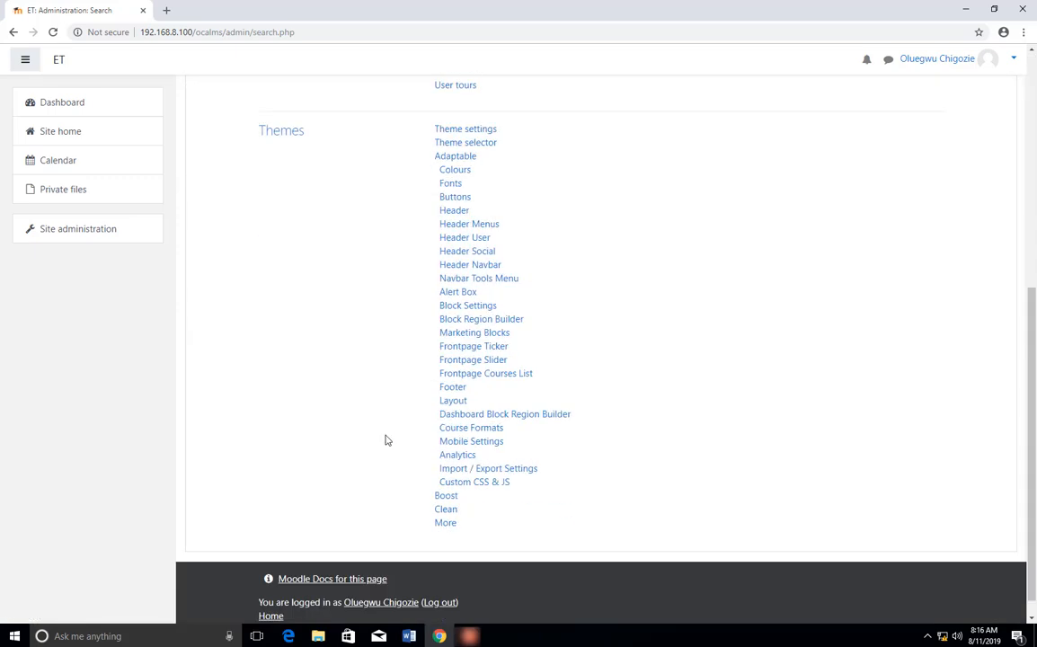
scroll(up, 3)
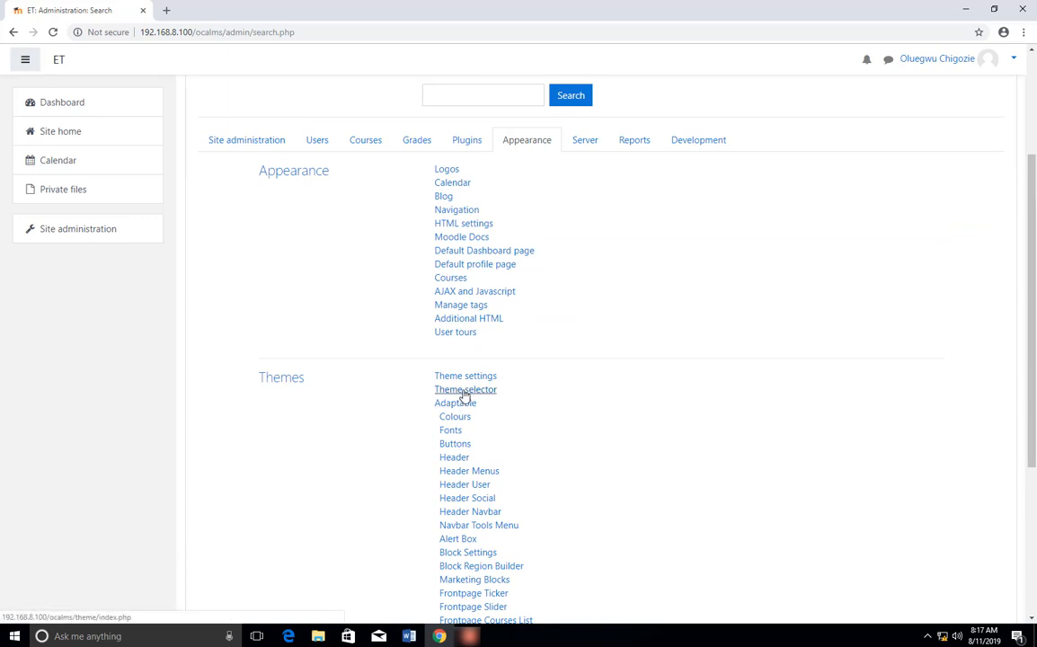
- View the Theme selector page, where Default still uses Boost
click(465, 388)
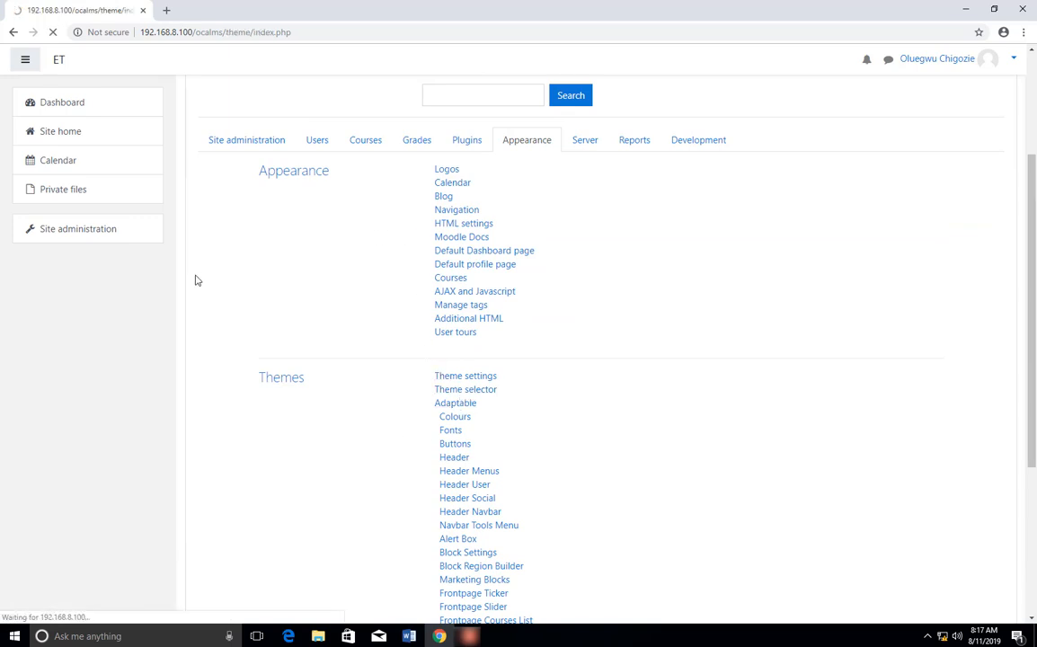
click(465, 389)
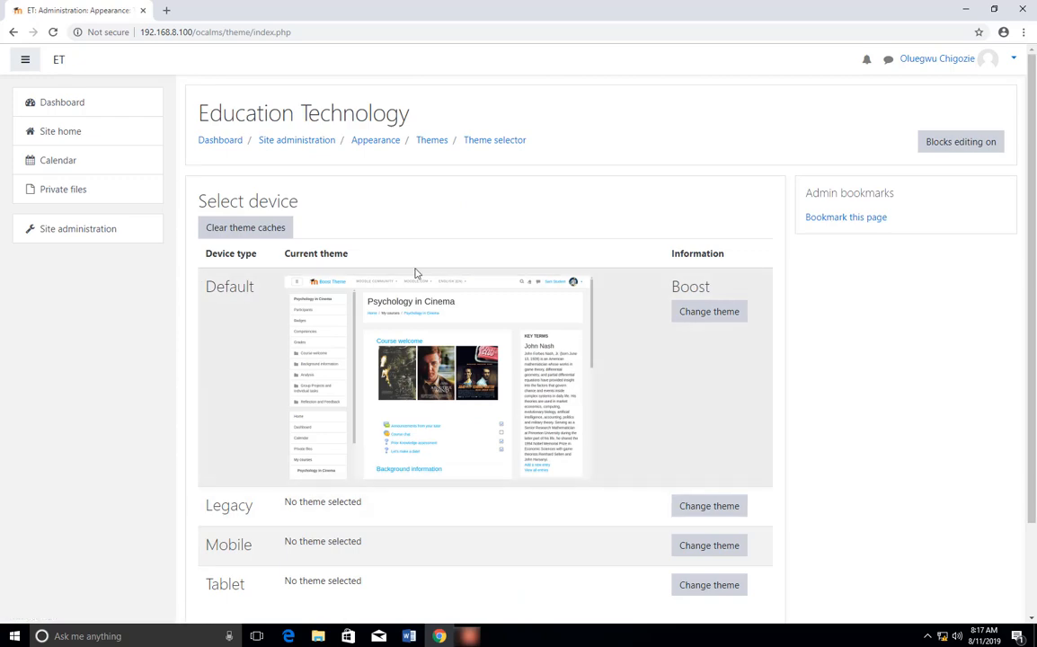
scroll(down, 3)
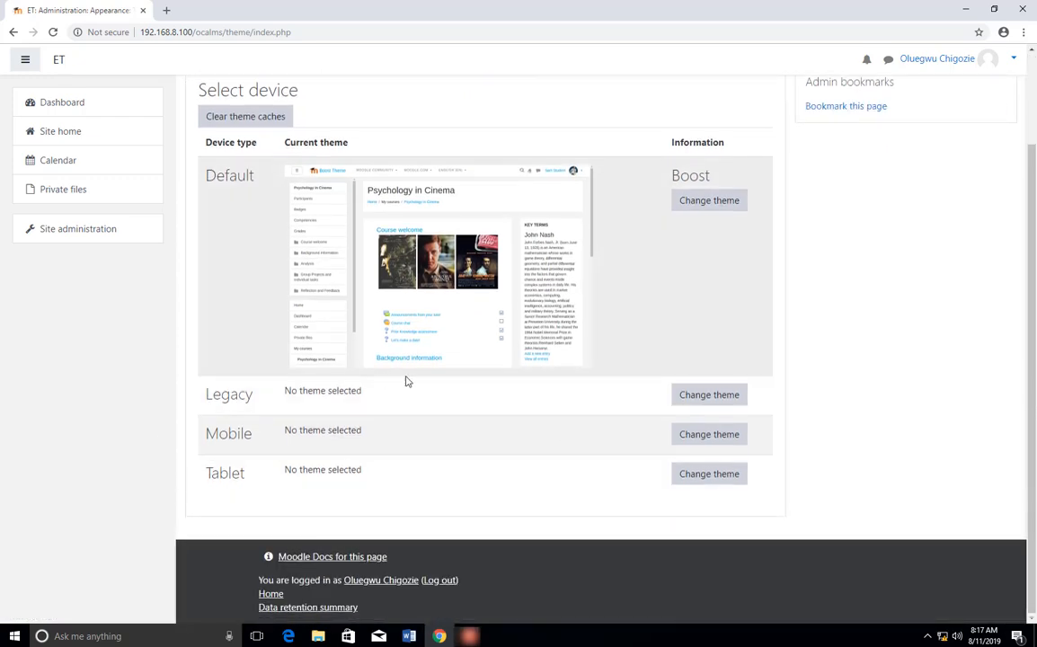
scroll(up, 3)
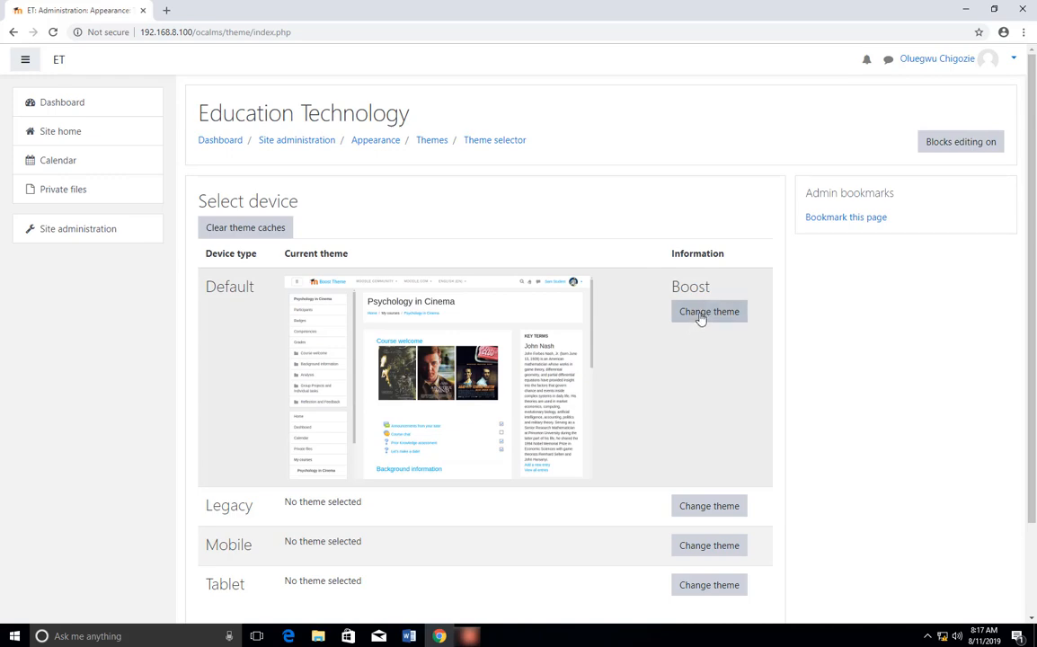
- Change the default device theme from Boost to Adaptable
click(709, 311)
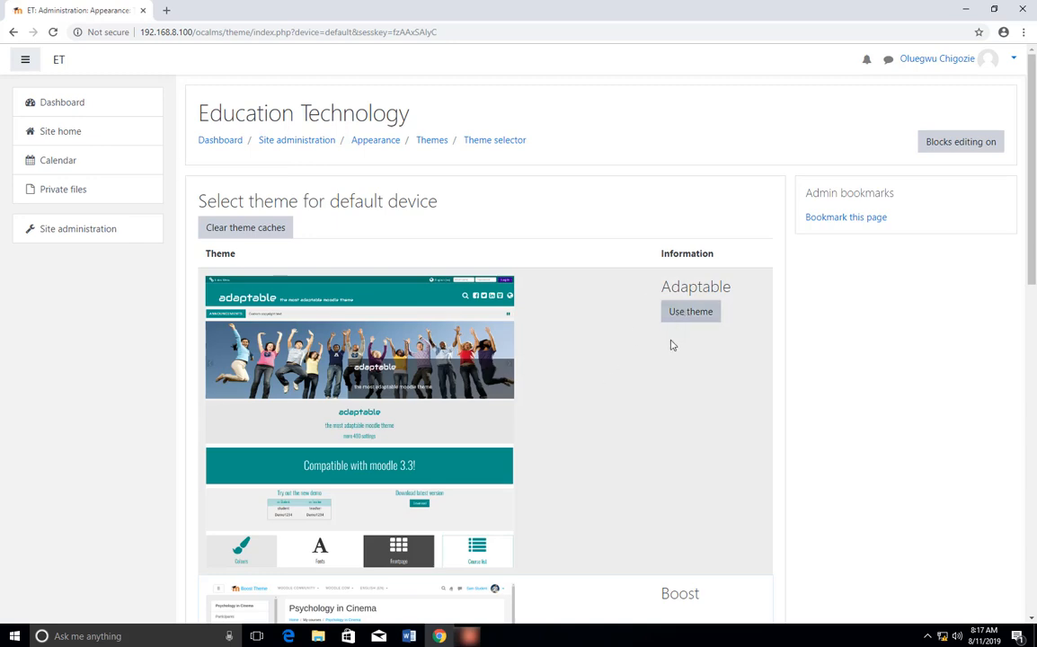
scroll(down, 3)
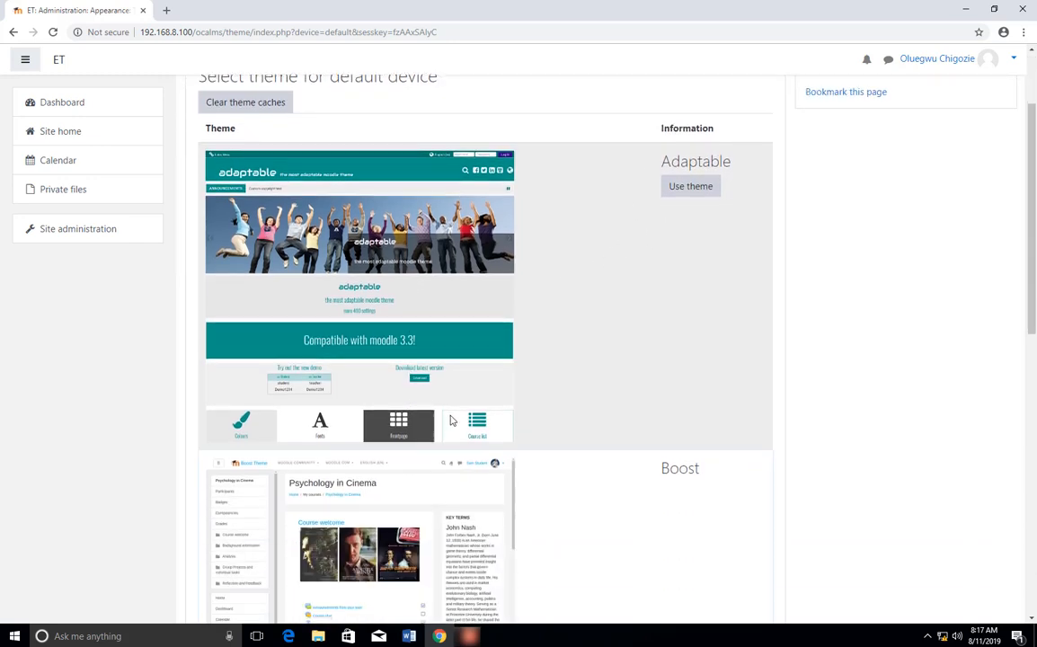
scroll(up, 3)
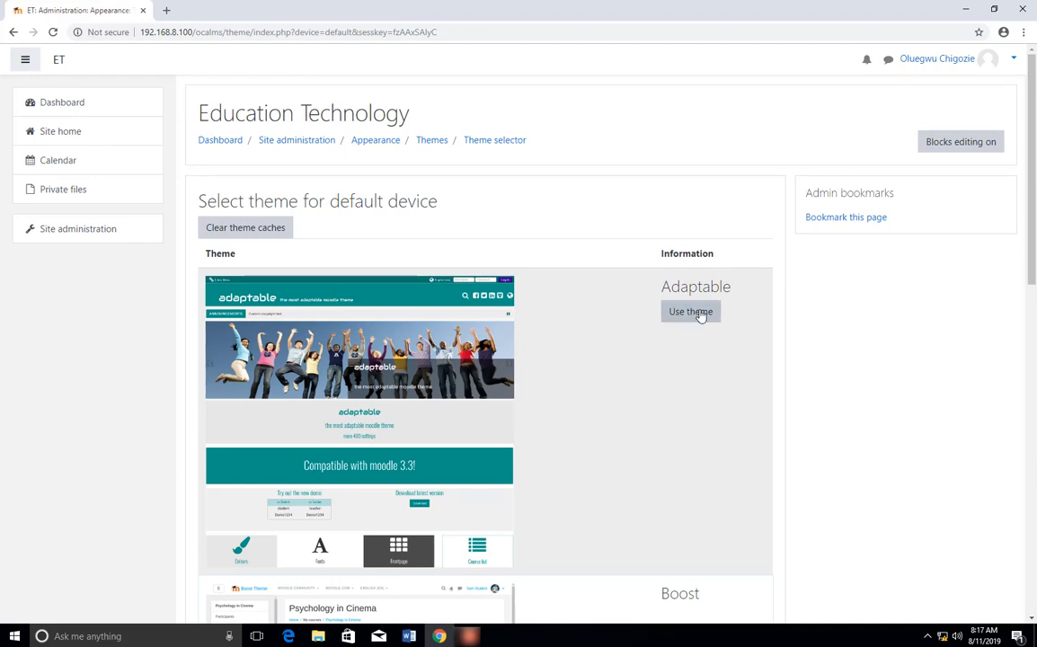
click(690, 311)
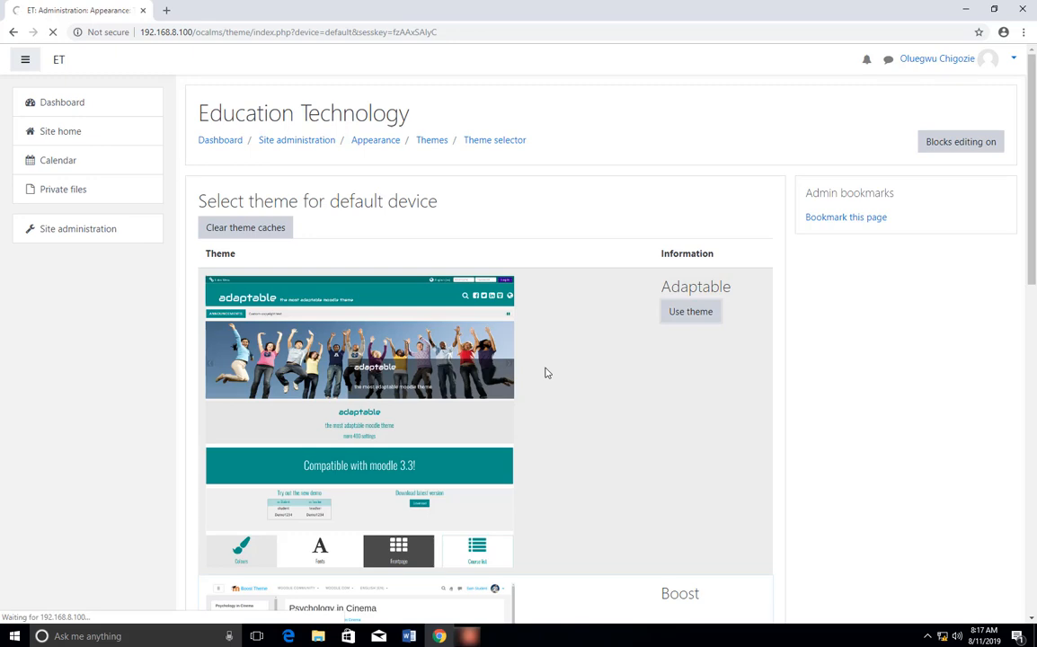
click(690, 311)
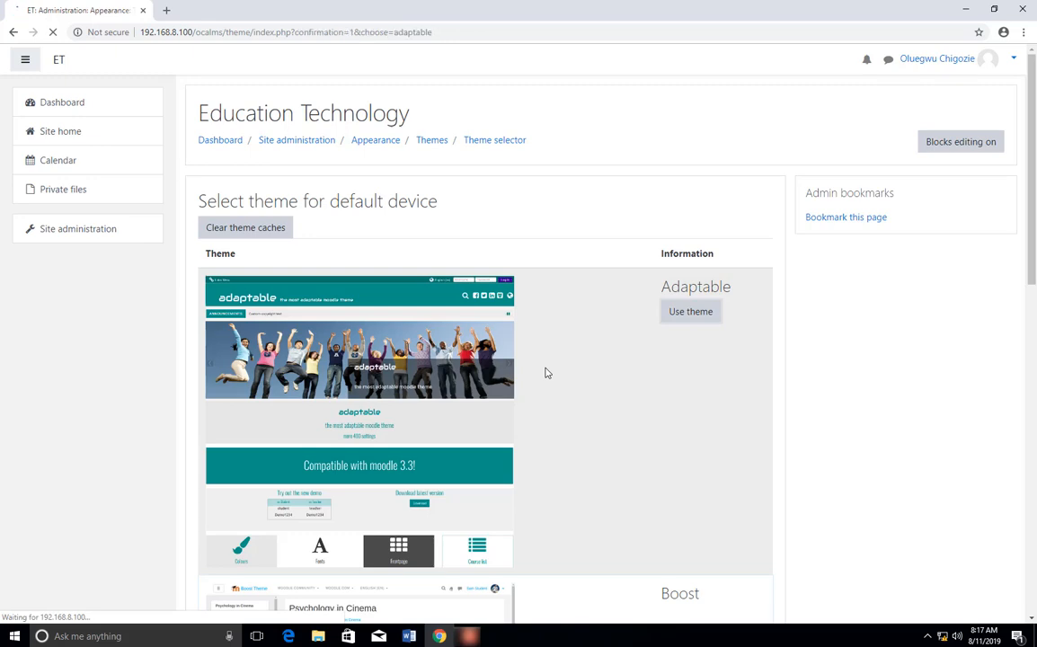
- Scroll the New theme saved page for Adaptable and continue past it
click(690, 311)
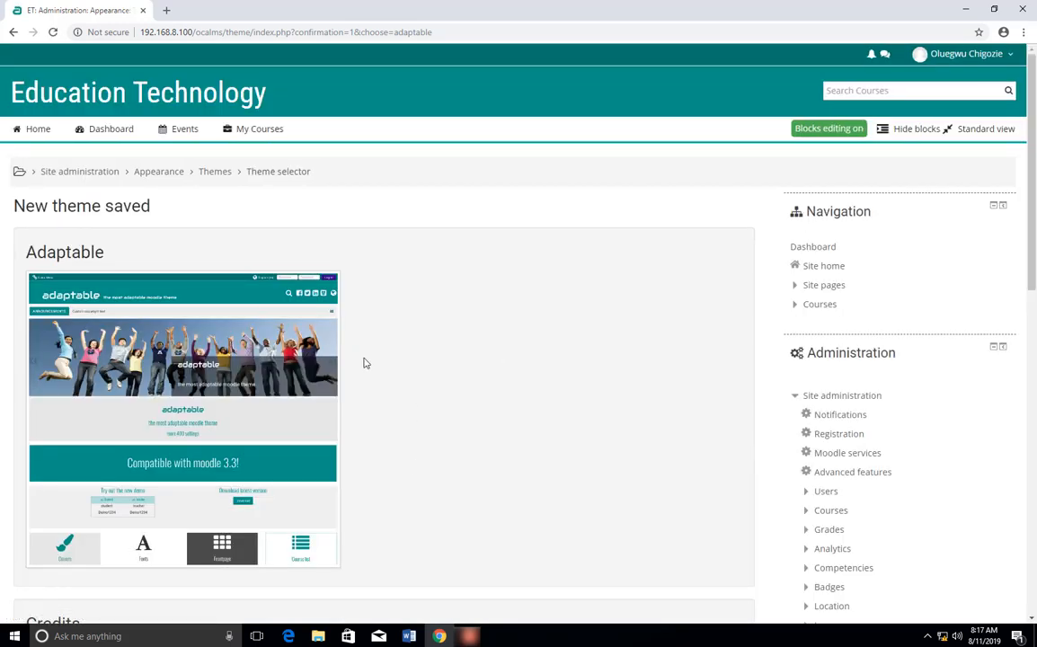
mouse_move(206, 272)
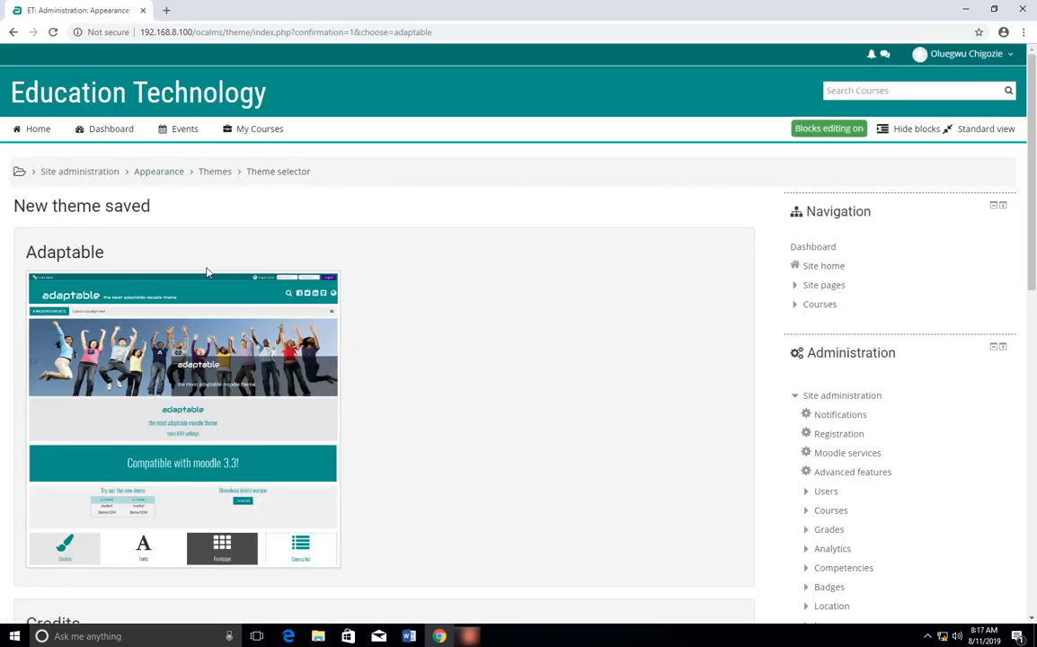
mouse_move(303, 272)
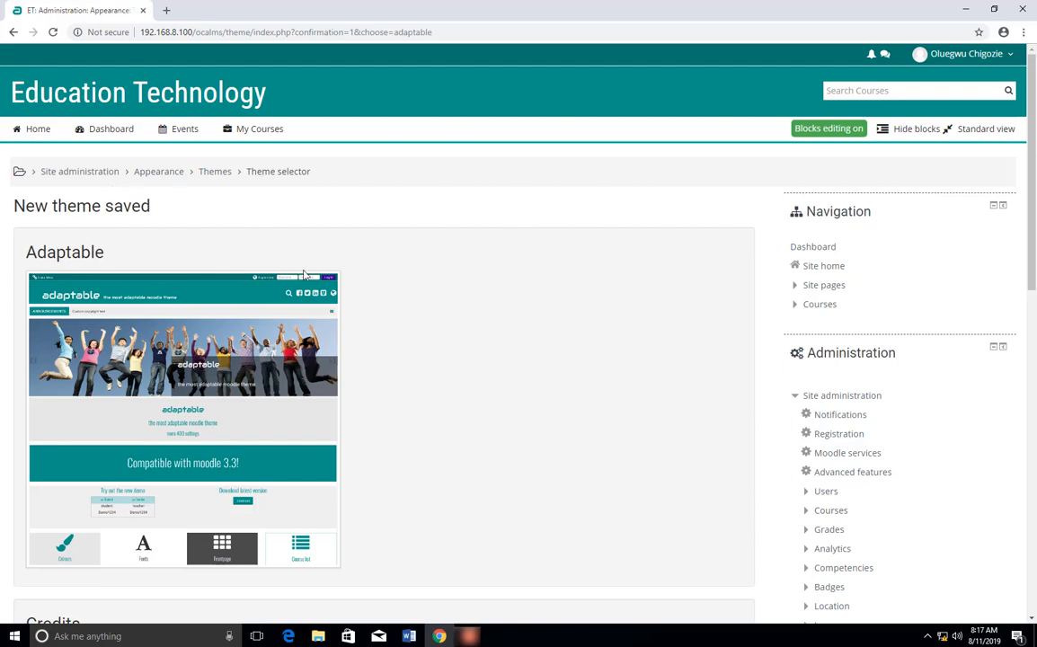
scroll(down, 3)
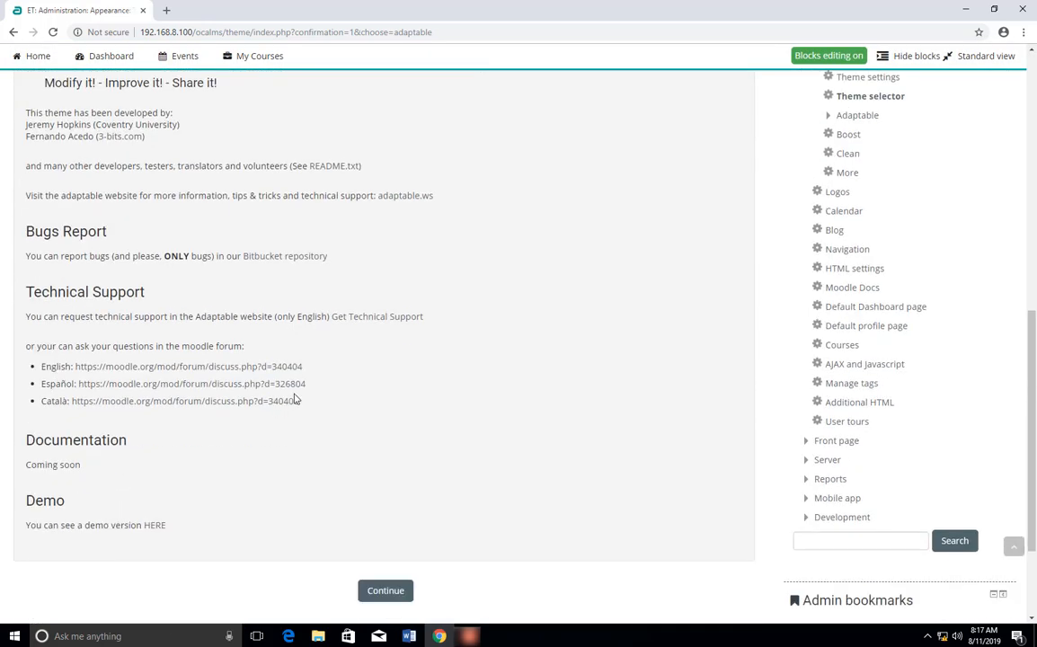
scroll(up, 3)
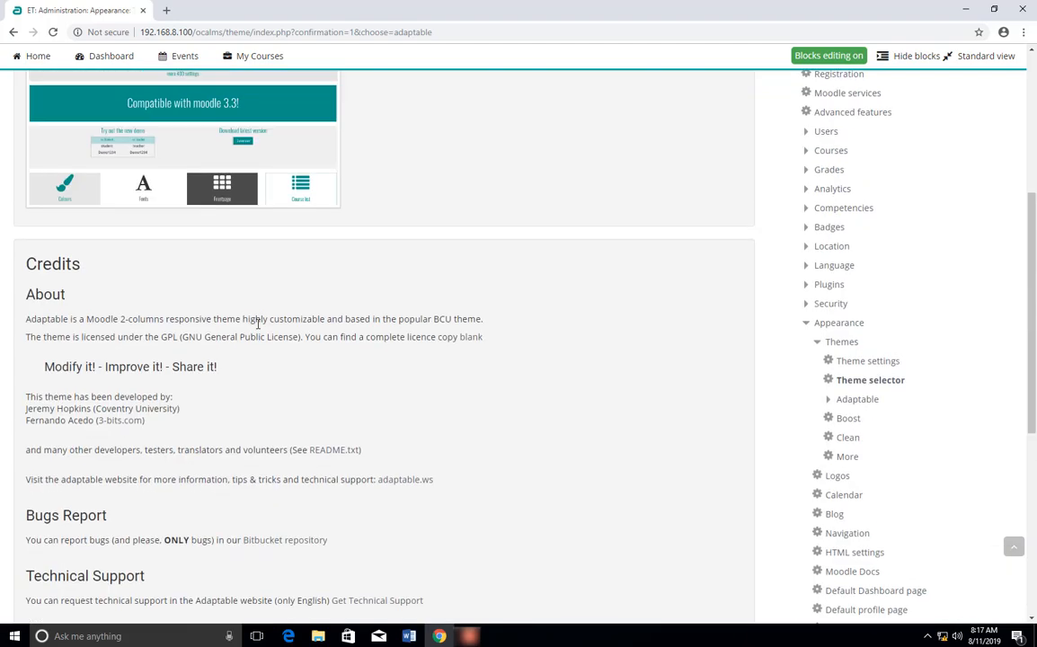
scroll(down, 3)
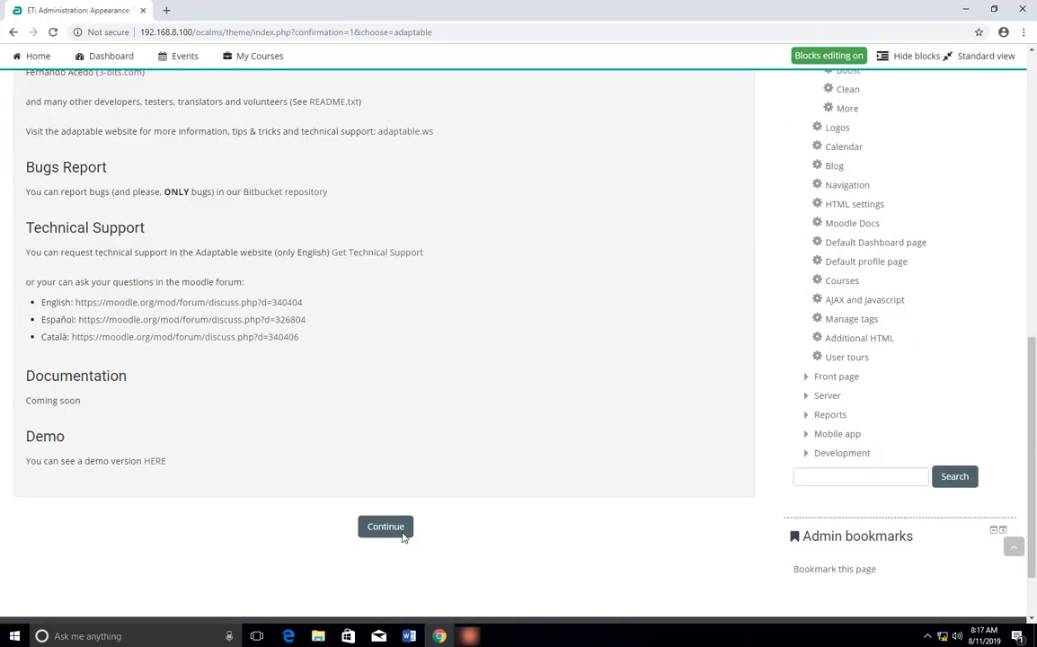
click(385, 526)
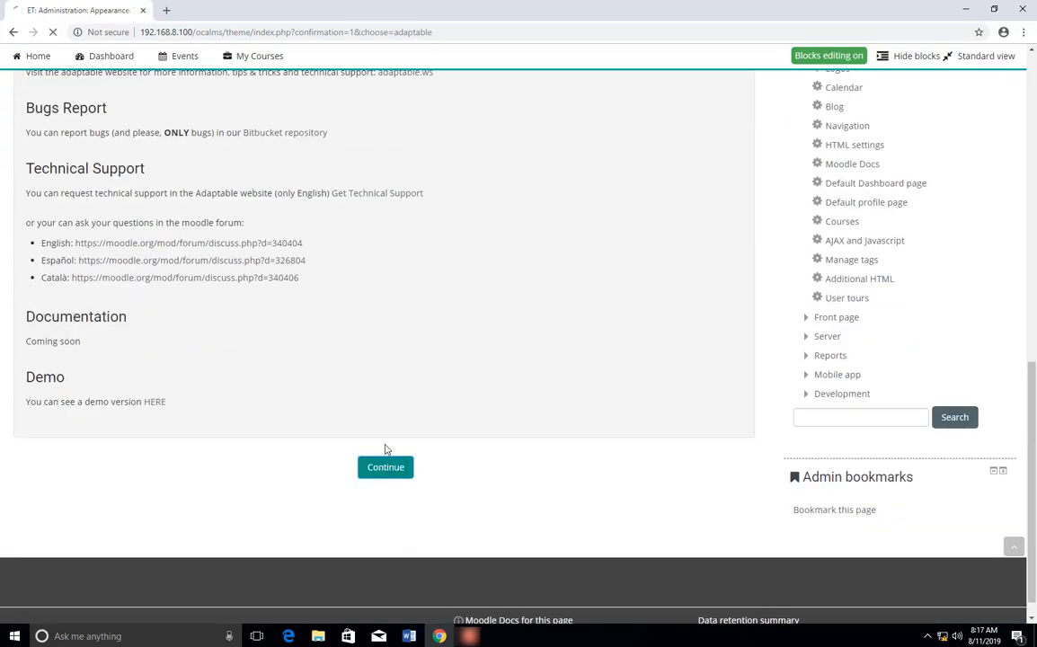
- Confirm the Theme selector lists Adaptable for Default, with Legacy, Mobile, Tablet unset
click(385, 466)
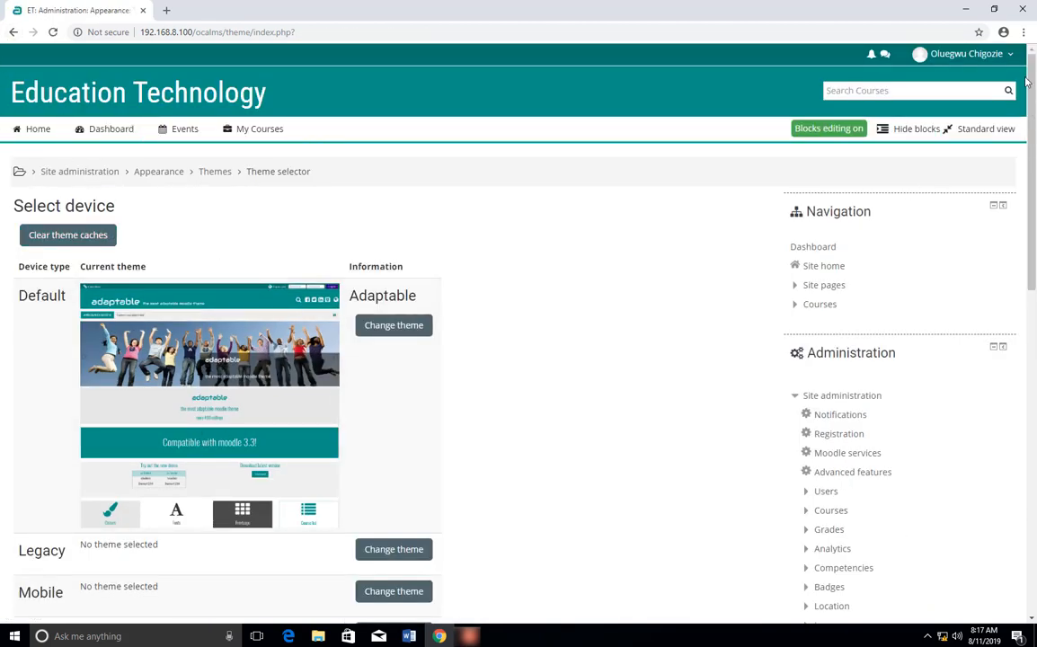
mouse_move(539, 539)
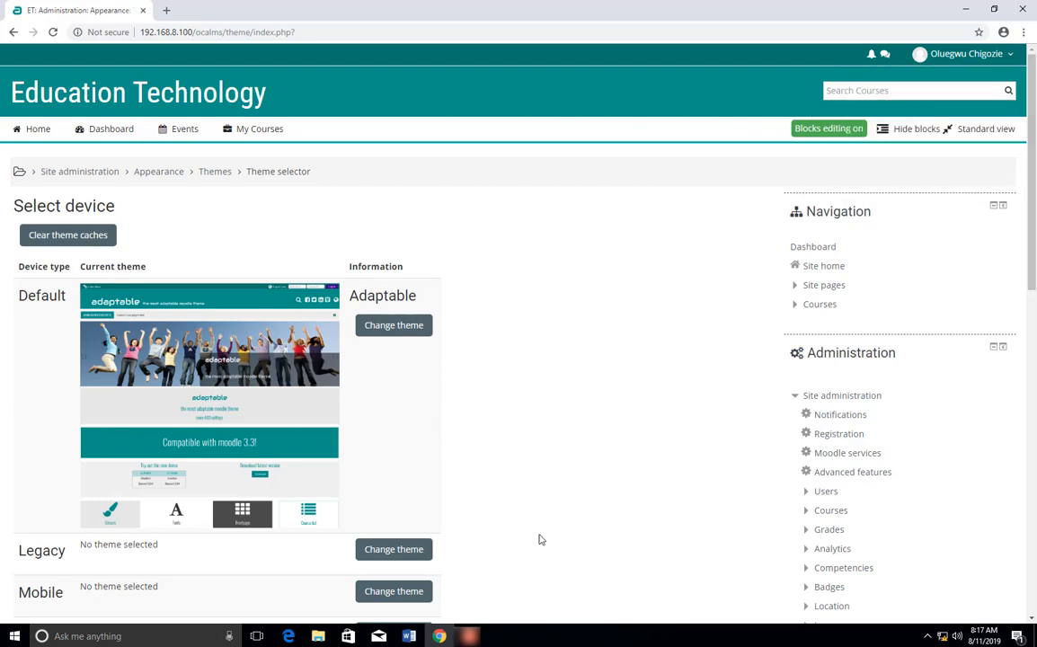
scroll(down, 3)
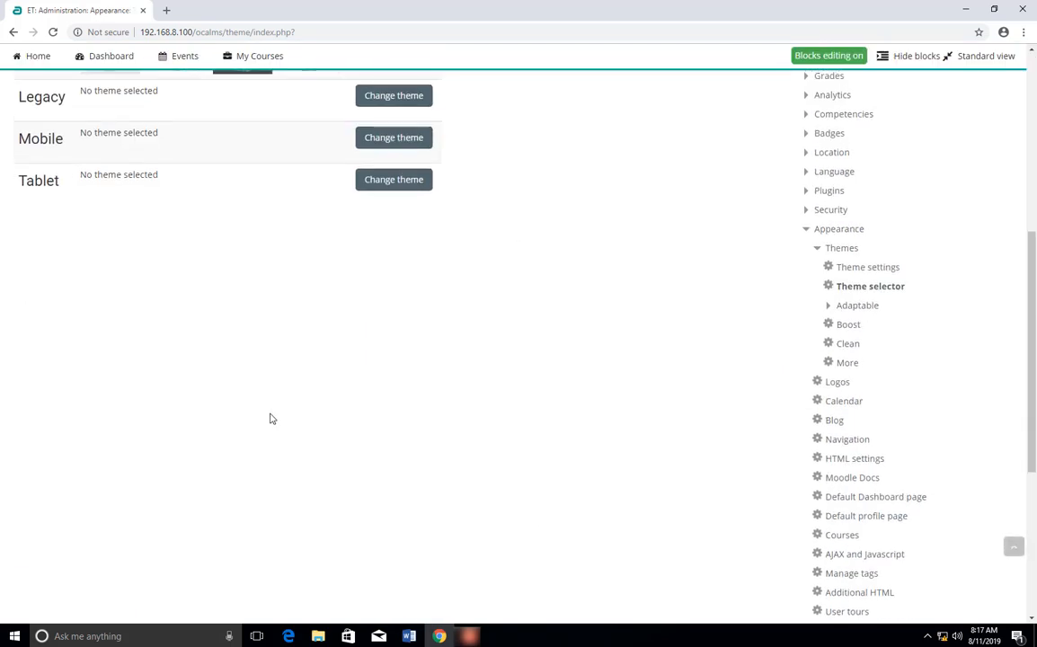
scroll(up, 3)
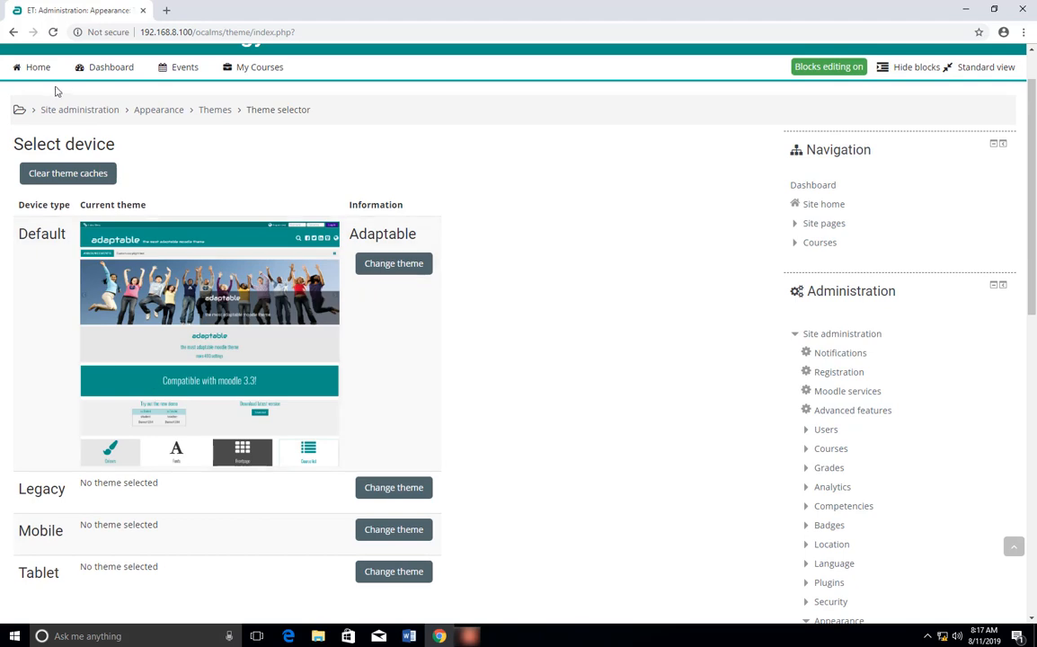
mouse_move(133, 207)
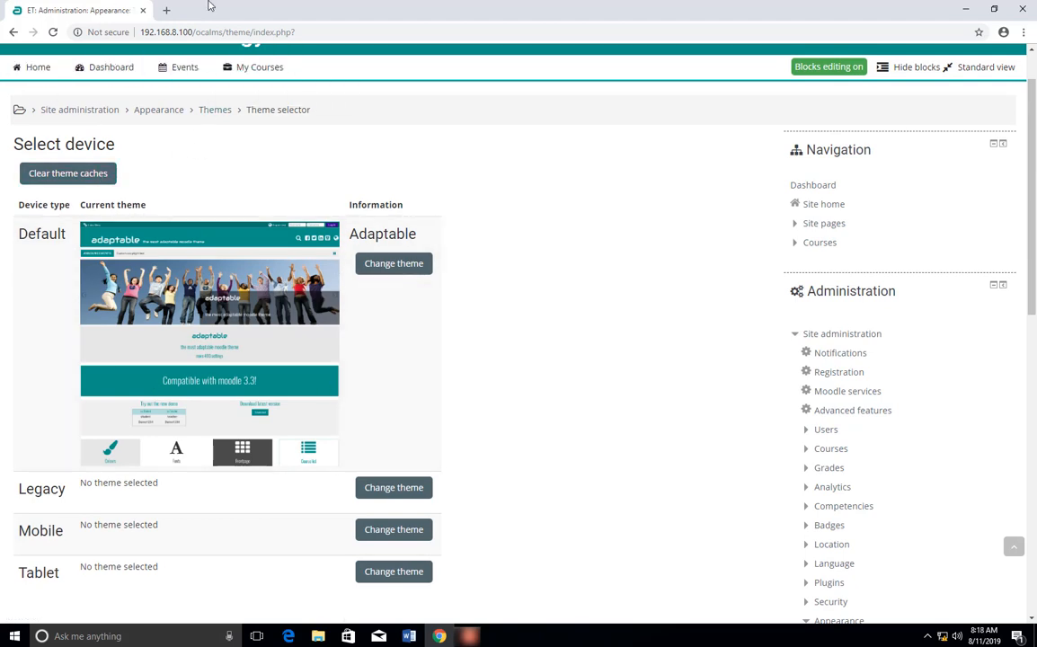
mouse_move(736, 313)
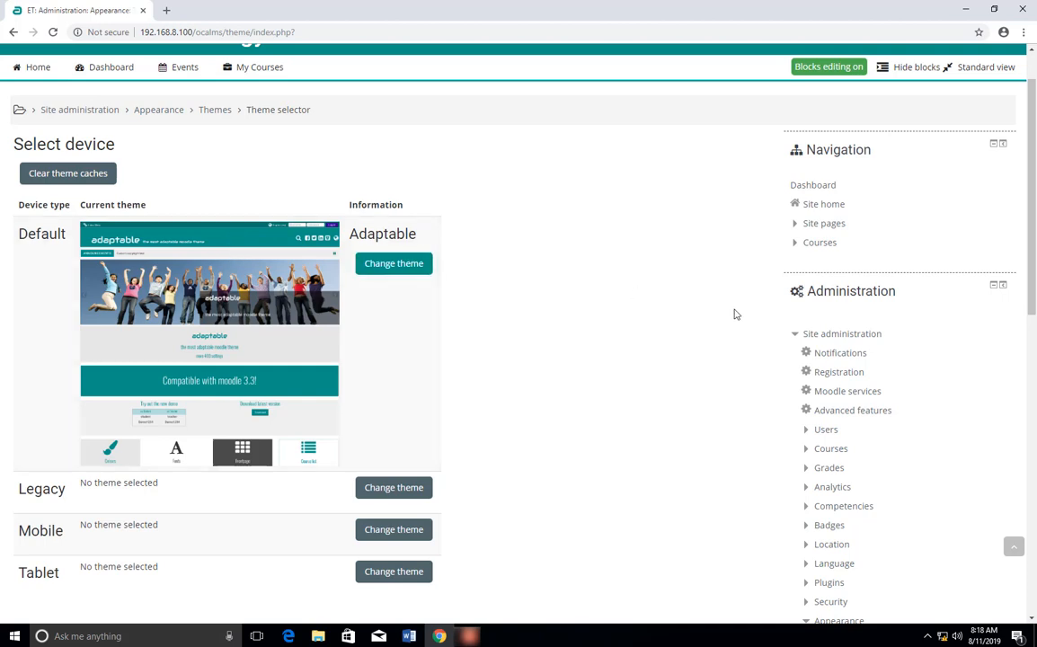